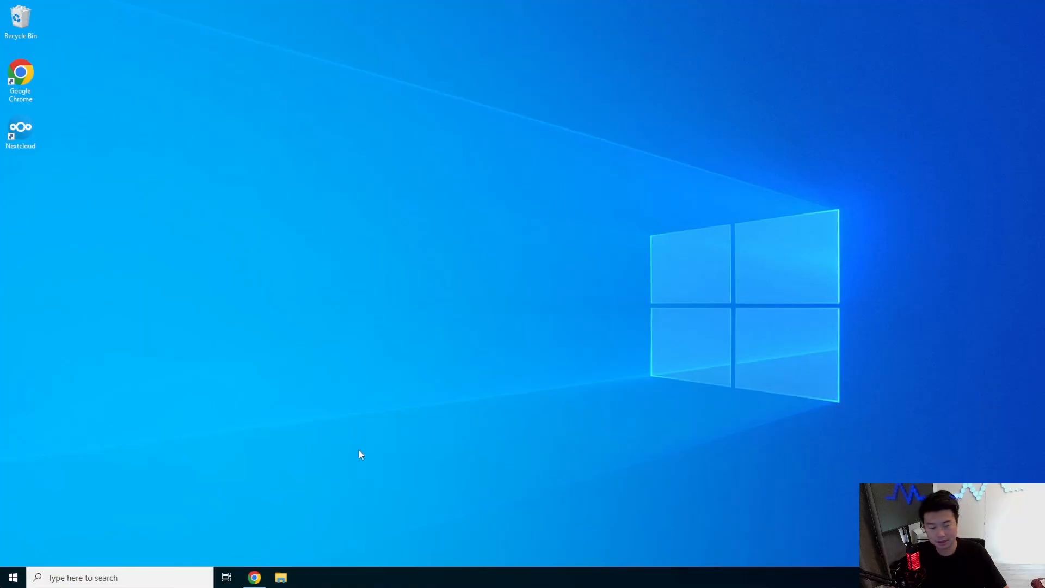
Launch Command Prompt and begin an SSH connection as root to the 172.16.x server
{"action": "type", "text": "cm"}
{"action": "type", "text": "ssh root@"}
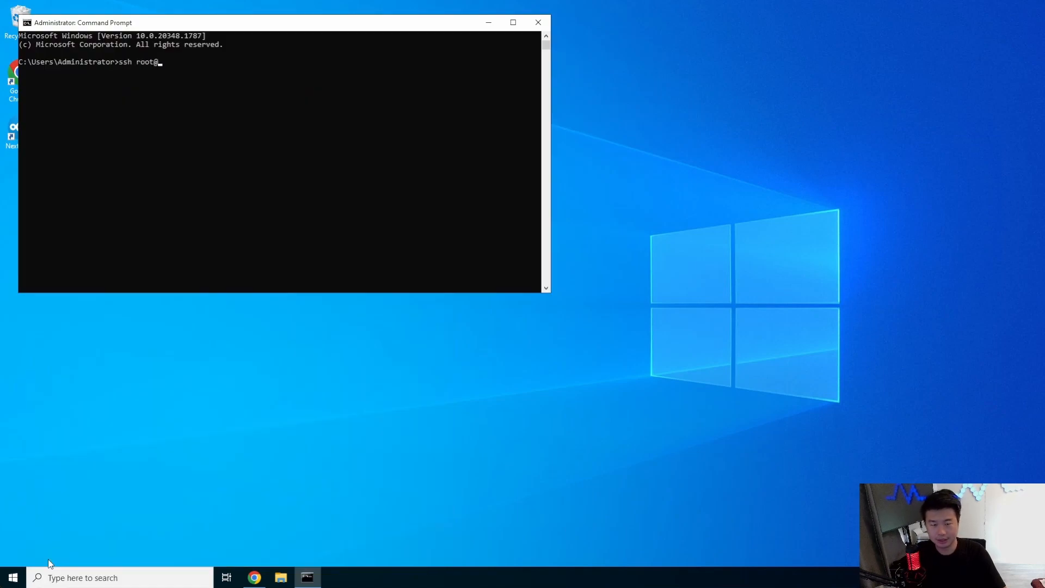
{"action": "type", "text": "172.16."}
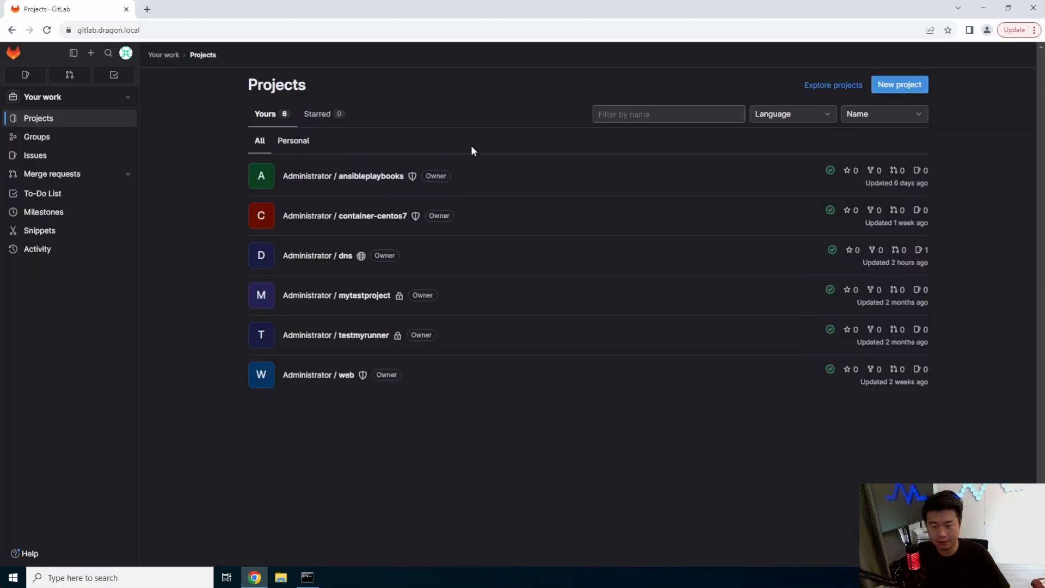
Edit dragon.local.zone from the dns project in the GitLab Web IDE
{"action": "left_click", "coordinate": [317, 255]}
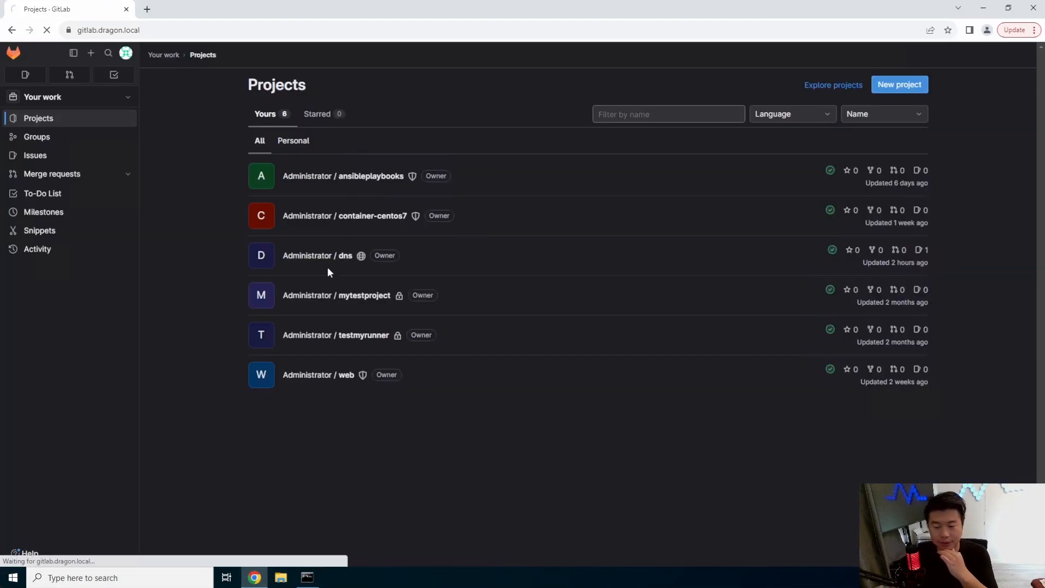
{"action": "left_click", "coordinate": [345, 254]}
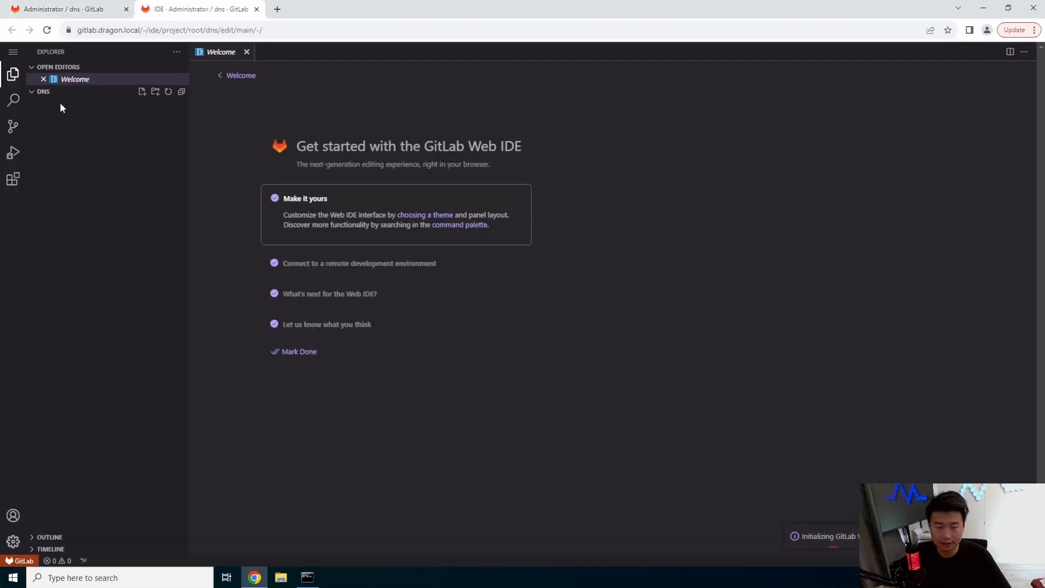
{"action": "left_click", "coordinate": [71, 115]}
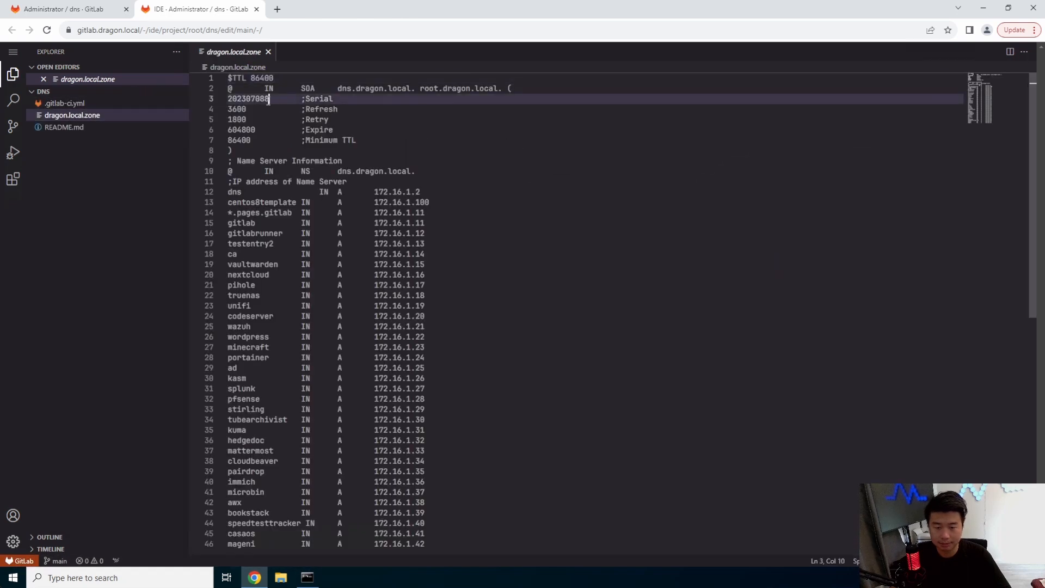
{"action": "scroll", "scroll_direction": "down", "scroll_amount": 3}
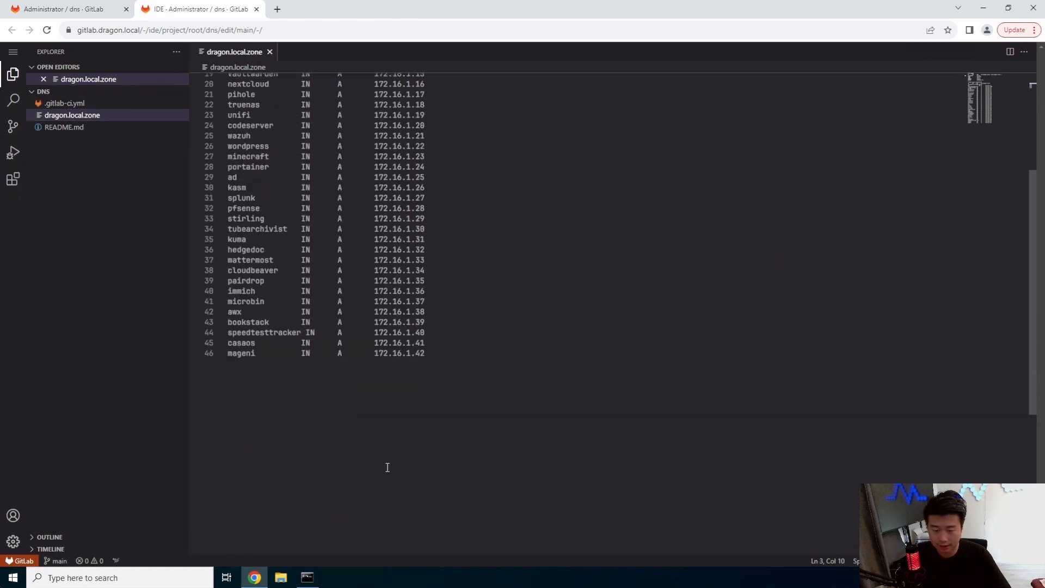
Append 'bytebase IN A 172.16.1.43' and commit it to main with an 'add bytebase' message
{"action": "type", "text": "bytebase        IN"}
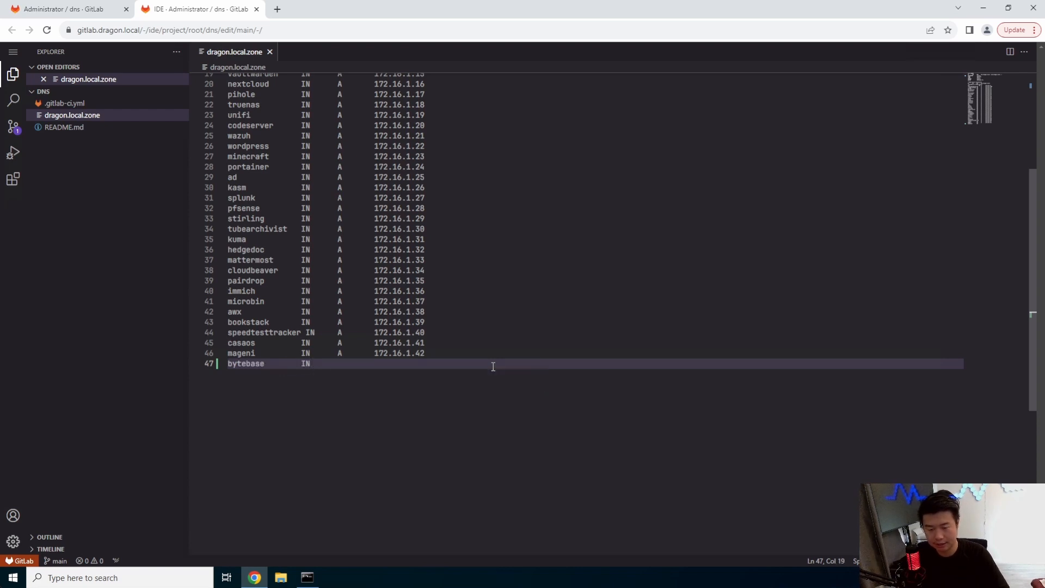
{"action": "type", "text": "a"}
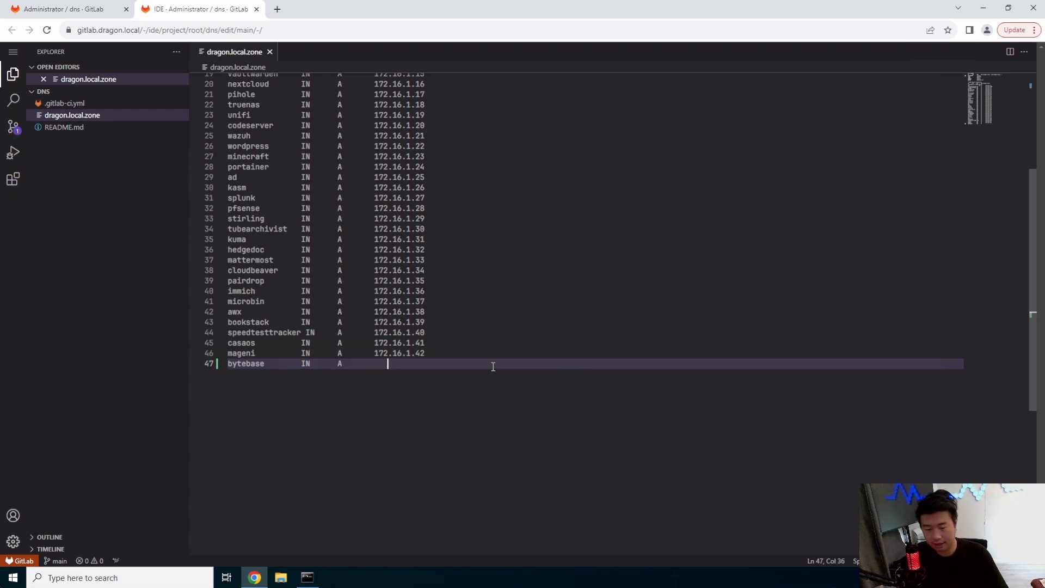
{"action": "type", "text": "172.16.1.43"}
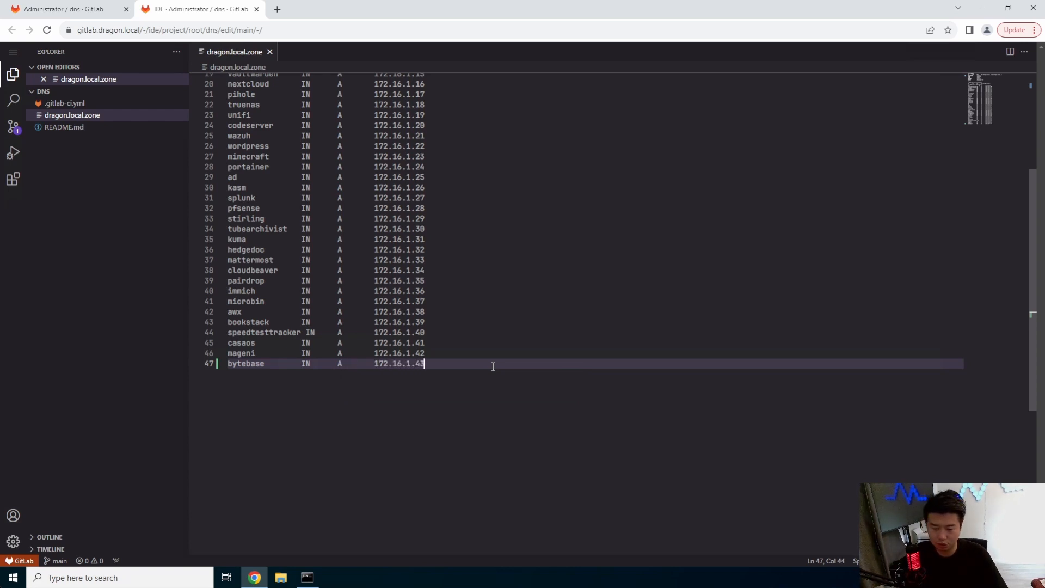
{"action": "left_click", "coordinate": [13, 127]}
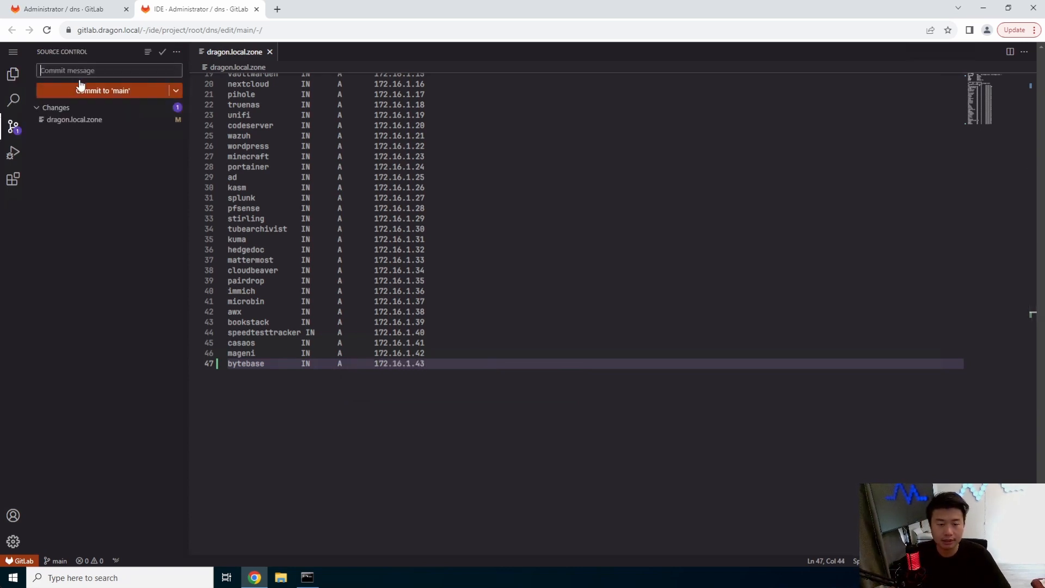
{"action": "type", "text": "add byt"}
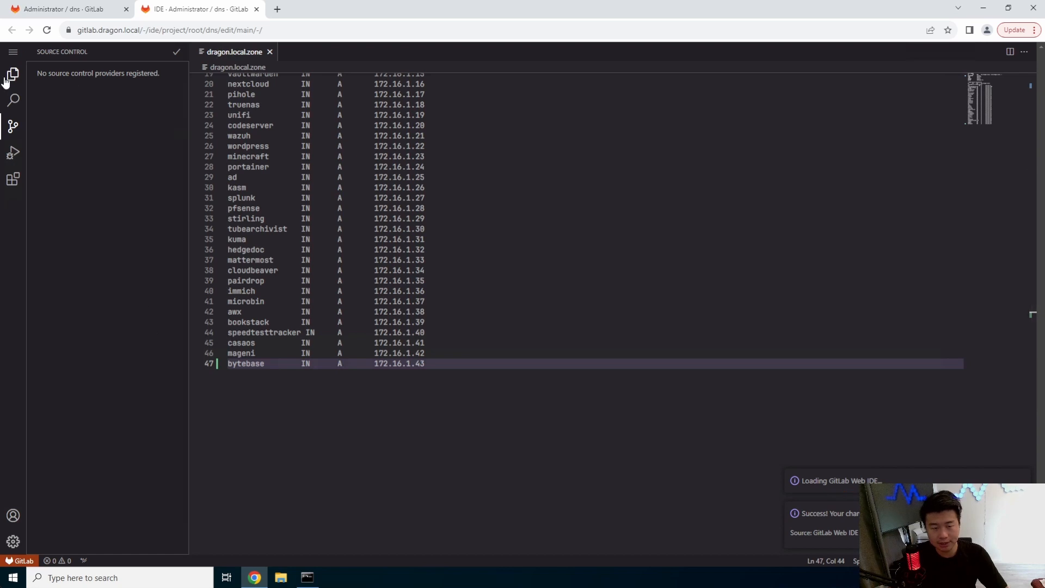
{"action": "left_click", "coordinate": [13, 74]}
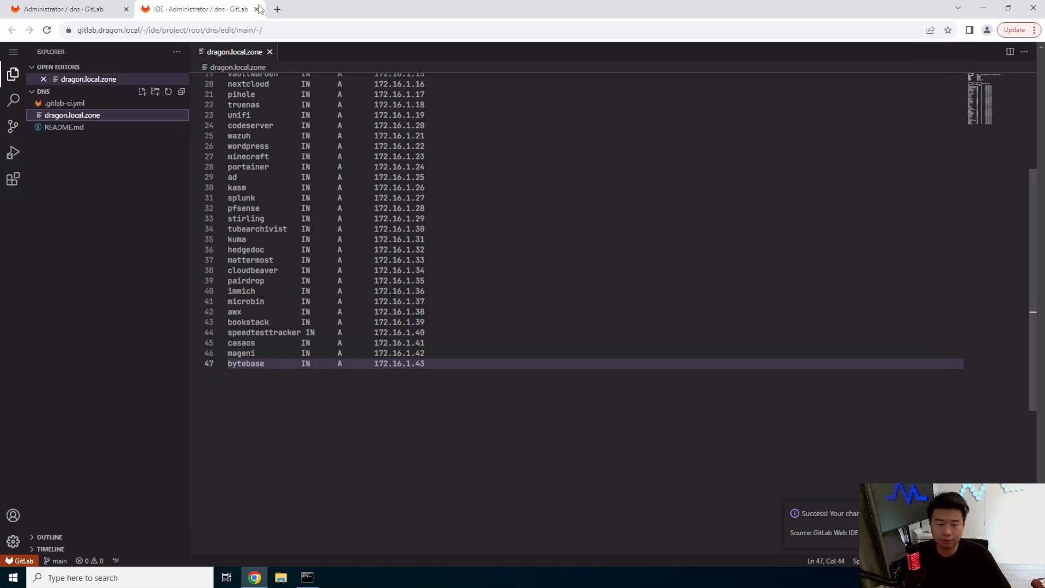
Search Google for 'bytebase installation' and load the Self-host Bytebase guide
{"action": "left_click", "coordinate": [257, 9]}
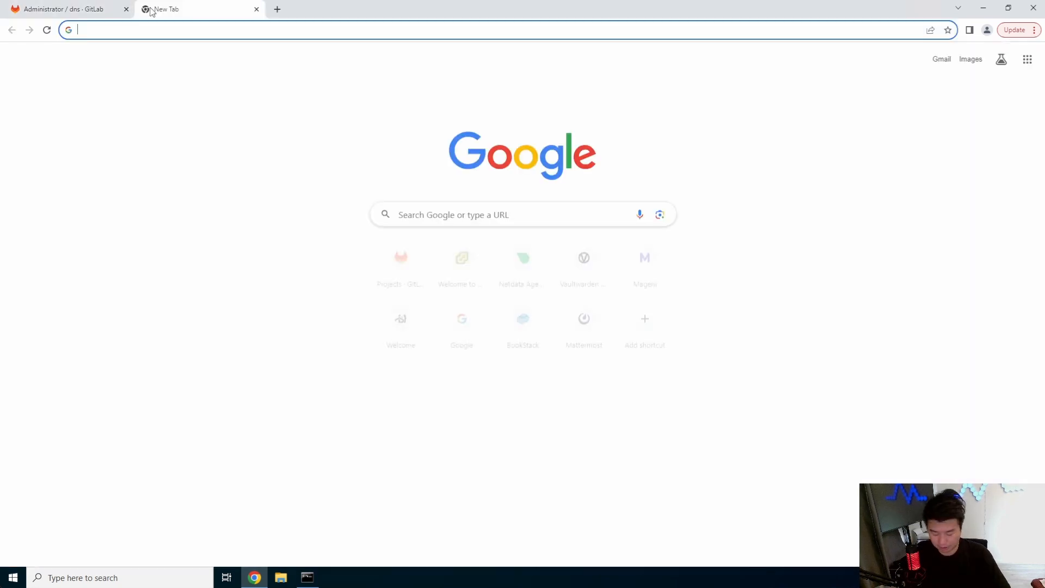
{"action": "type", "text": "bytebase installation"}
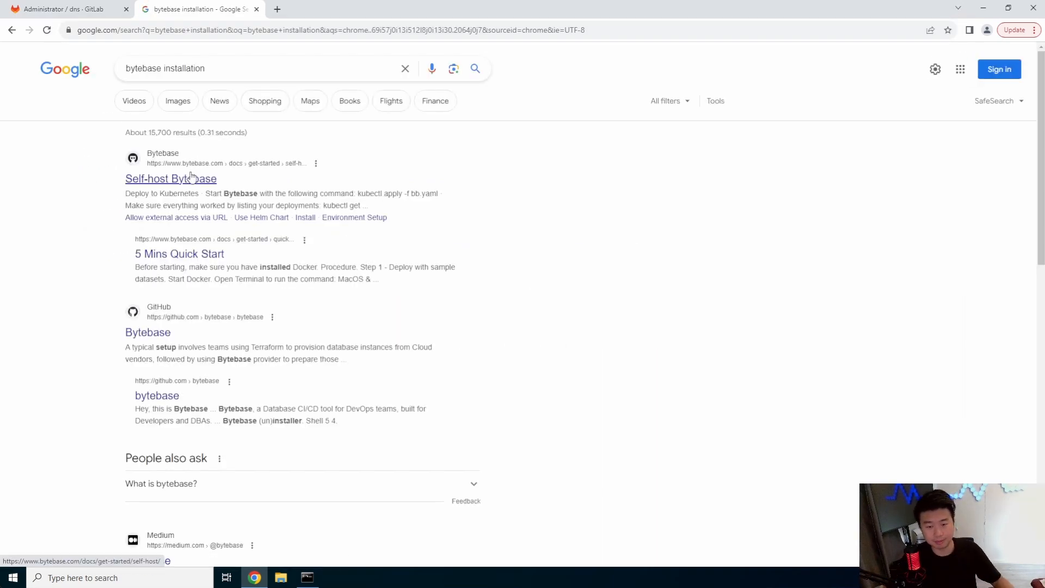
{"action": "left_click", "coordinate": [171, 178]}
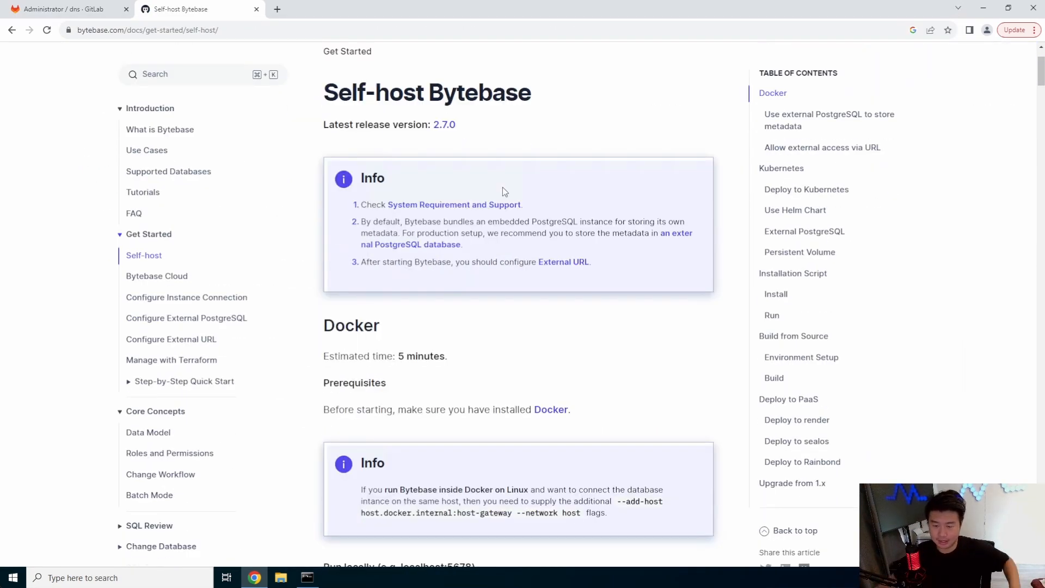
{"action": "mouse_move", "coordinate": [580, 315]}
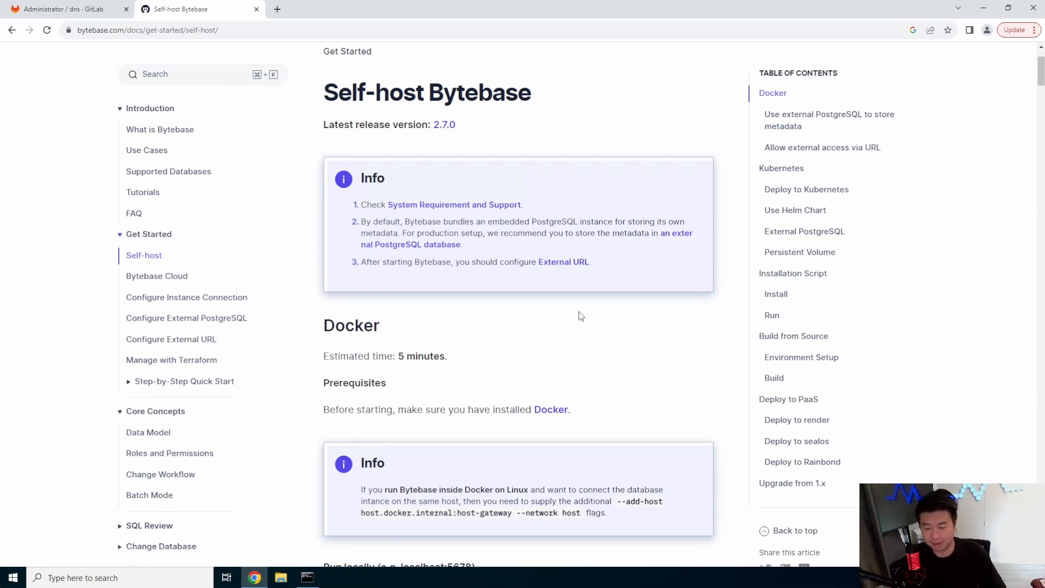
{"action": "mouse_move", "coordinate": [558, 243]}
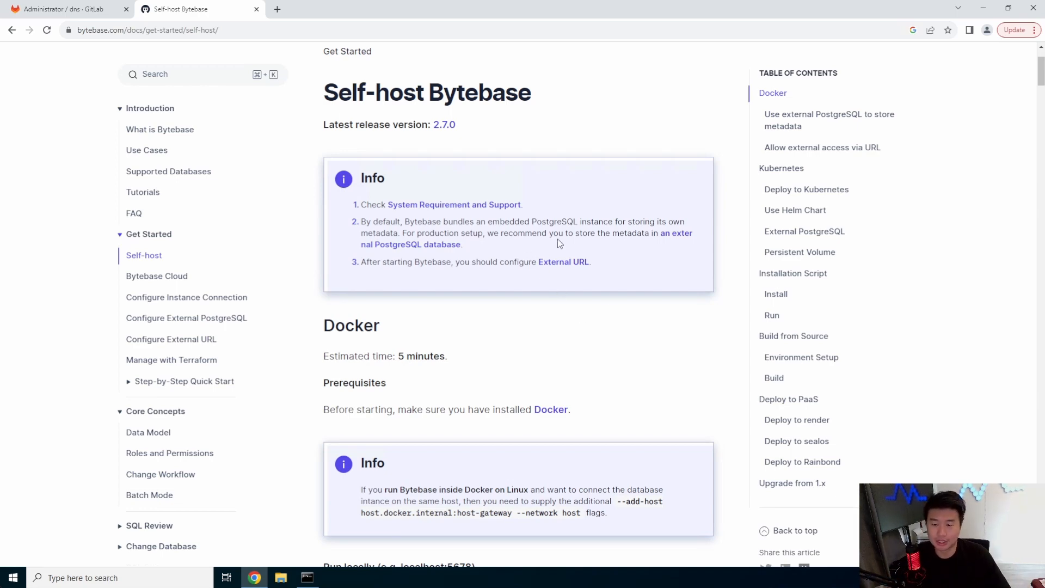
Scroll down the guide to the 'Allow external access via URL' docker run command
{"action": "scroll", "scroll_direction": "down", "scroll_amount": 3}
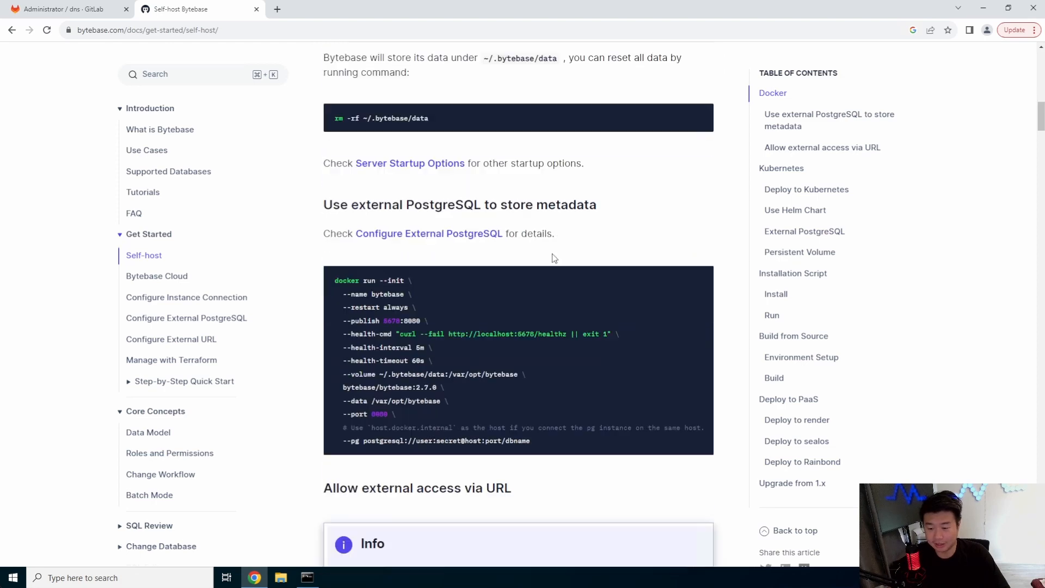
{"action": "mouse_move", "coordinate": [580, 233]}
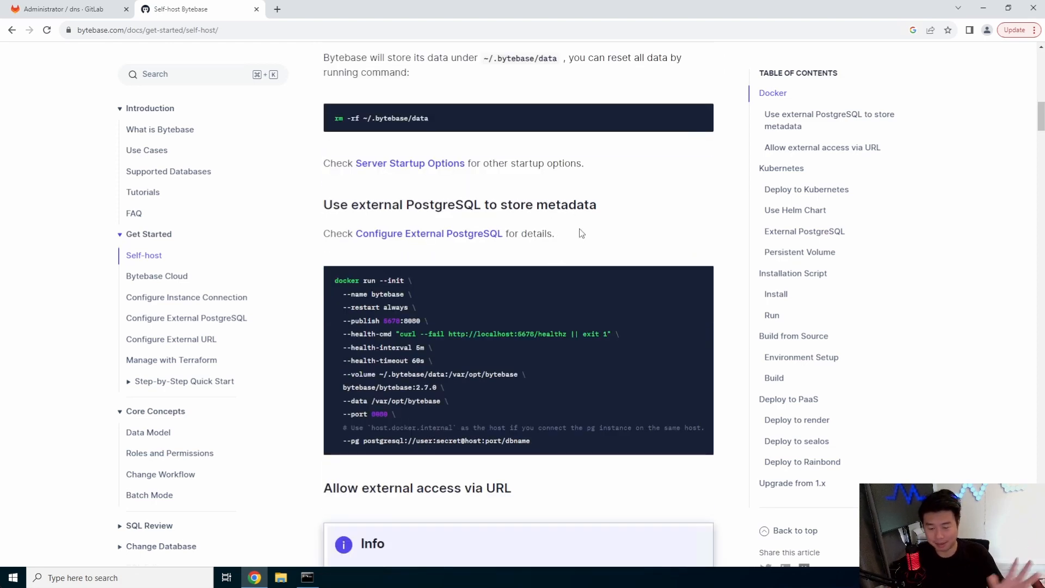
{"action": "scroll", "scroll_direction": "down", "scroll_amount": 3}
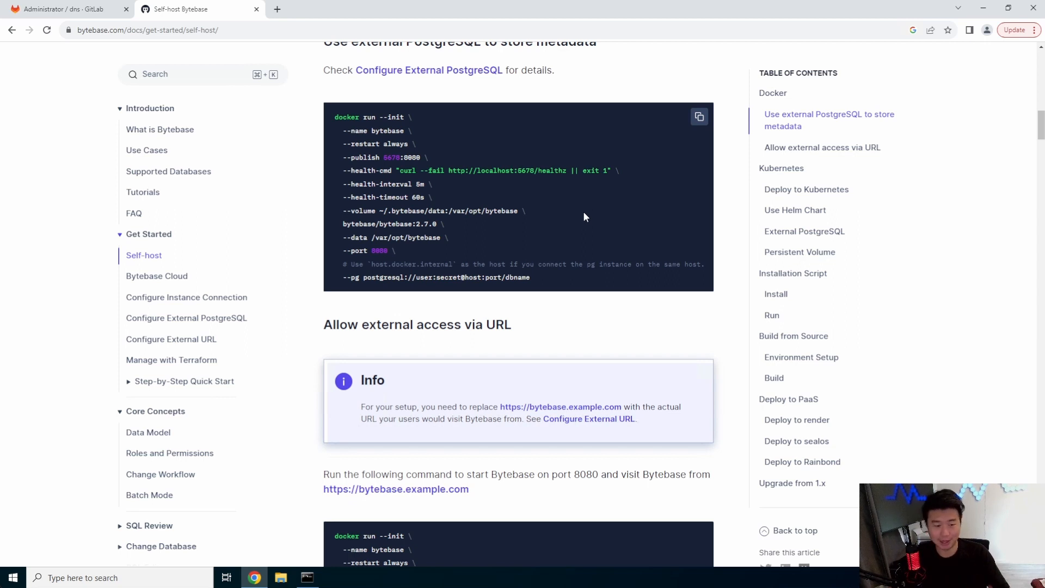
{"action": "mouse_move", "coordinate": [605, 230]}
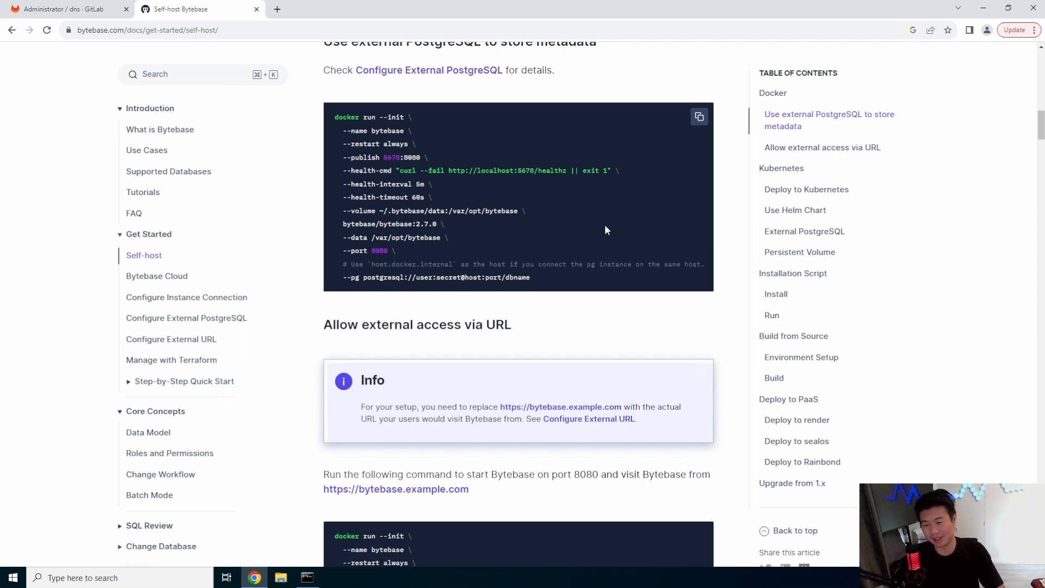
{"action": "mouse_move", "coordinate": [589, 276]}
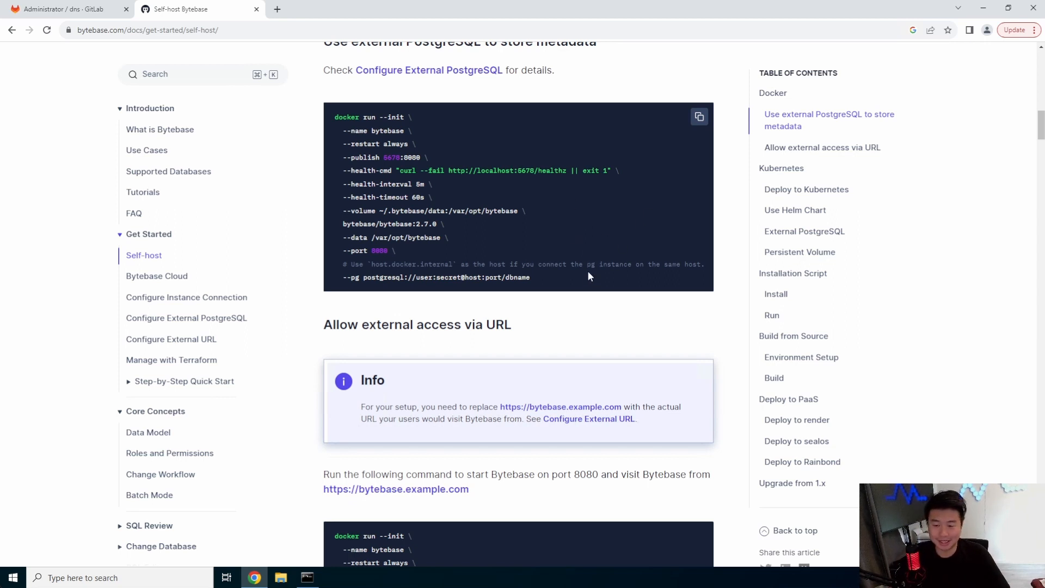
{"action": "mouse_move", "coordinate": [584, 159]}
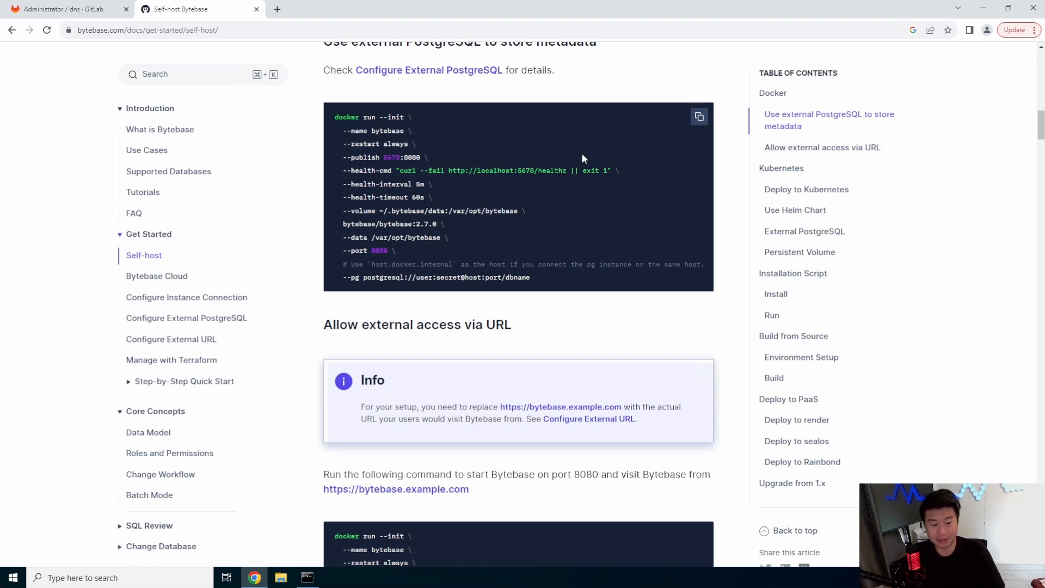
{"action": "mouse_move", "coordinate": [576, 159]}
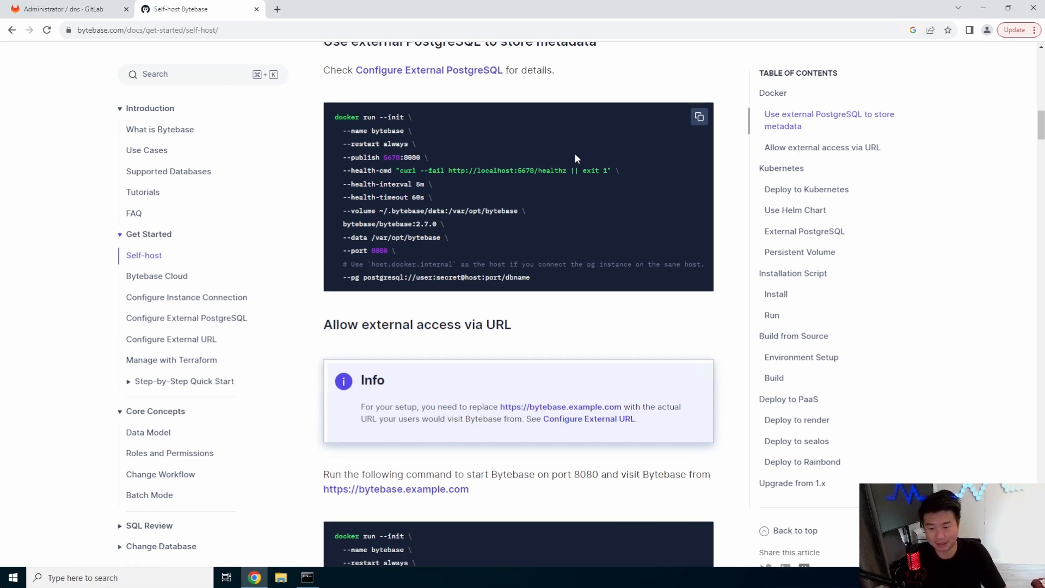
{"action": "scroll", "scroll_direction": "down", "scroll_amount": 3}
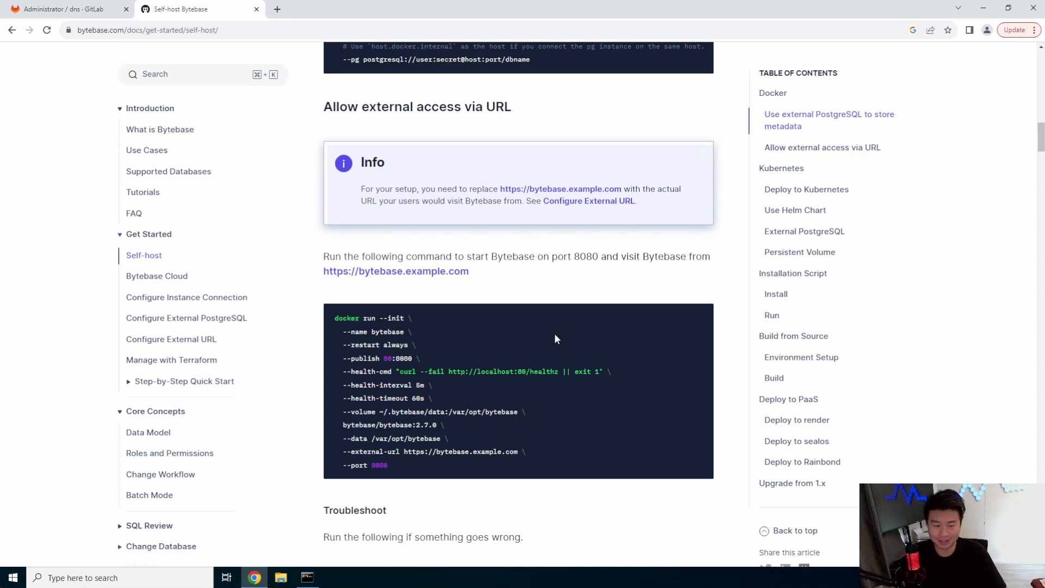
{"action": "scroll", "scroll_direction": "down", "scroll_amount": 3}
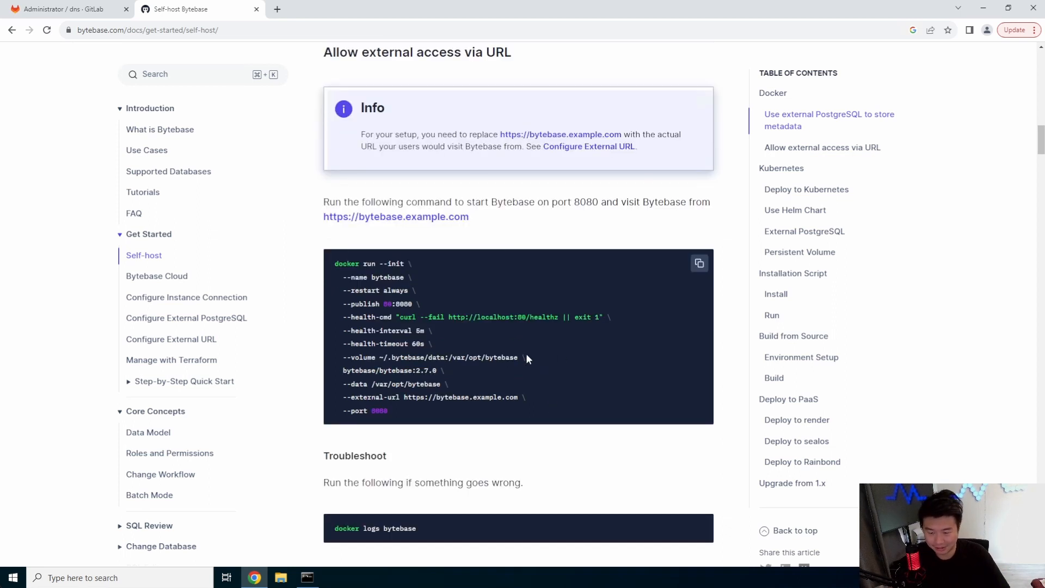
{"action": "scroll", "scroll_direction": "down", "scroll_amount": 3}
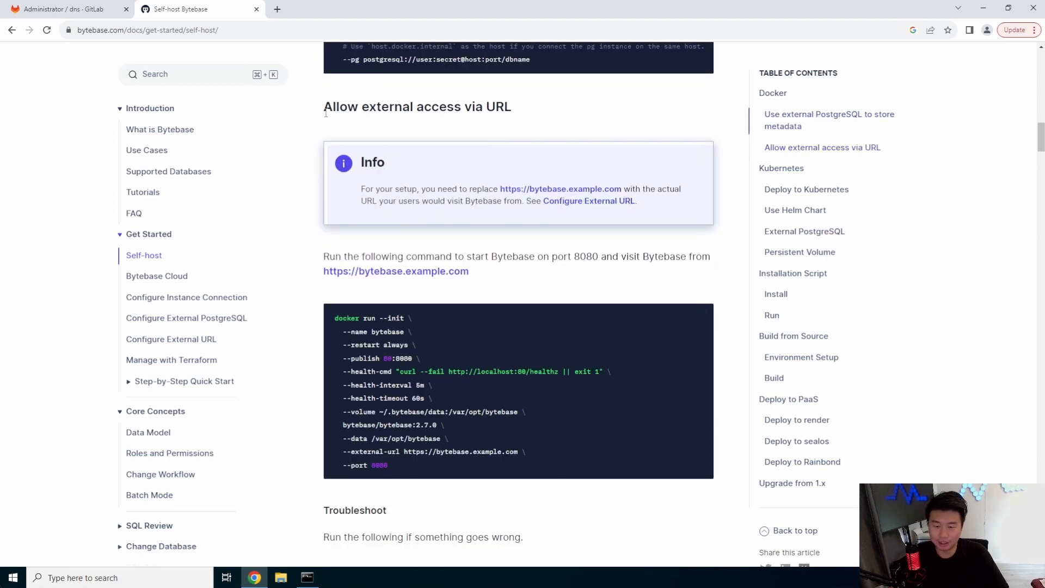
{"action": "scroll", "scroll_direction": "down", "scroll_amount": 3}
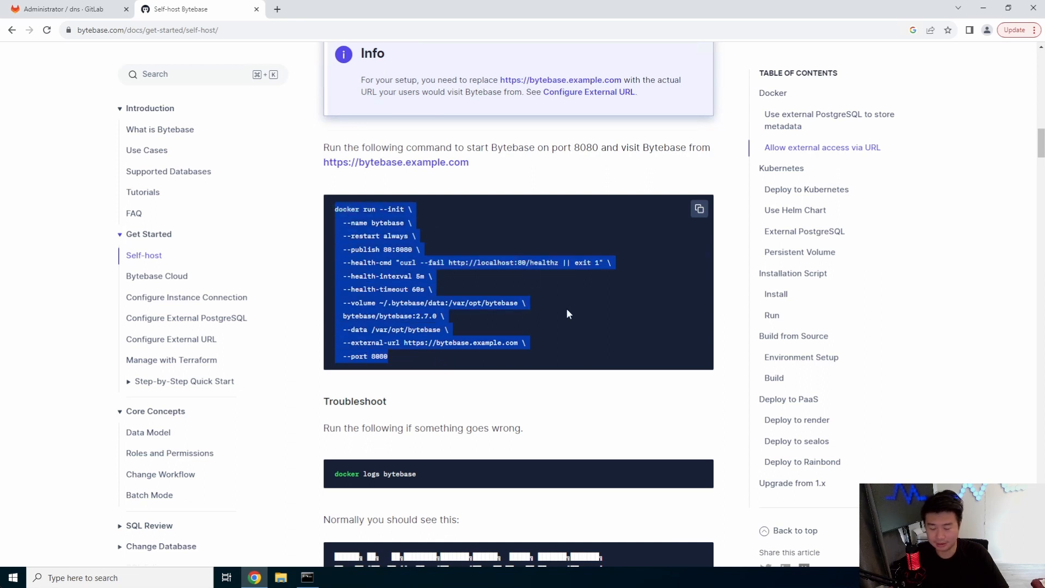
{"action": "mouse_move", "coordinate": [537, 313]}
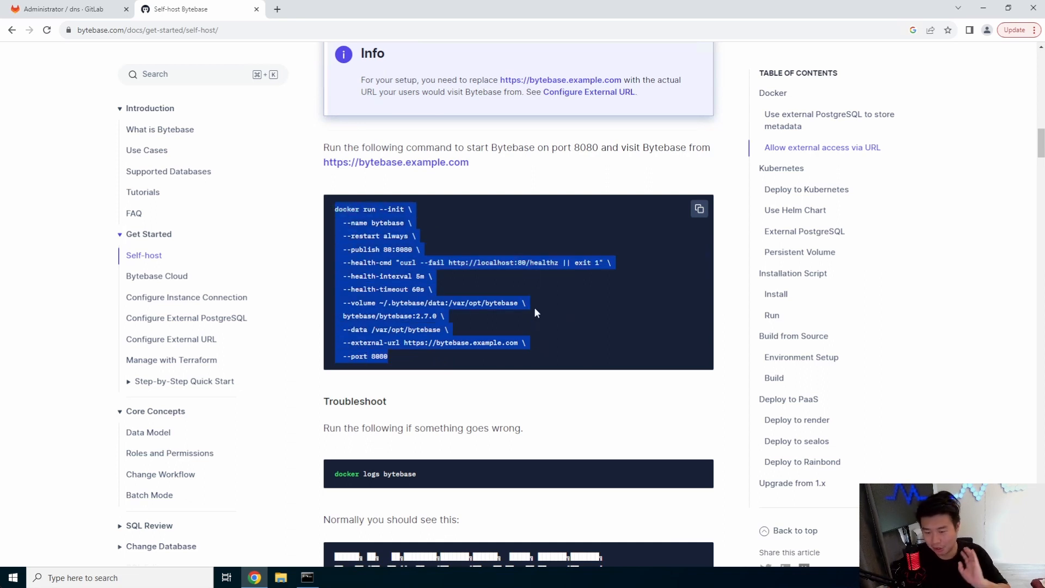
{"action": "mouse_move", "coordinate": [520, 328]}
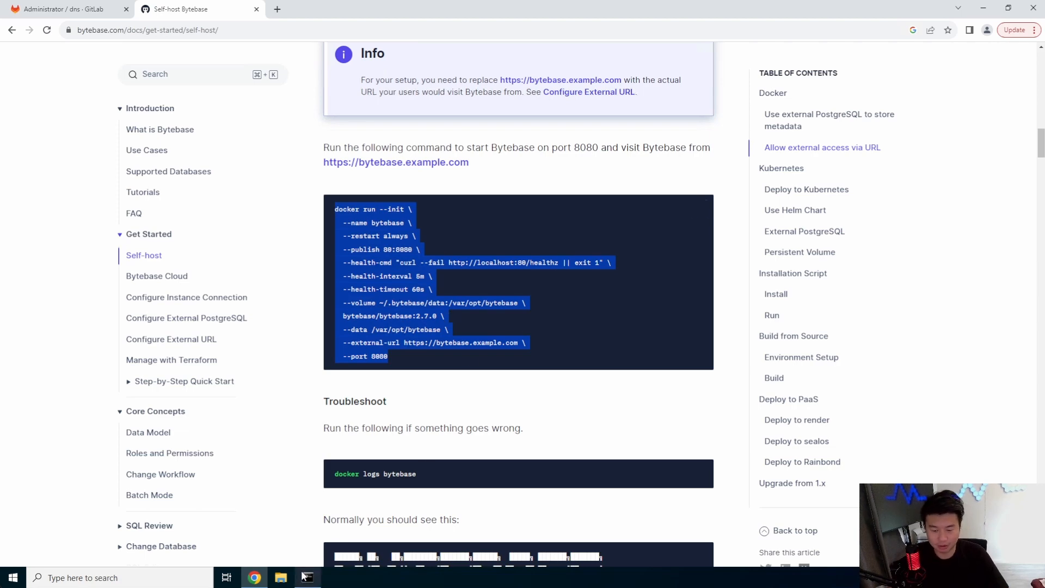
Run 'yum -y install screen' in the SSH session, which finds no matching package
{"action": "left_click", "coordinate": [307, 577]}
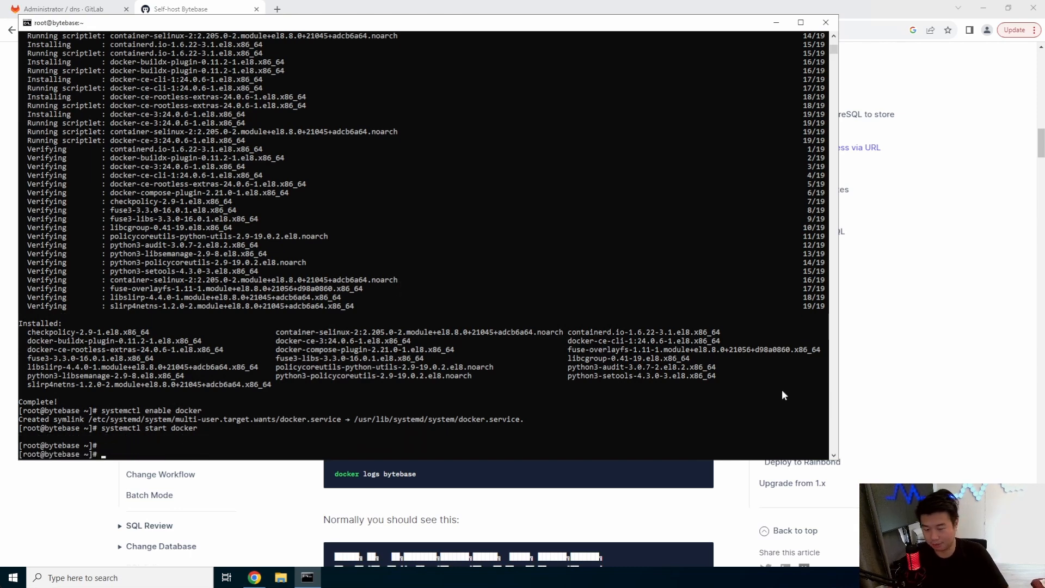
{"action": "left_click", "coordinate": [186, 9]}
{"action": "type", "text": "yum"}
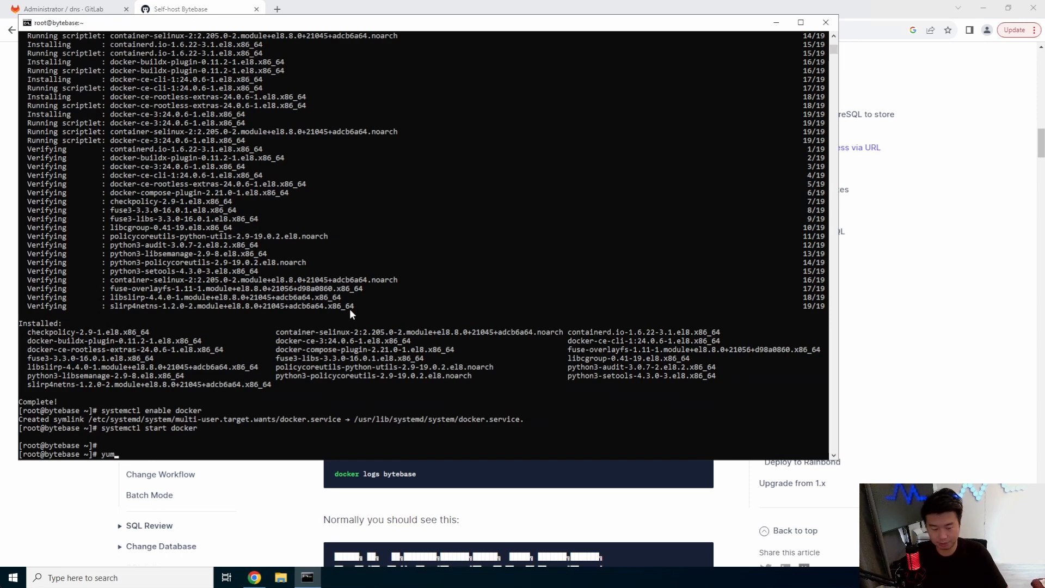
{"action": "type", "text": "-y install screen"}
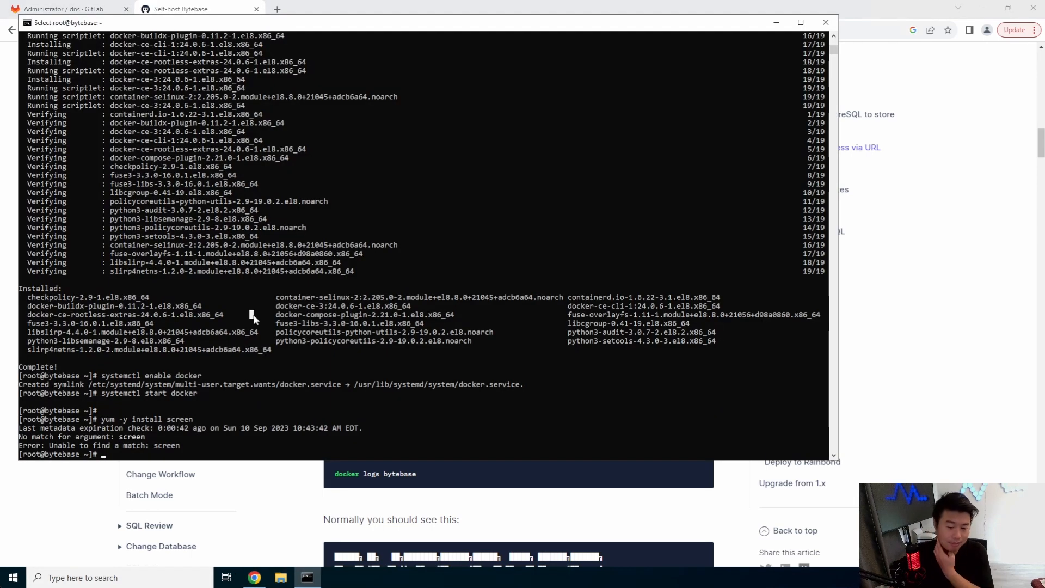
{"action": "type", "text": "yum -y"}
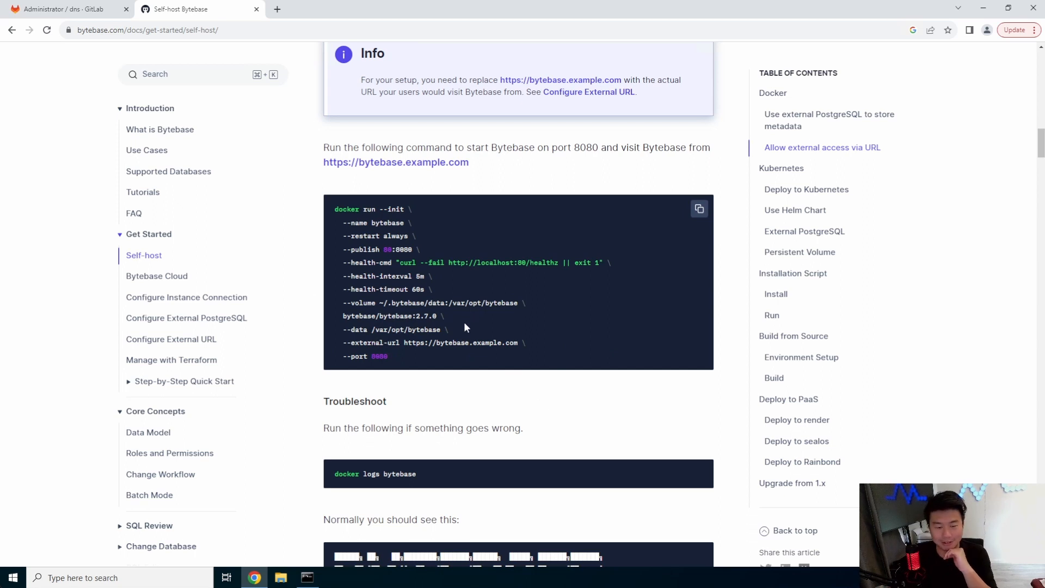
{"action": "mouse_move", "coordinate": [427, 399]}
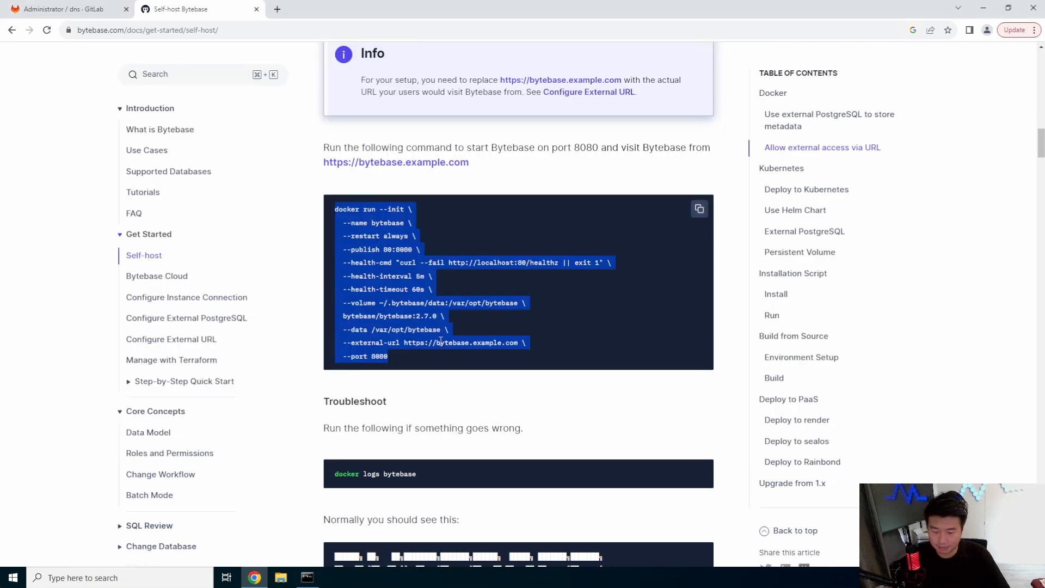
Review the external-access docker run command in the docs, highlighting its published port value
{"action": "scroll", "scroll_direction": "down", "scroll_amount": 3}
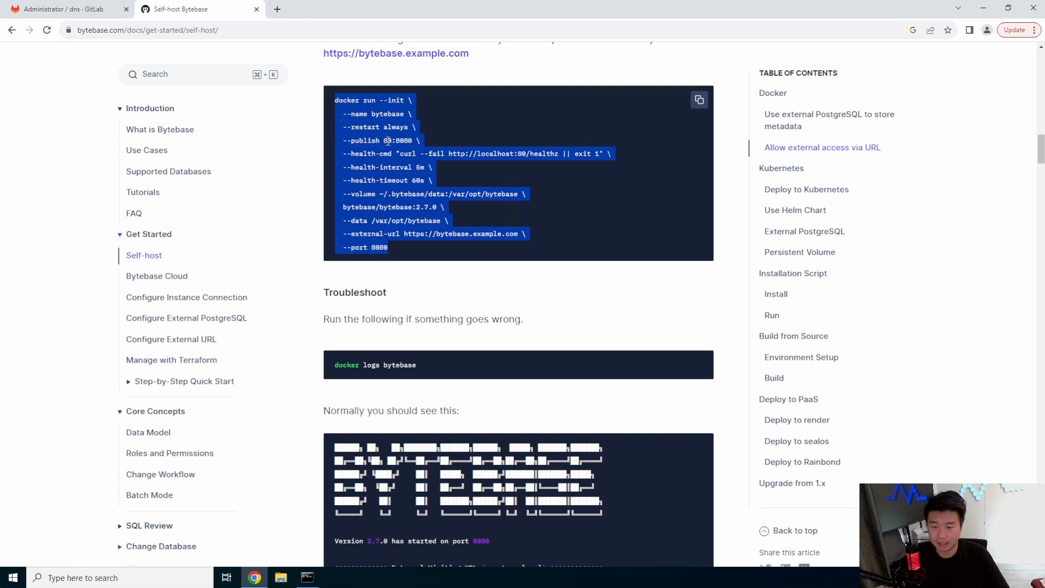
{"action": "double_click", "coordinate": [487, 233]}
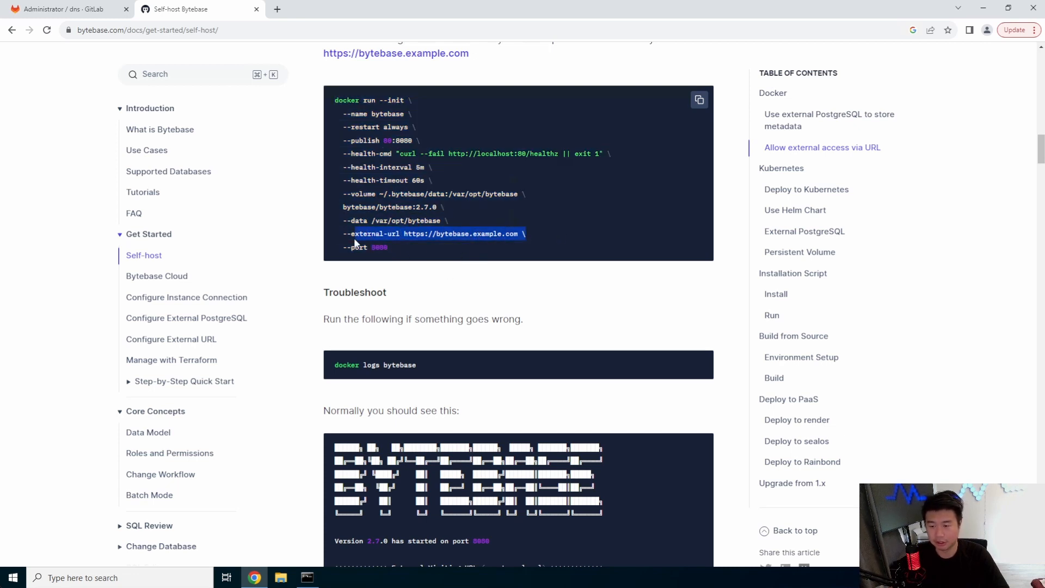
{"action": "mouse_move", "coordinate": [436, 540]}
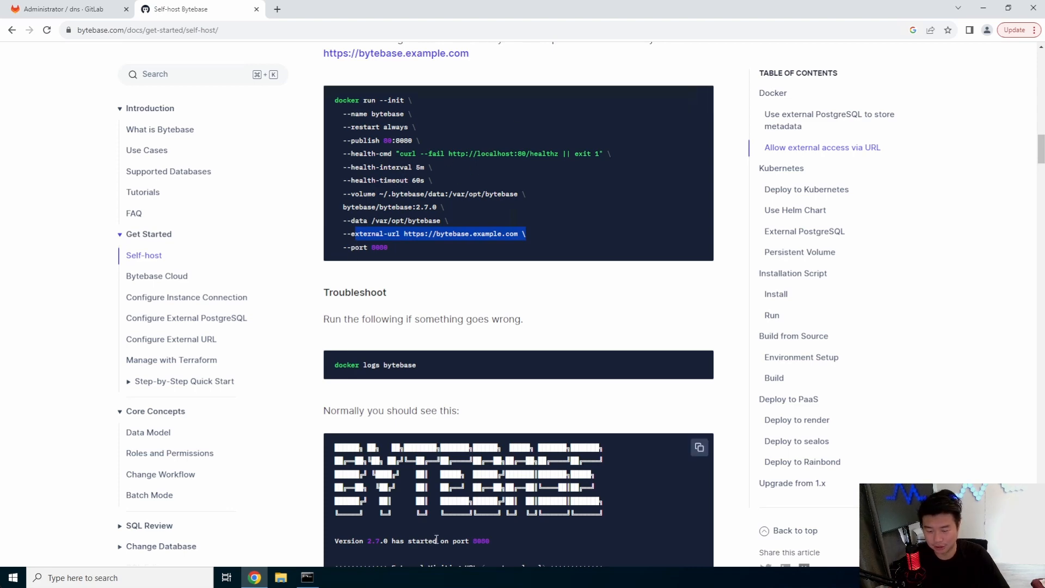
{"action": "left_click", "coordinate": [306, 577]}
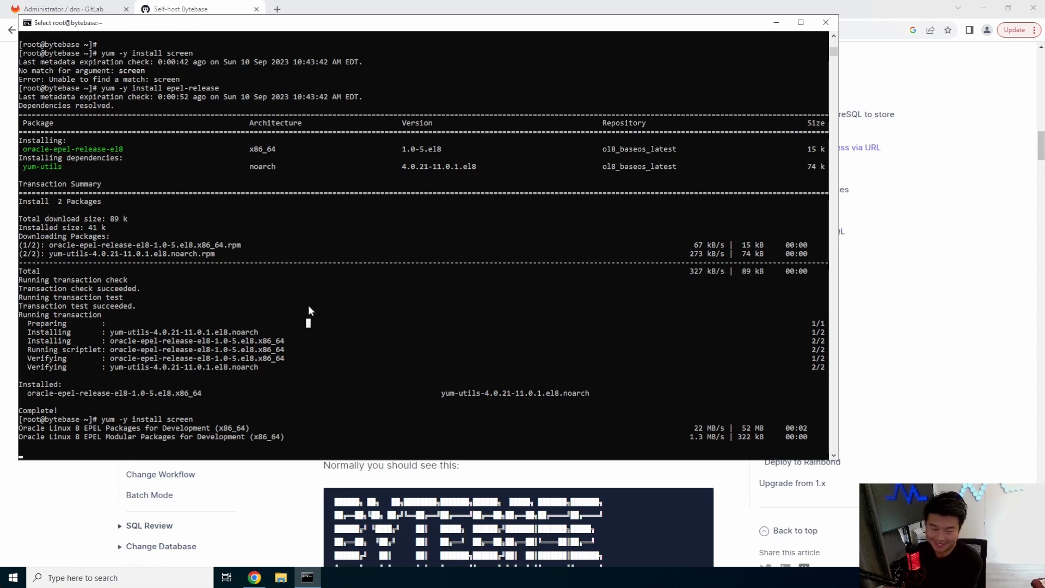
{"action": "mouse_move", "coordinate": [251, 311]}
{"action": "type", "text": "vi start."}
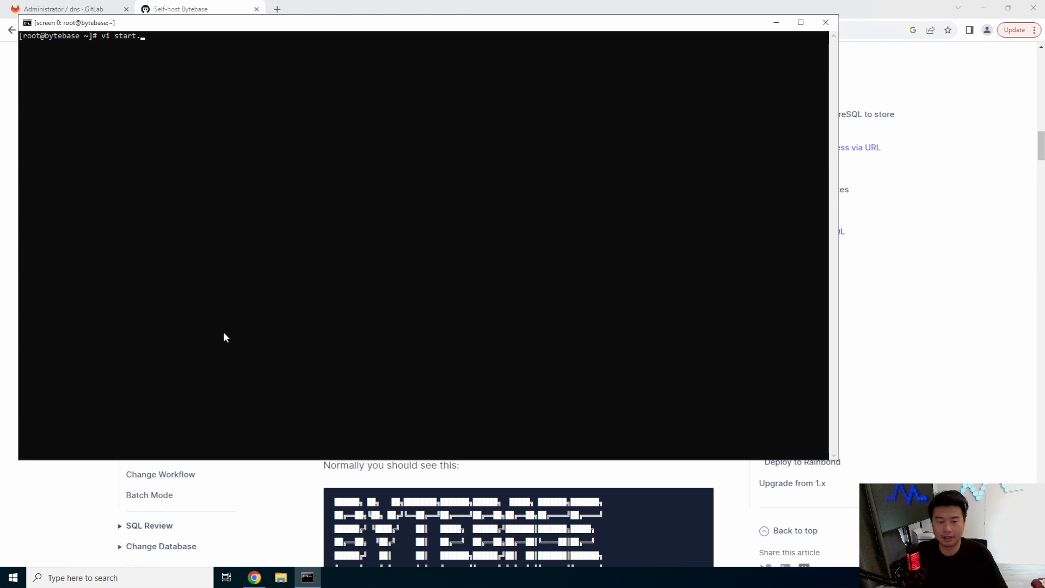
Begin a new start.sh script in vi with a #!/bin/bash shebang line
{"action": "type", "text": "#!/bin"}
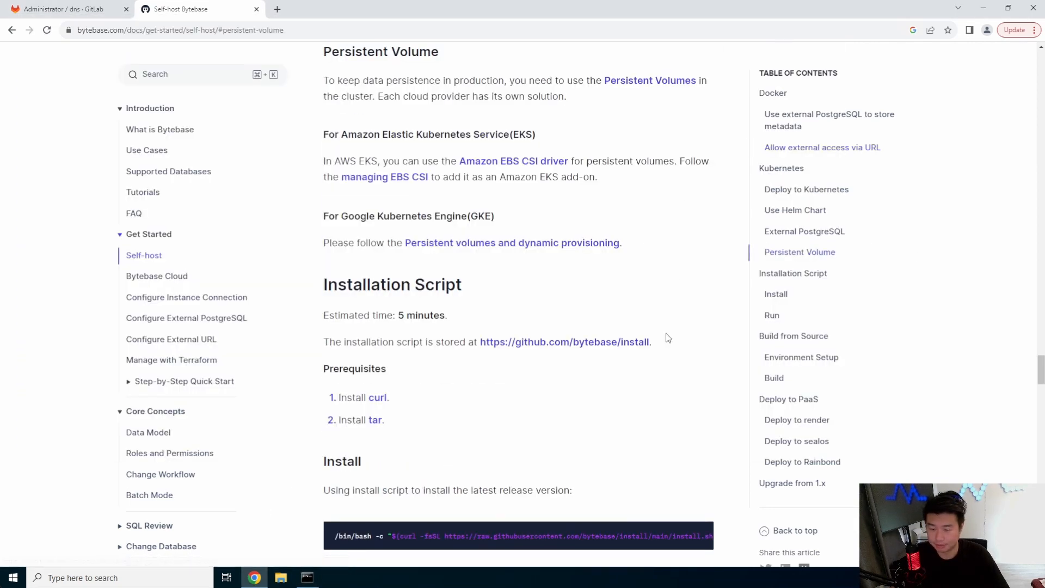
Scroll the self-host guide past installation-script and build-from-source back to the Docker commands
{"action": "scroll", "scroll_direction": "down", "scroll_amount": 3}
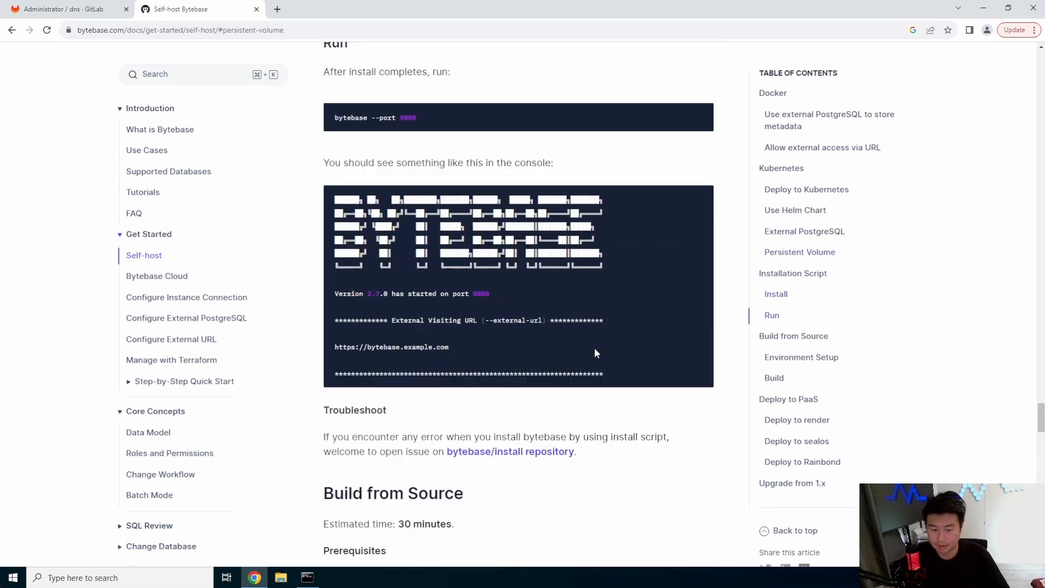
{"action": "scroll", "scroll_direction": "down", "scroll_amount": 3}
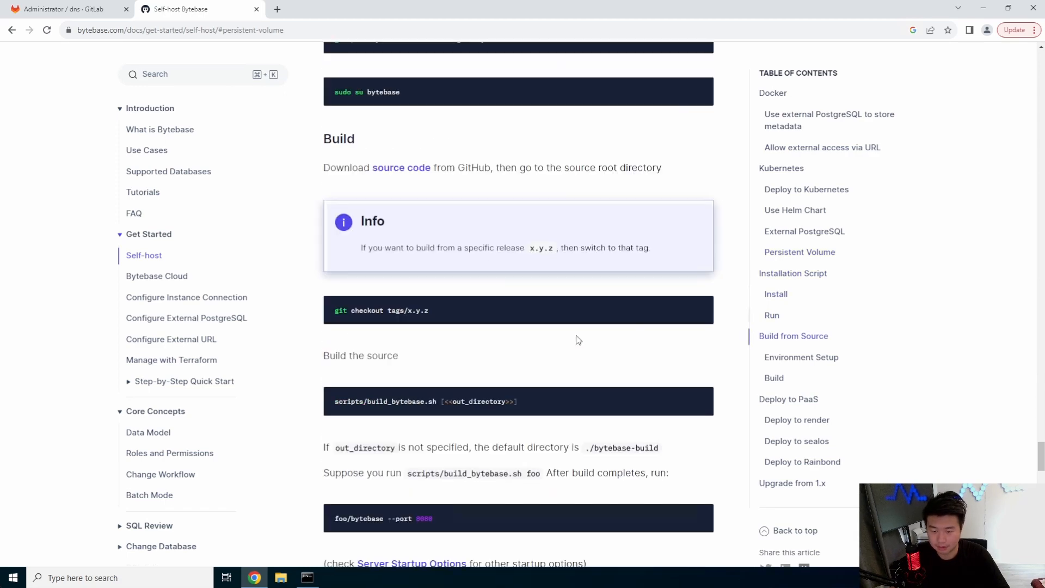
{"action": "scroll", "scroll_direction": "down", "scroll_amount": 3}
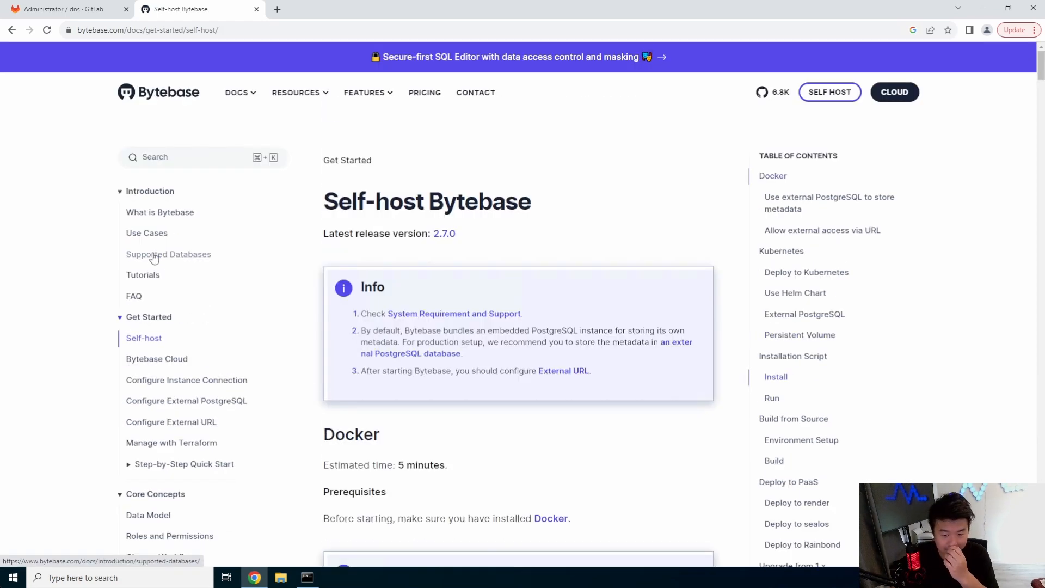
{"action": "scroll", "scroll_direction": "down", "scroll_amount": 3}
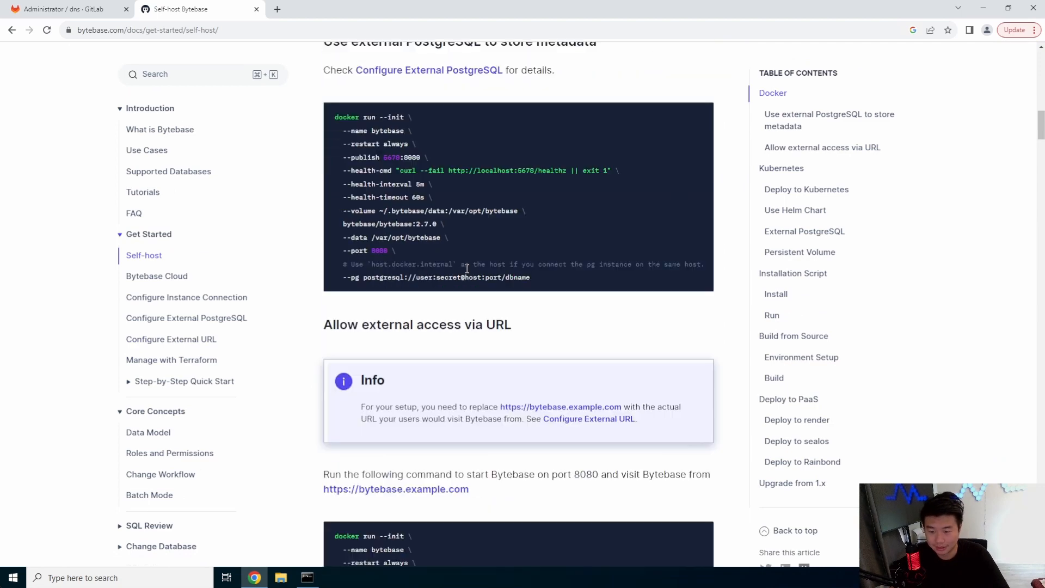
{"action": "scroll", "scroll_direction": "down", "scroll_amount": 3}
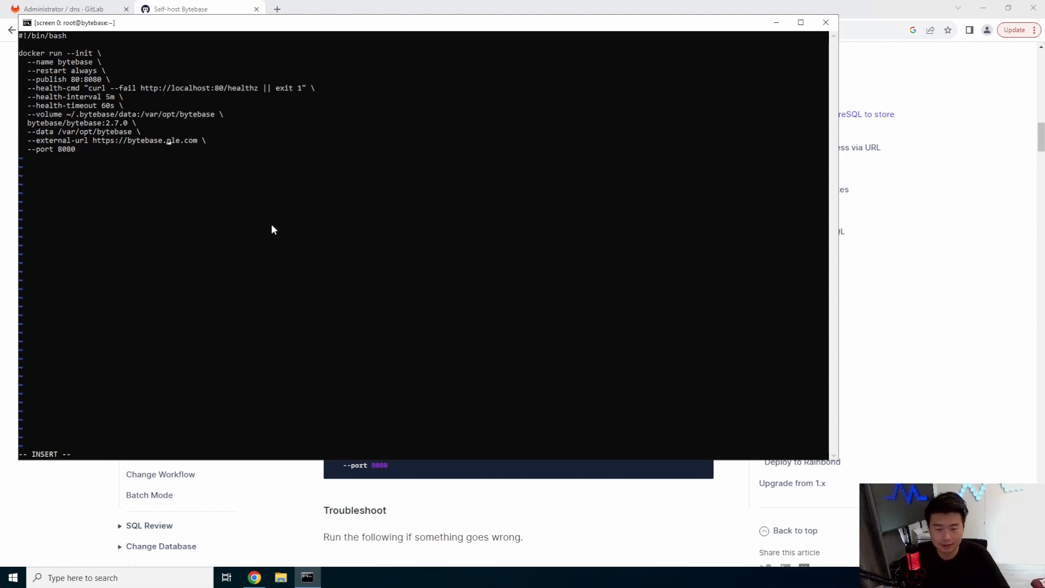
{"action": "type", "text": "dragon.l"}
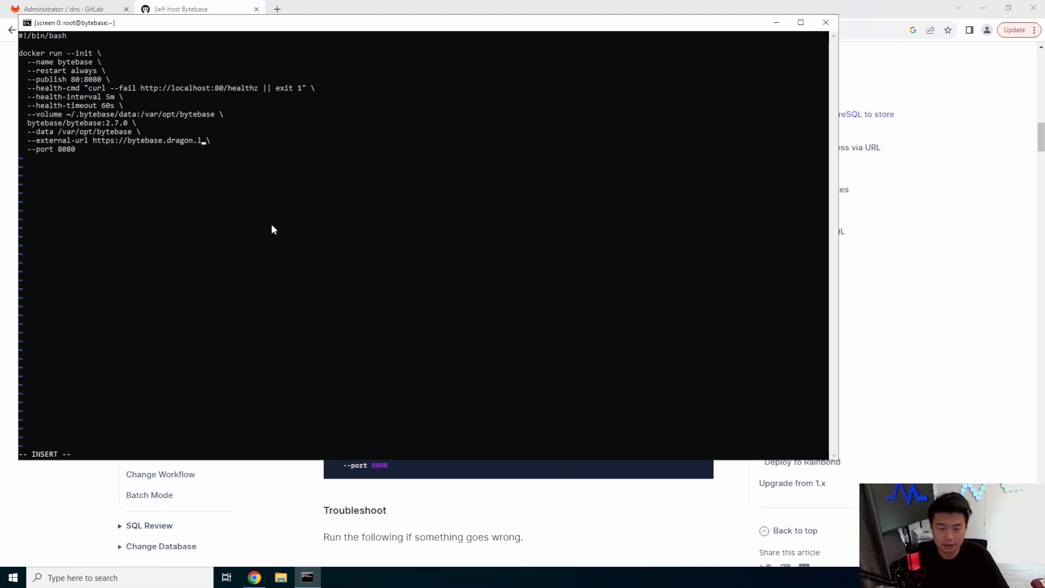
{"action": "type", "text": "ocal"}
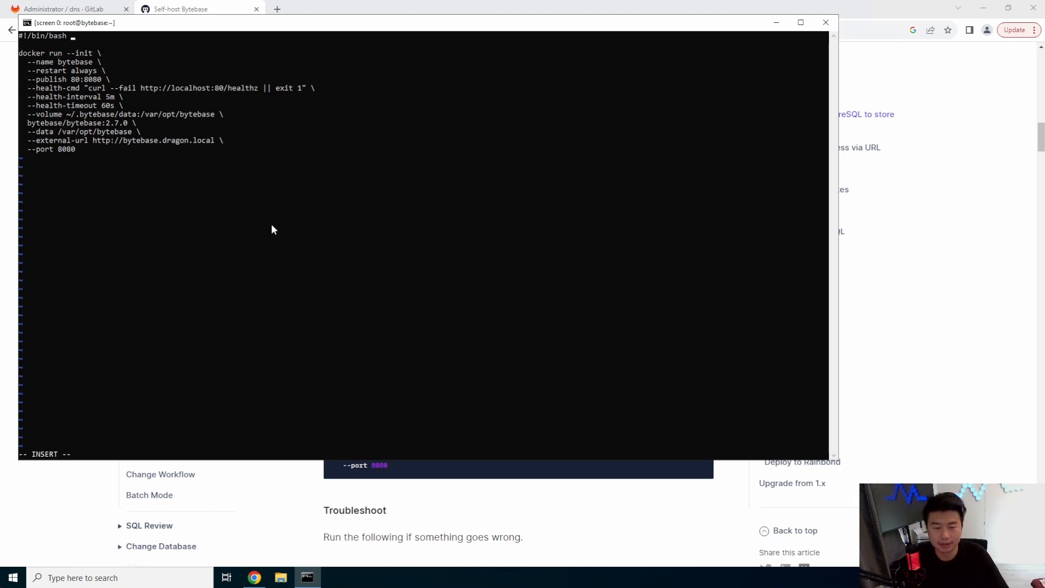
{"action": "key", "text": "Escape"}
{"action": "type", "text": "./"}
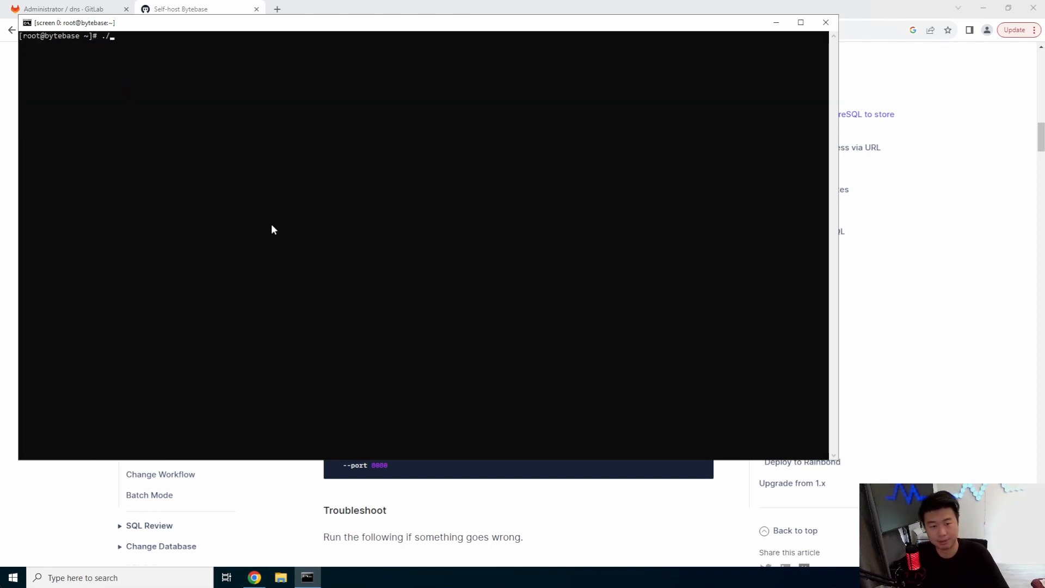
Run ./start.sh so the Bytebase 2.7.0 image pulls and the server starts on port 8080
{"action": "type", "text": "start.sh"}
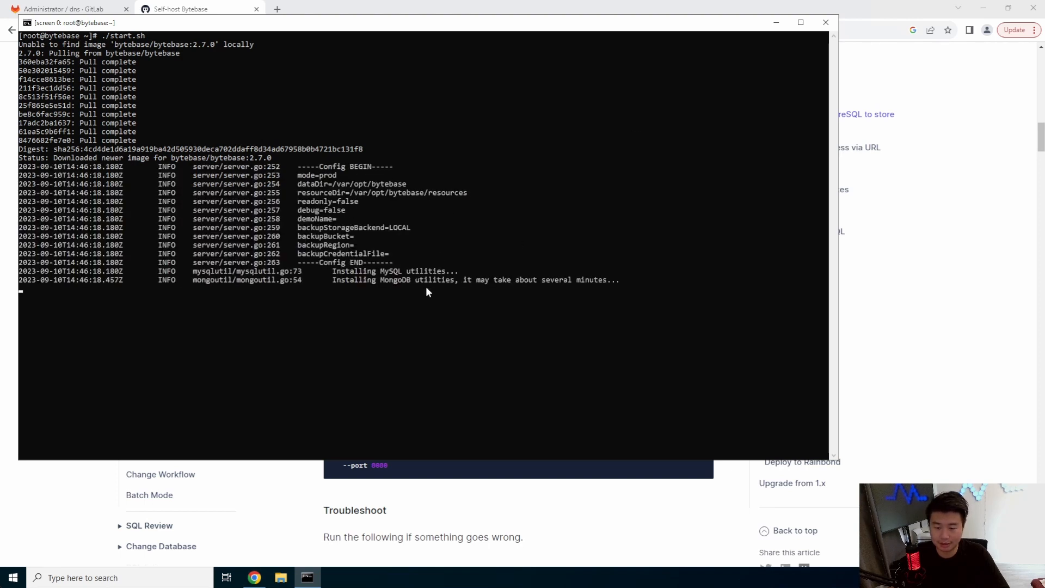
{"action": "mouse_move", "coordinate": [393, 222]}
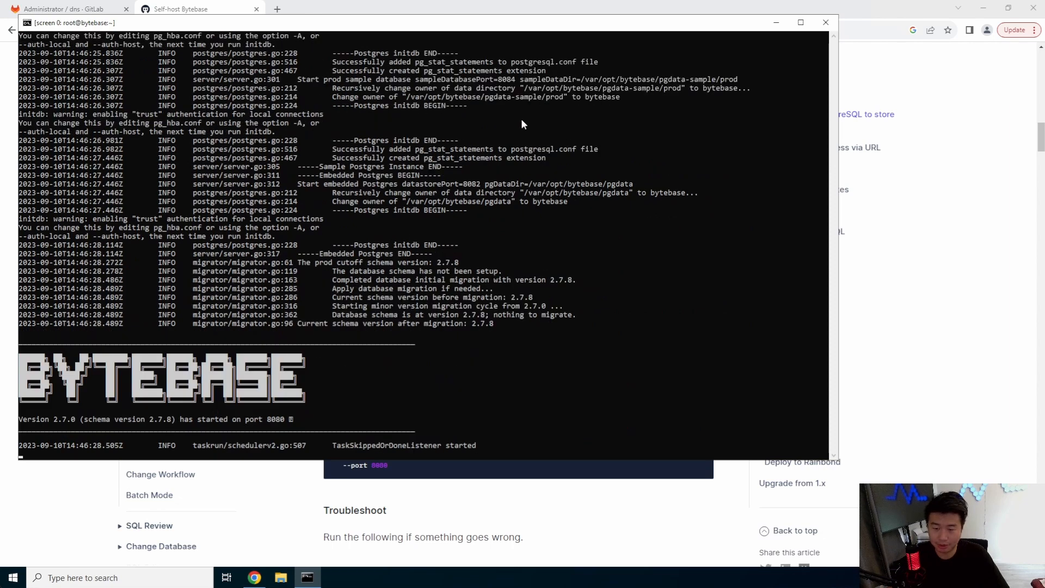
{"action": "mouse_move", "coordinate": [597, 312]}
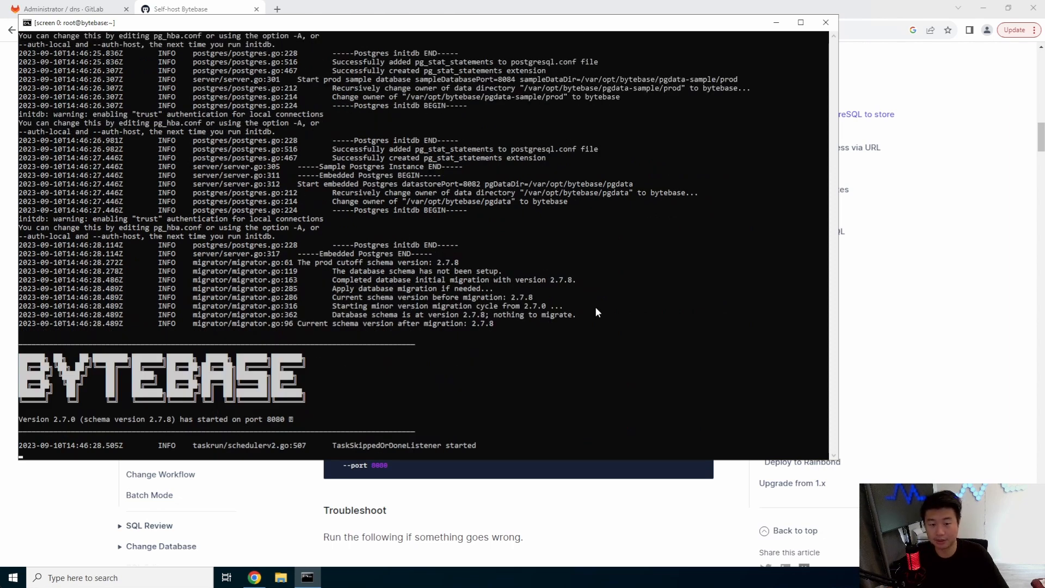
{"action": "mouse_move", "coordinate": [421, 236]}
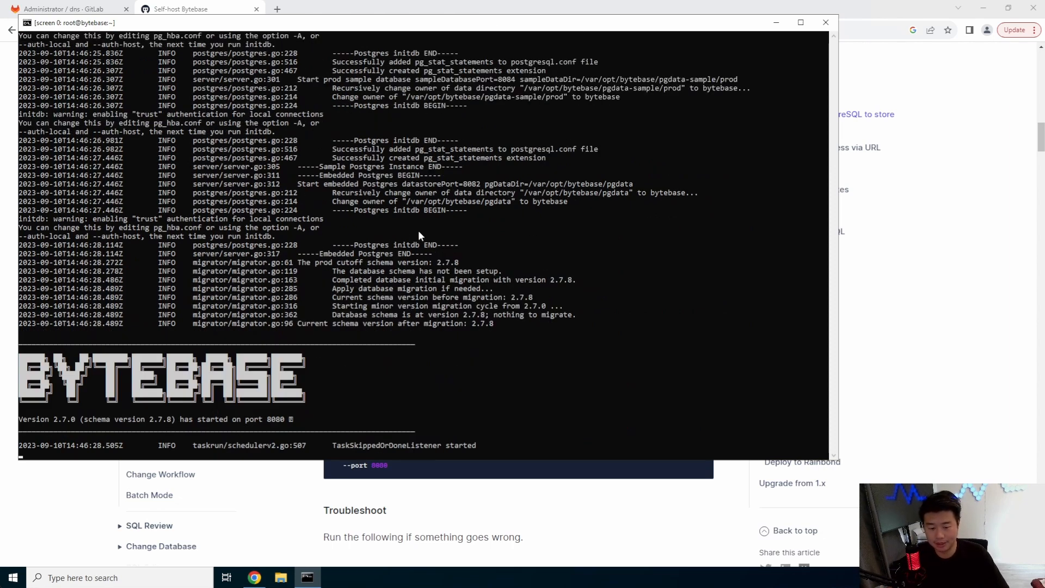
{"action": "mouse_move", "coordinate": [643, 292]}
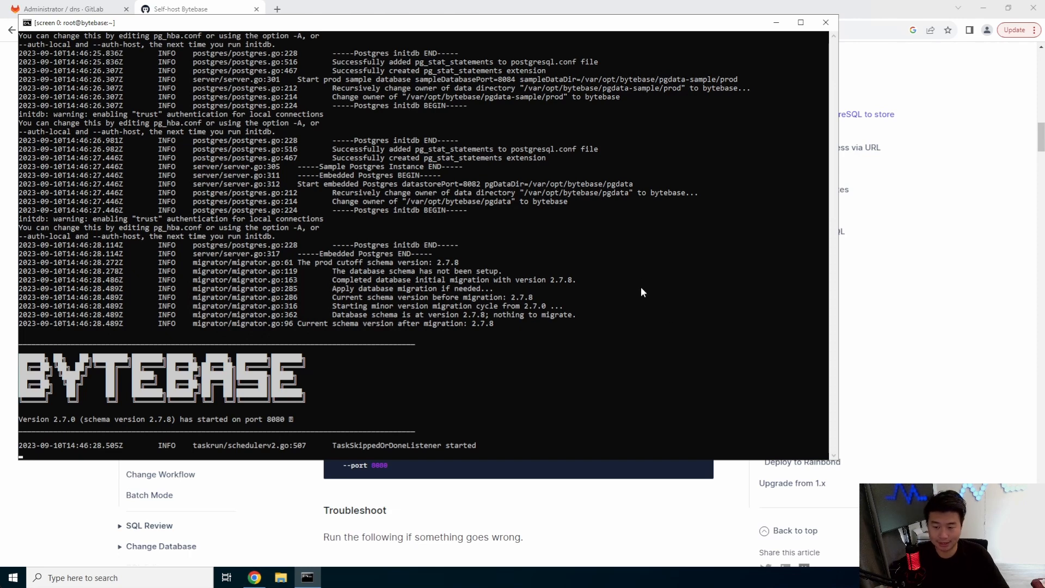
{"action": "mouse_move", "coordinate": [546, 245]}
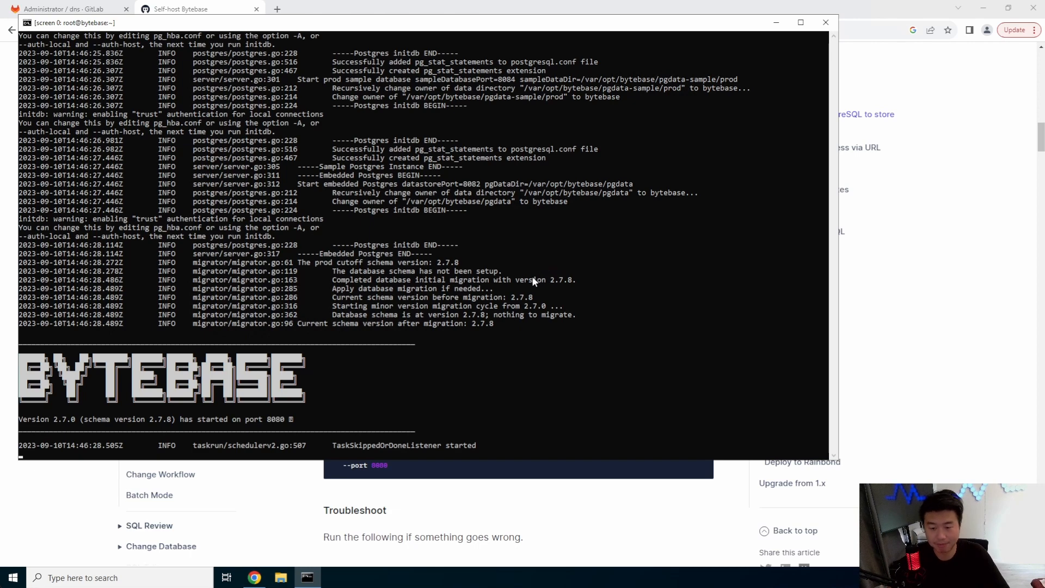
{"action": "mouse_move", "coordinate": [220, 396]}
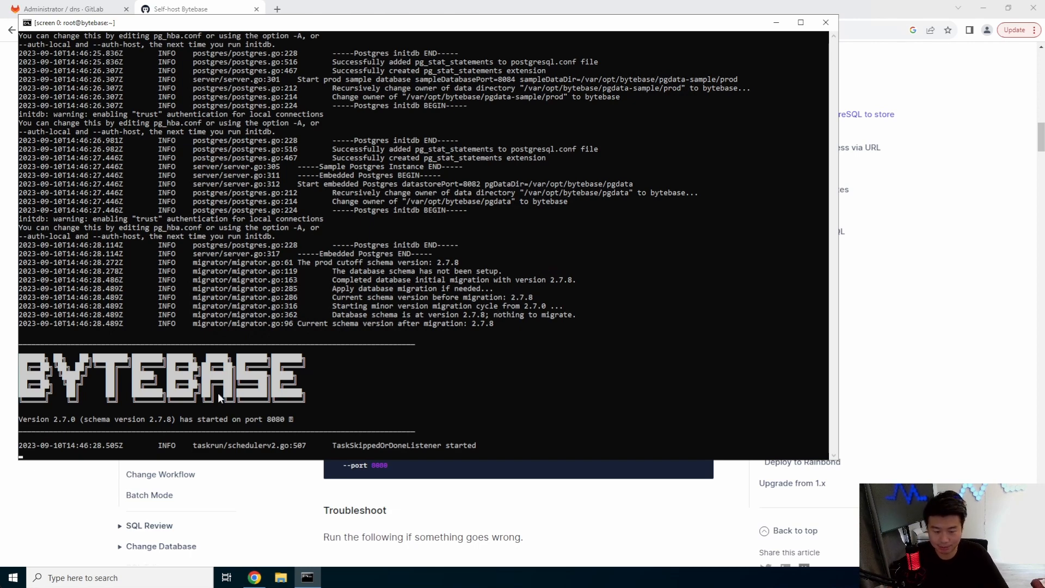
{"action": "mouse_move", "coordinate": [284, 424]}
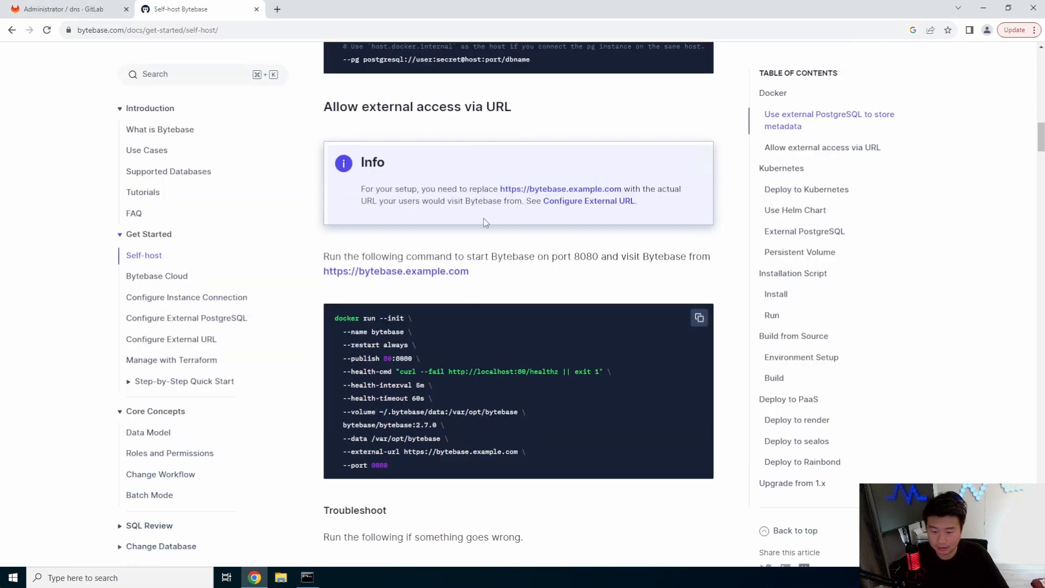
{"action": "left_click", "coordinate": [407, 9]}
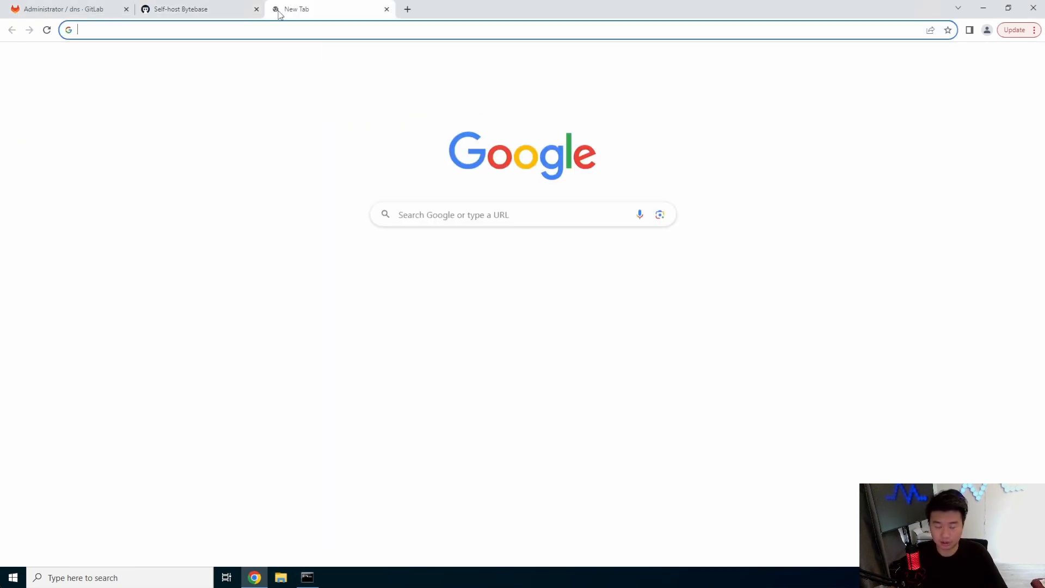
{"action": "type", "text": "http://byt"}
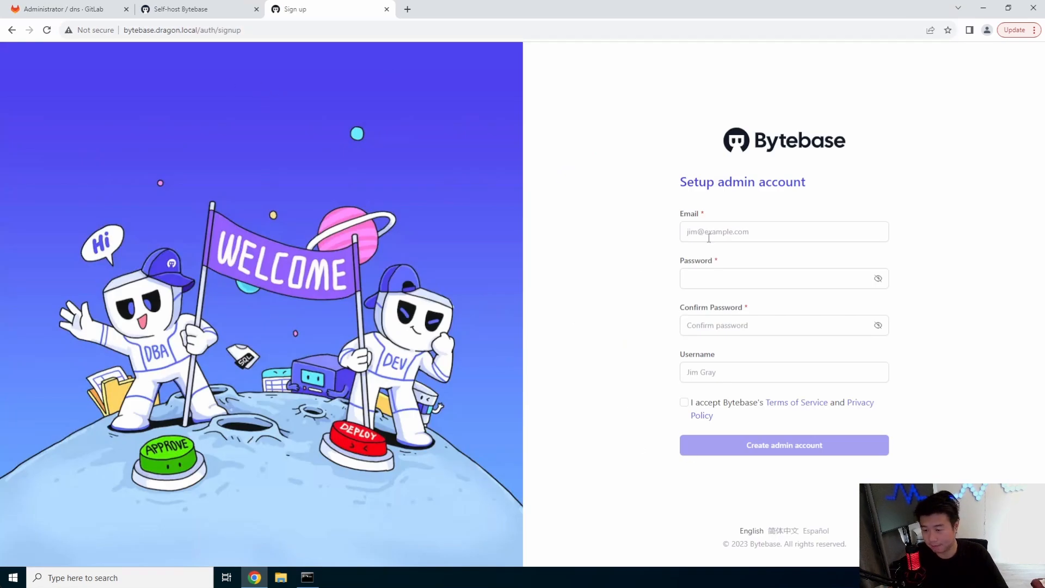
Fill the admin email and password and accept the Terms of Service to create the account
{"action": "left_click", "coordinate": [784, 230]}
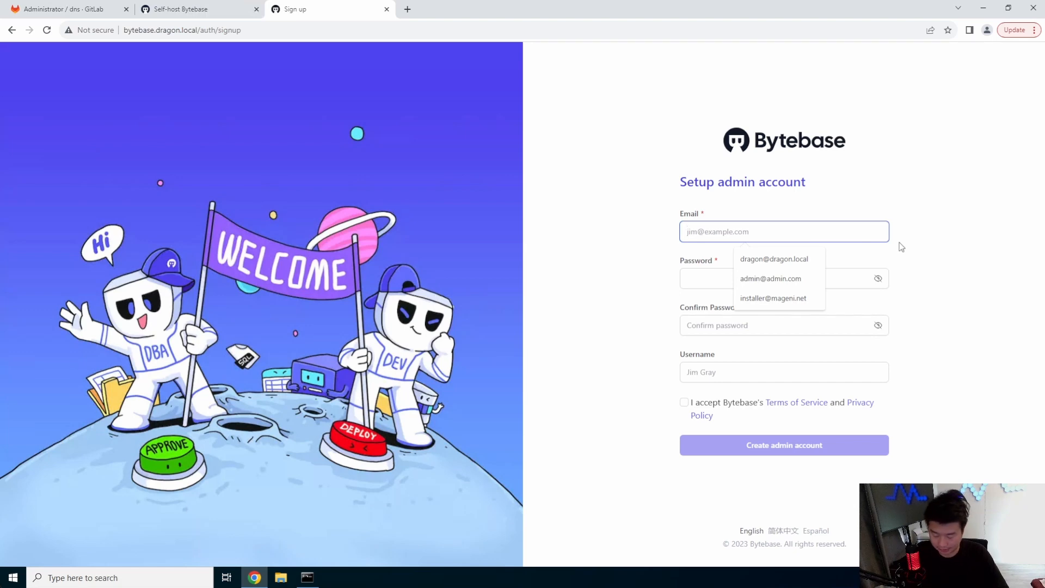
{"action": "left_click", "coordinate": [774, 259]}
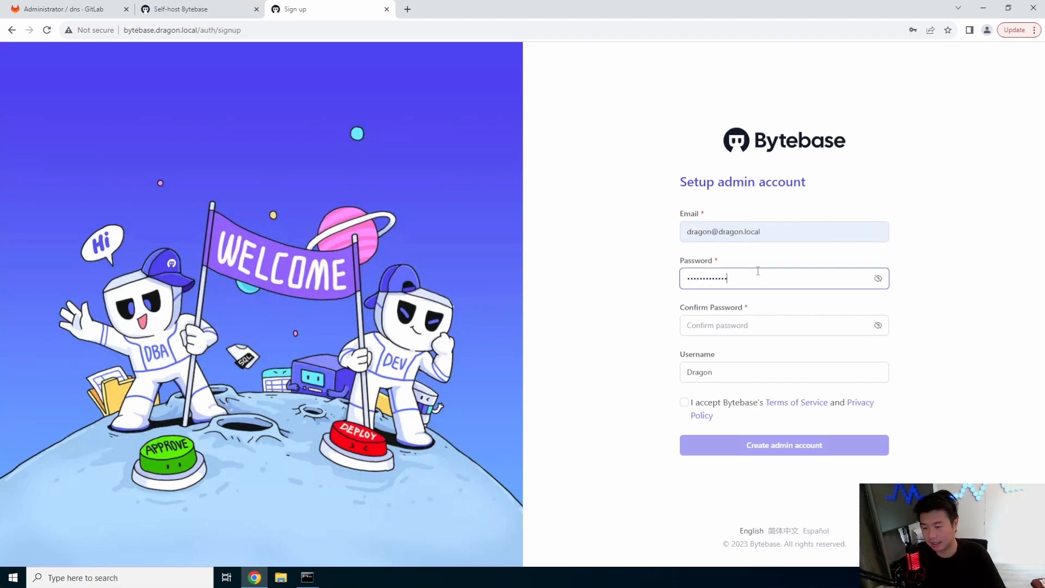
{"action": "type", "text": "•••"}
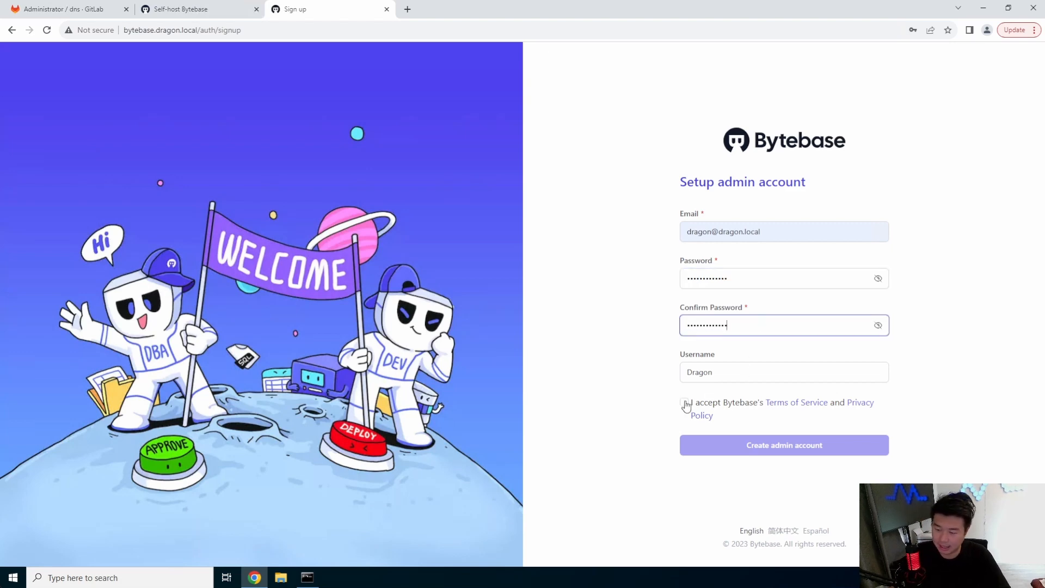
{"action": "left_click", "coordinate": [784, 444]}
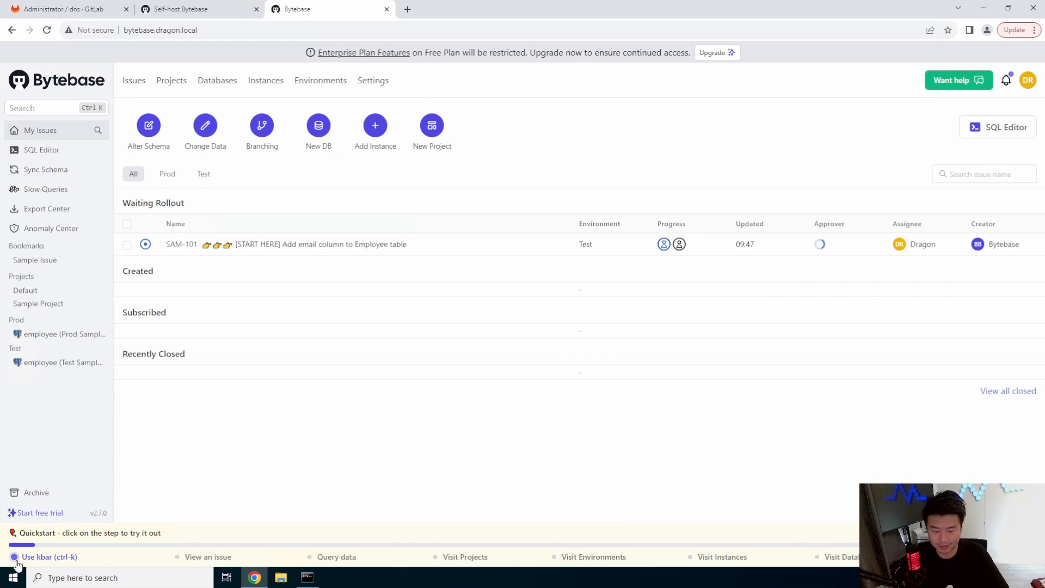
Try the kbar command search, dismiss it, then view the sample issue SAM-101
{"action": "left_click", "coordinate": [49, 556]}
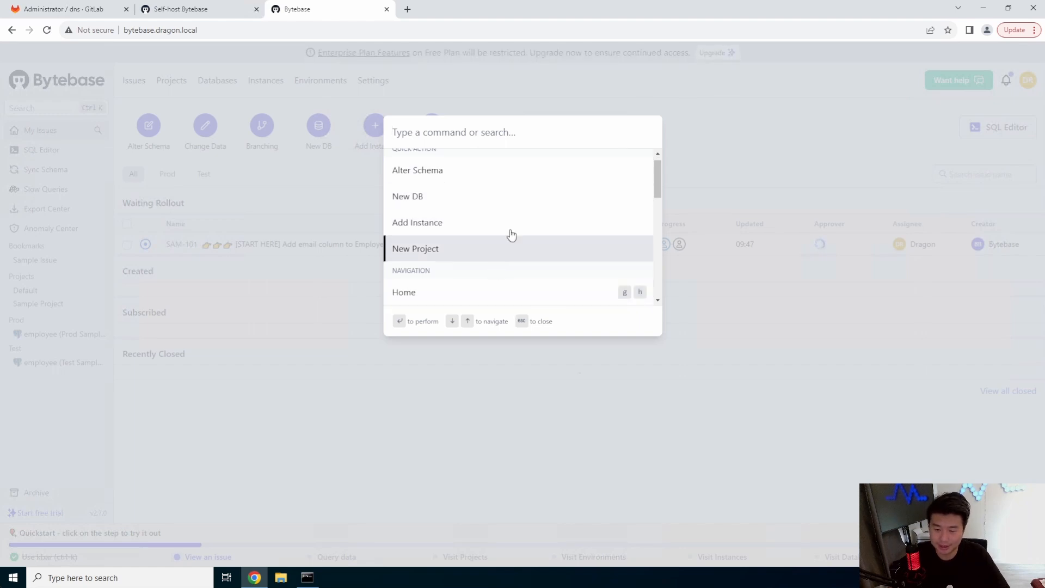
{"action": "key", "text": "Escape"}
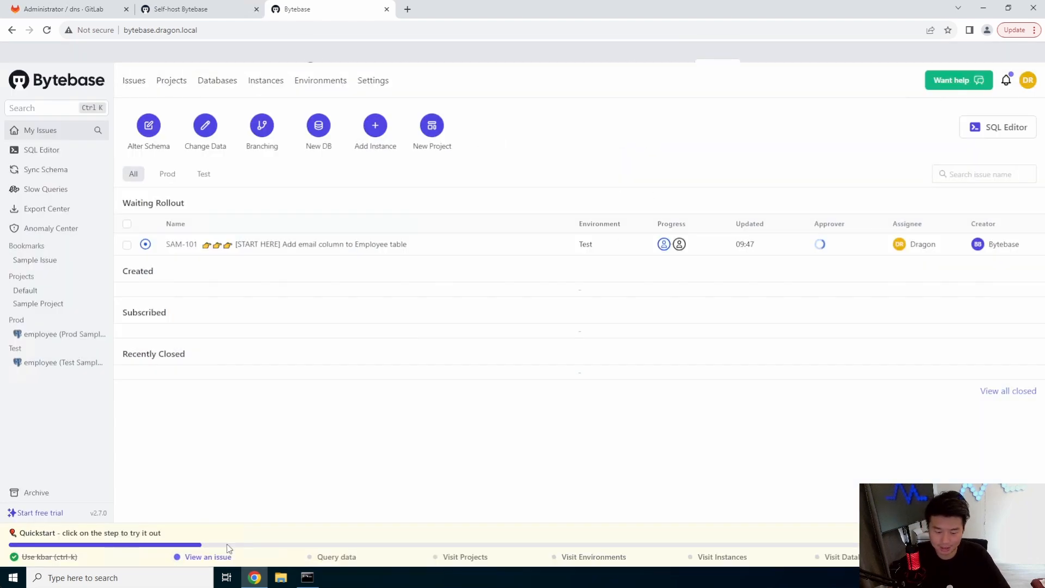
{"action": "left_click", "coordinate": [319, 244]}
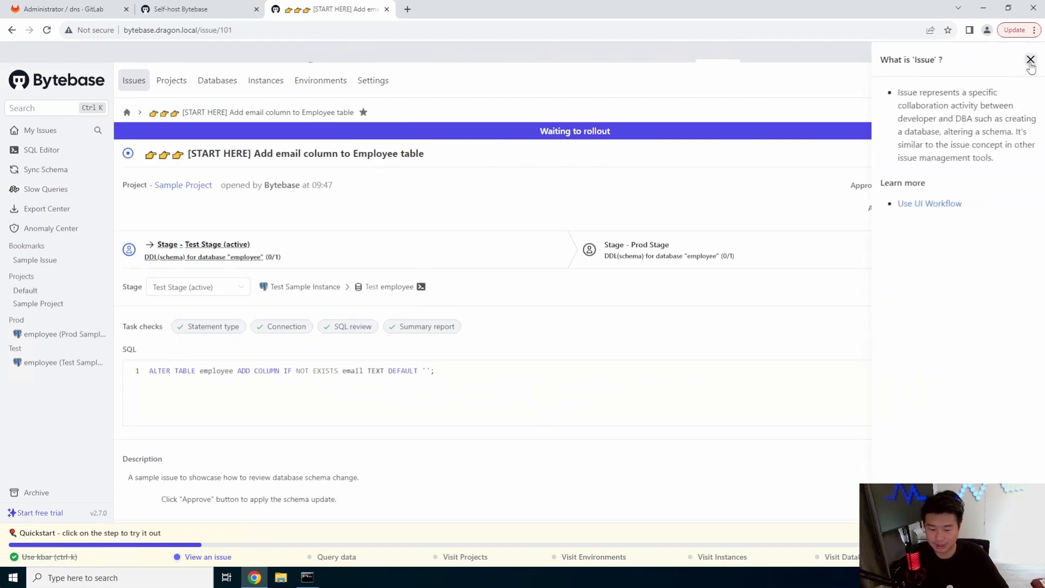
Close the 'What is Issue' panel and launch 'Query data' from the Quickstart bar
{"action": "left_click", "coordinate": [1030, 59]}
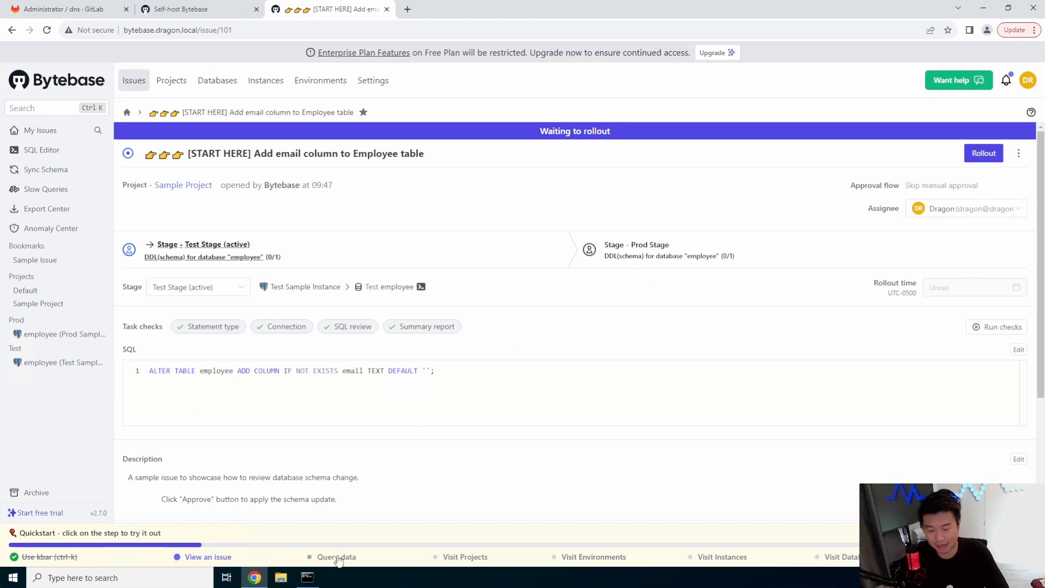
{"action": "left_click", "coordinate": [337, 556]}
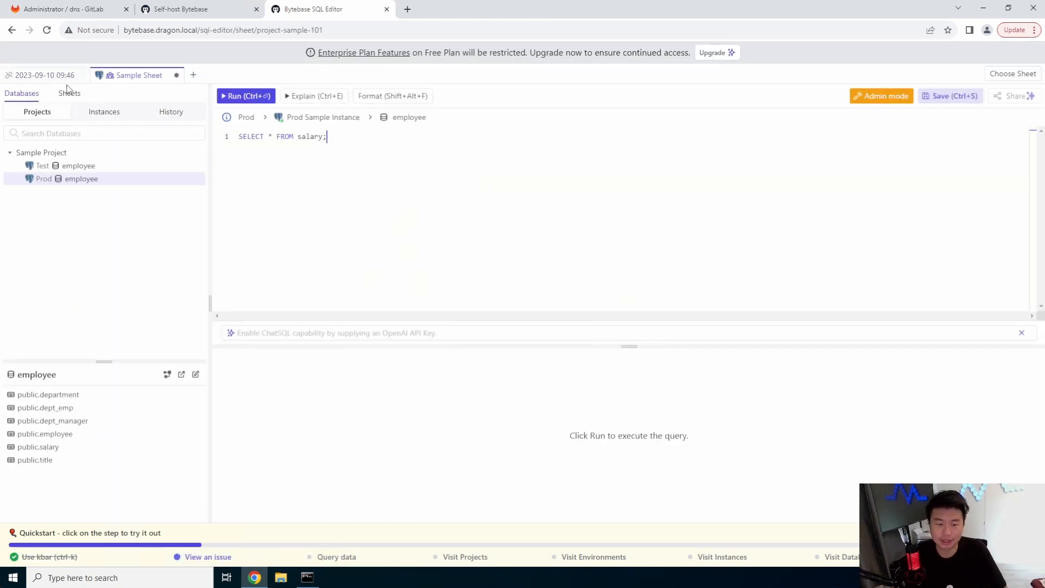
Return to the issue, enter the SQL Editor and start a sheet on the Test employee database
{"action": "left_click", "coordinate": [194, 8]}
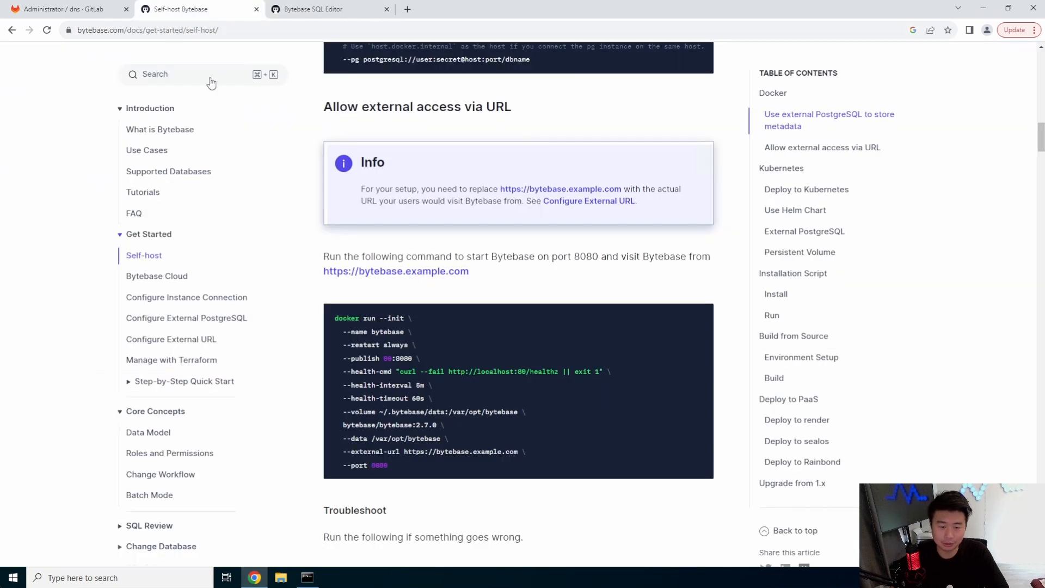
{"action": "left_click", "coordinate": [312, 9]}
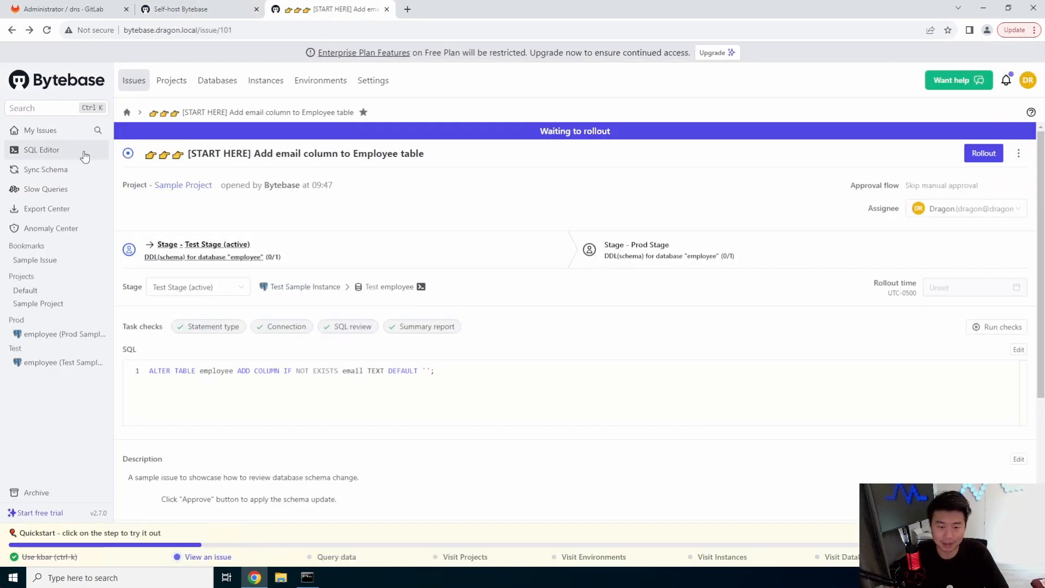
{"action": "left_click", "coordinate": [42, 149]}
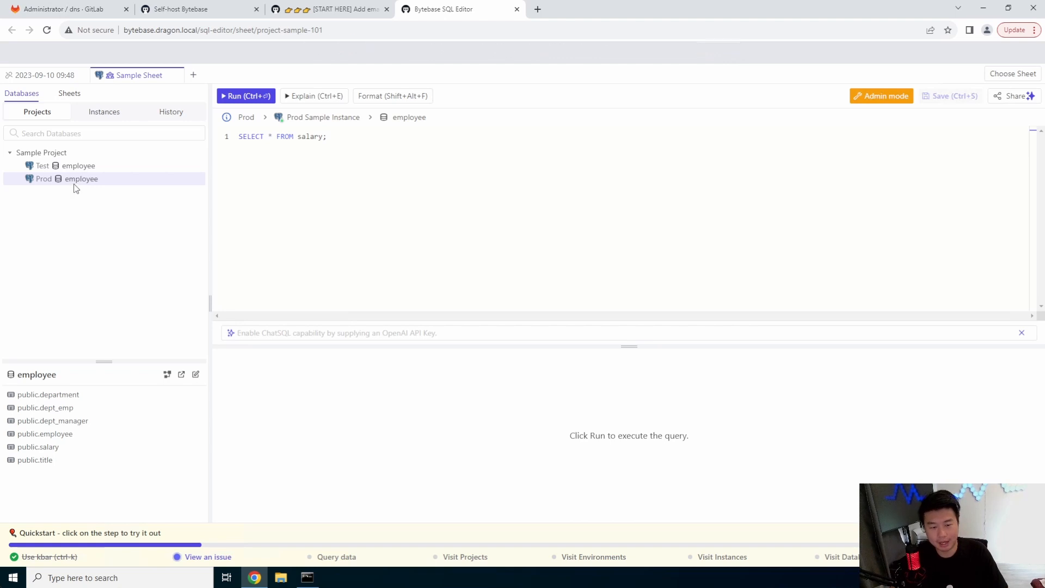
{"action": "left_click", "coordinate": [81, 179]}
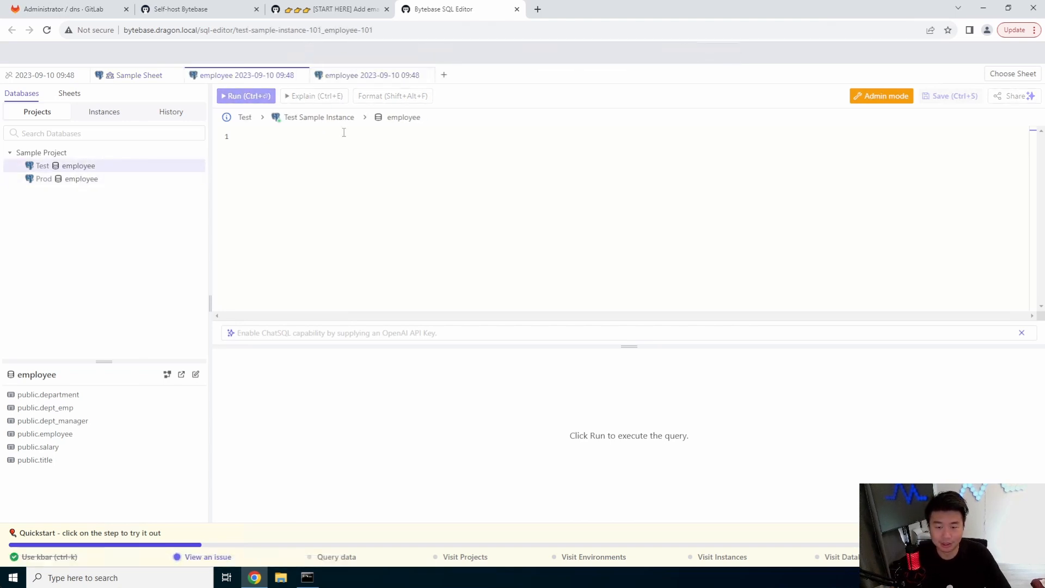
Run 'select * from employee;' on Test employee, review the 1000 rows, and return to the issue
{"action": "type", "text": "sel"}
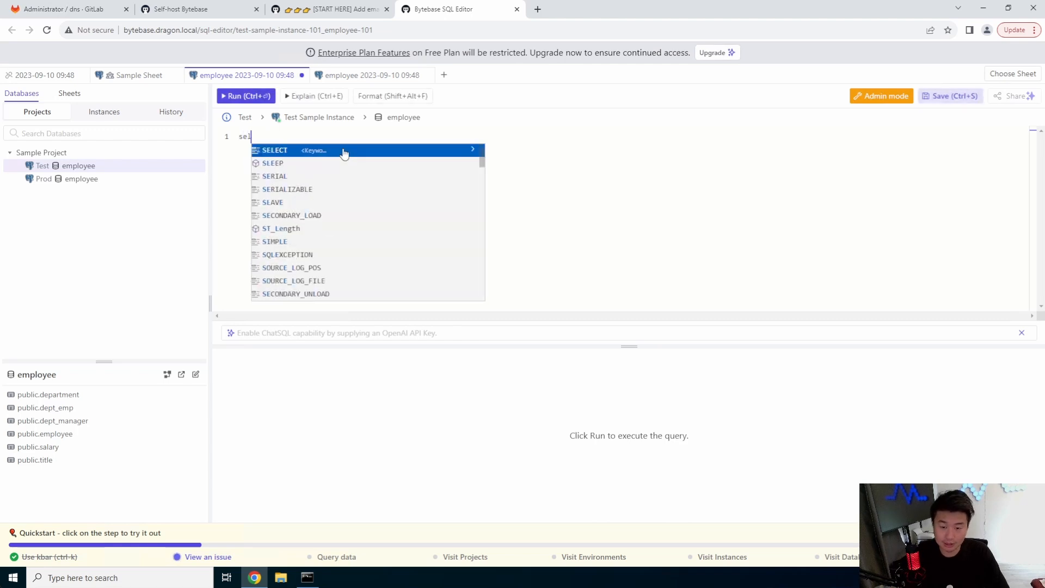
{"action": "type", "text": "ect"}
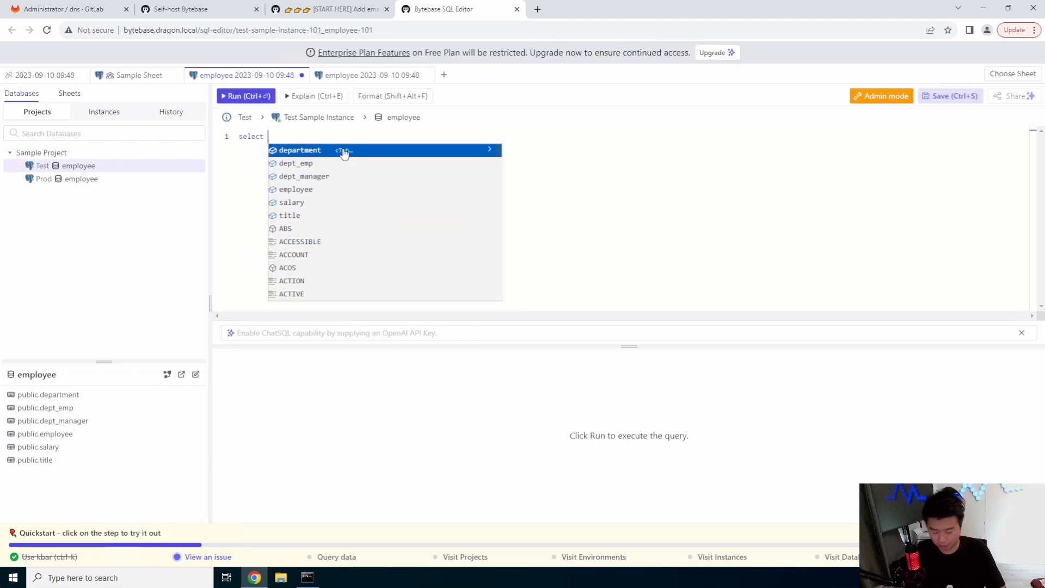
{"action": "type", "text": "*"}
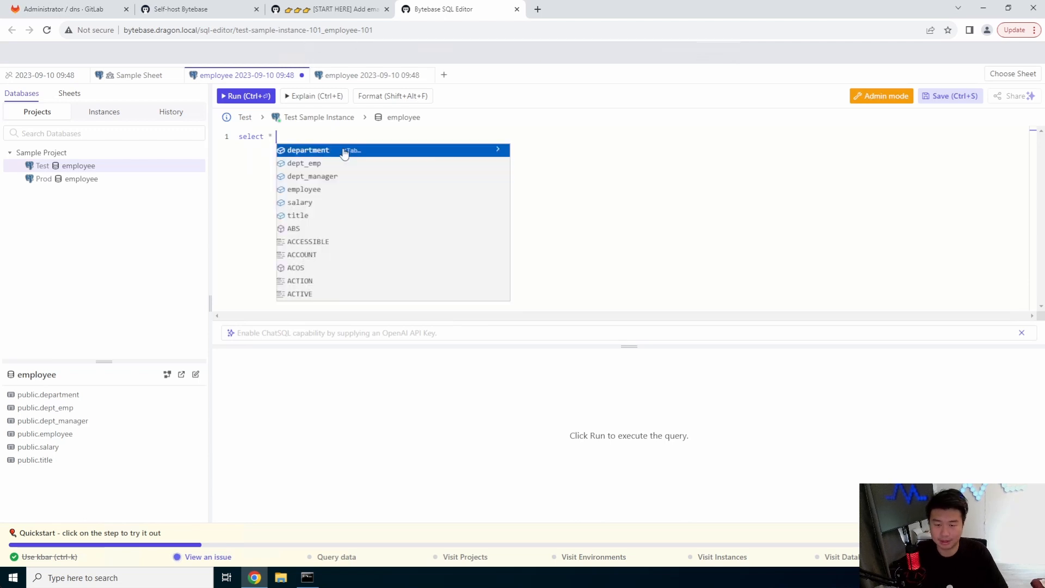
{"action": "type", "text": "from employee;"}
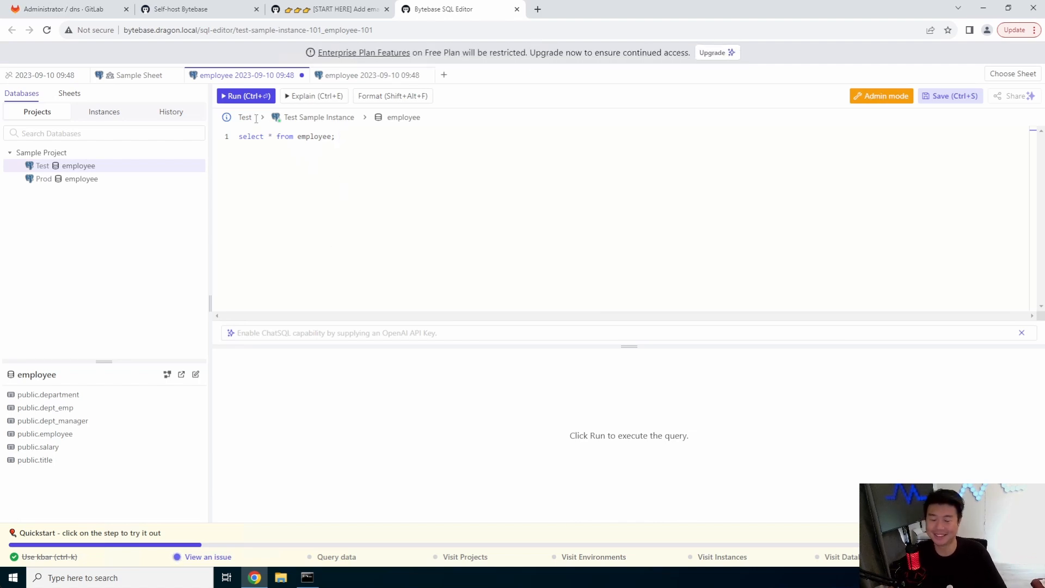
{"action": "left_click", "coordinate": [245, 96]}
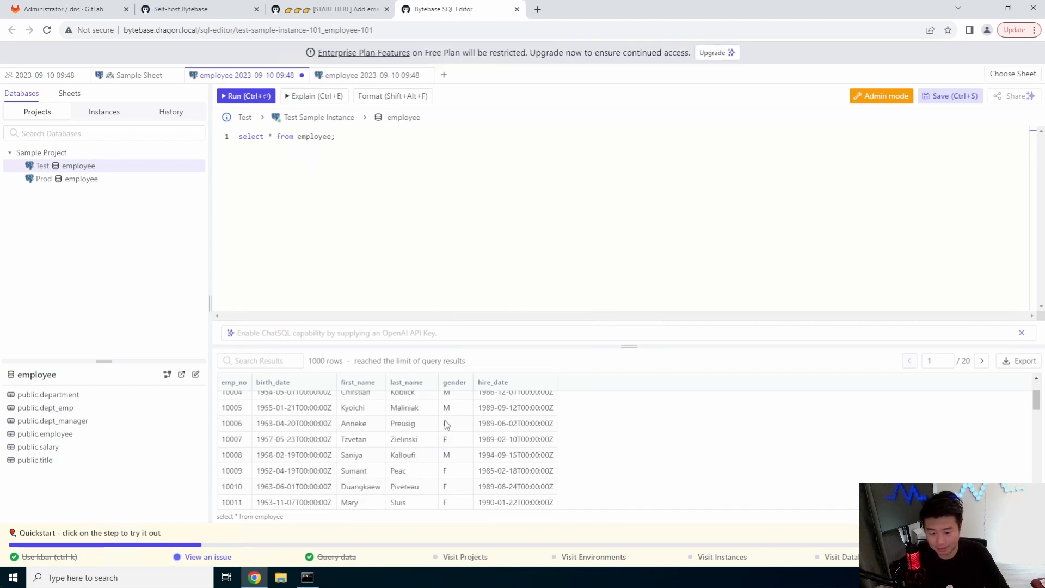
{"action": "scroll", "scroll_direction": "down", "scroll_amount": 3}
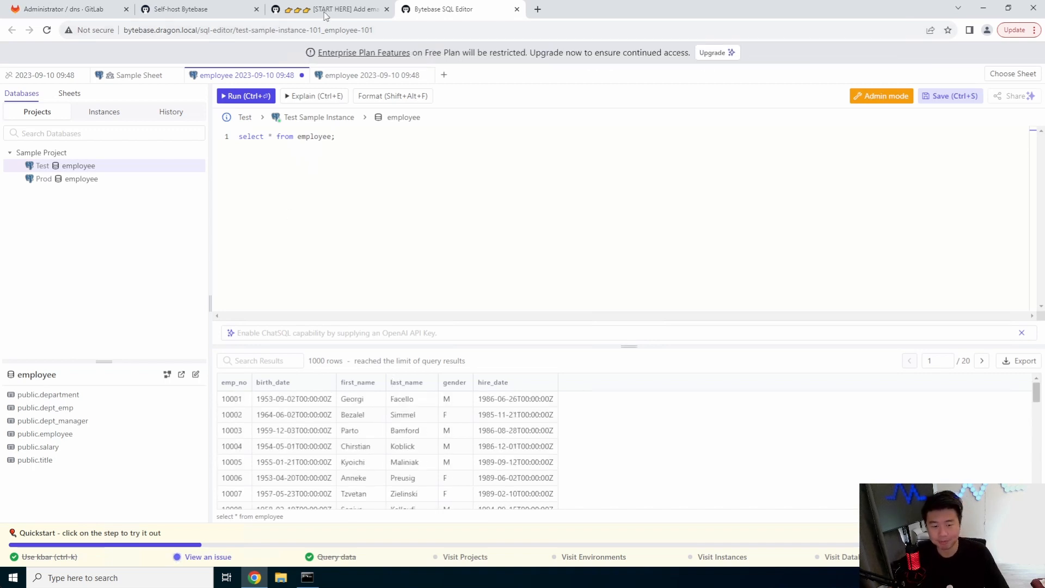
{"action": "left_click", "coordinate": [330, 8]}
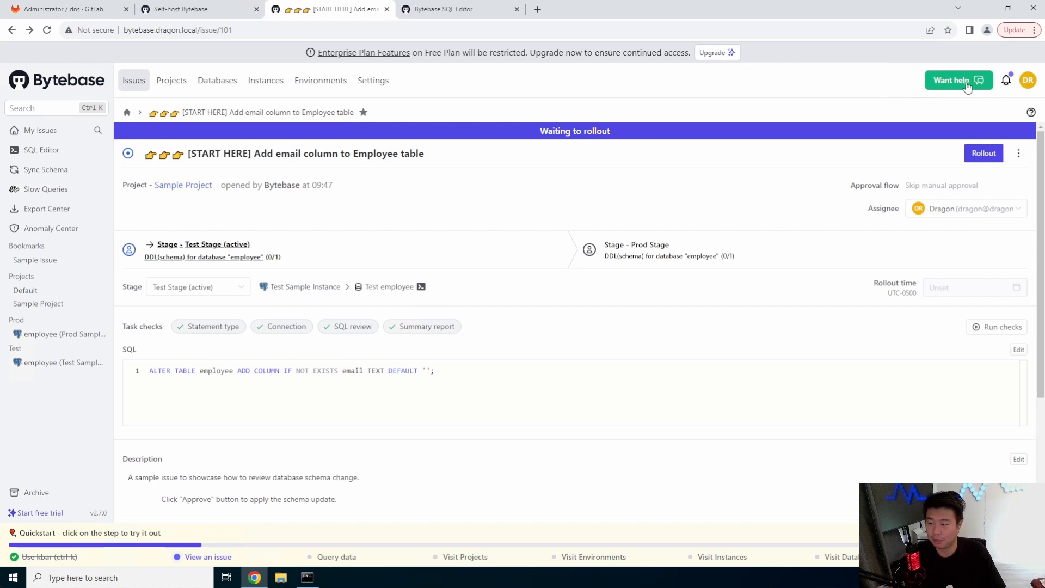
Roll out and confirm the Test stage, view the applied schema change, and return to the editor
{"action": "left_click", "coordinate": [983, 152]}
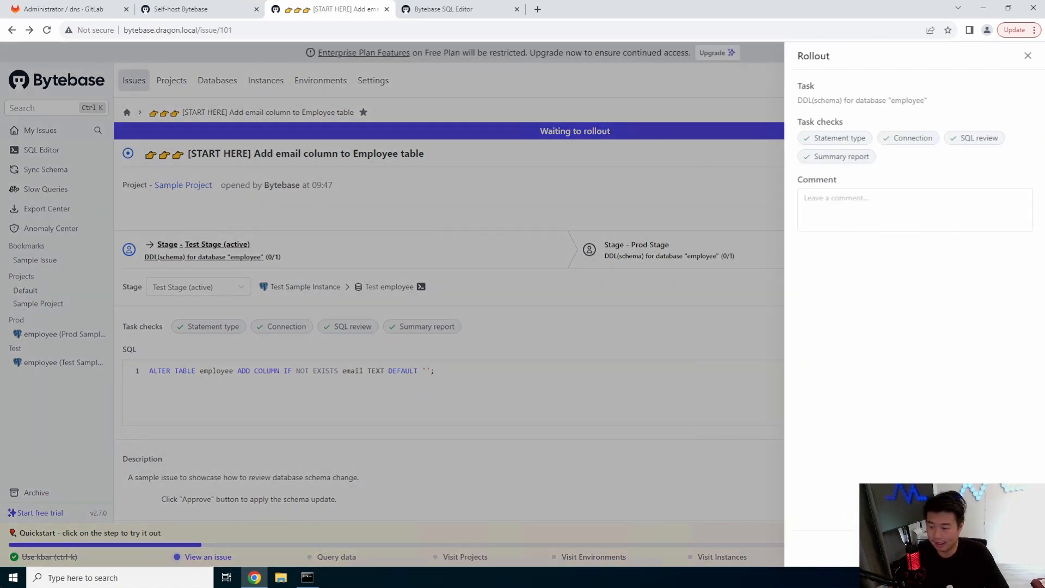
{"action": "left_click", "coordinate": [1027, 55]}
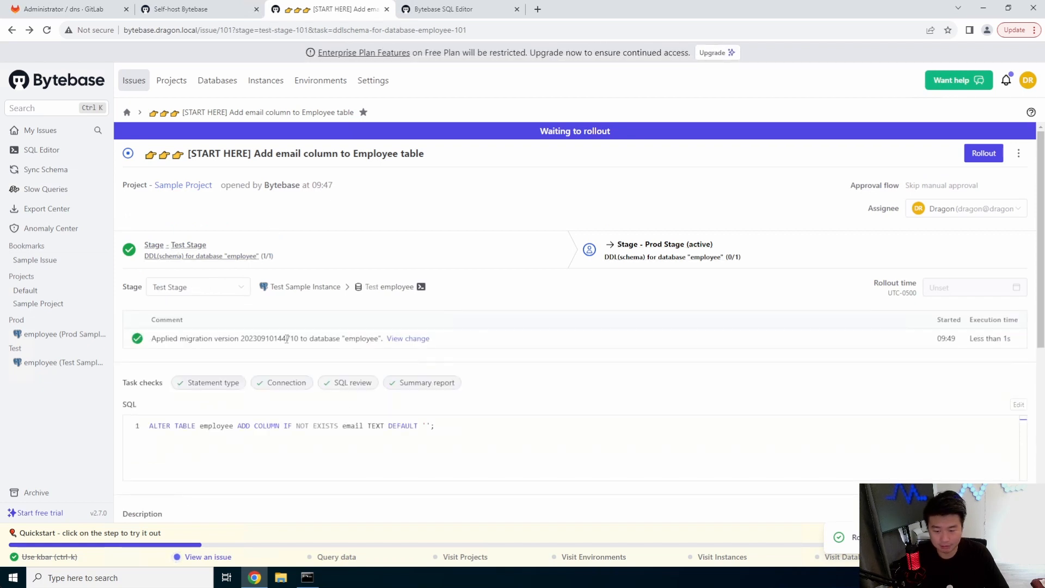
{"action": "mouse_move", "coordinate": [346, 349]}
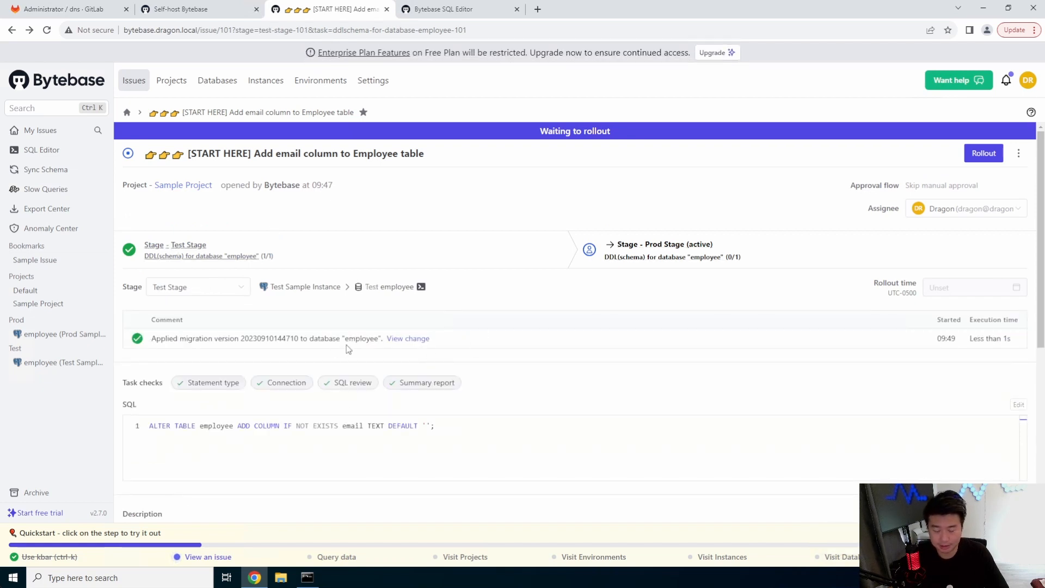
{"action": "left_click", "coordinate": [407, 337]}
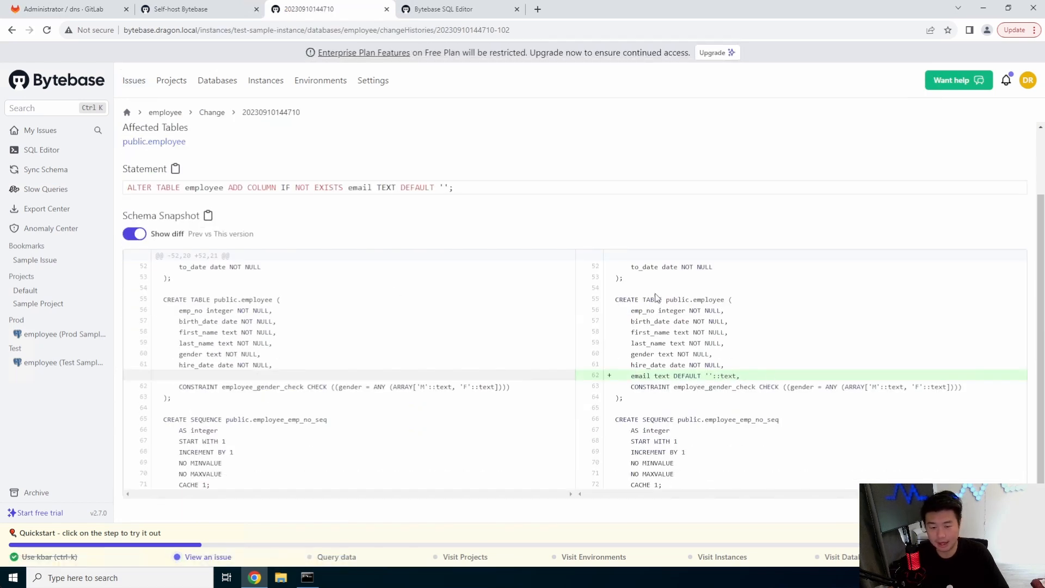
{"action": "mouse_move", "coordinate": [828, 93]}
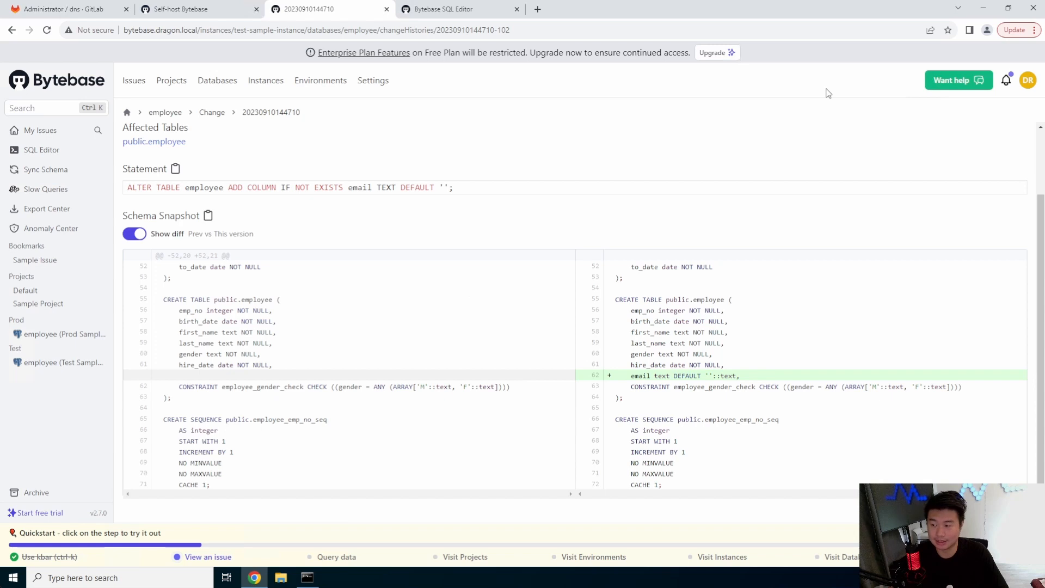
{"action": "left_click", "coordinate": [460, 9]}
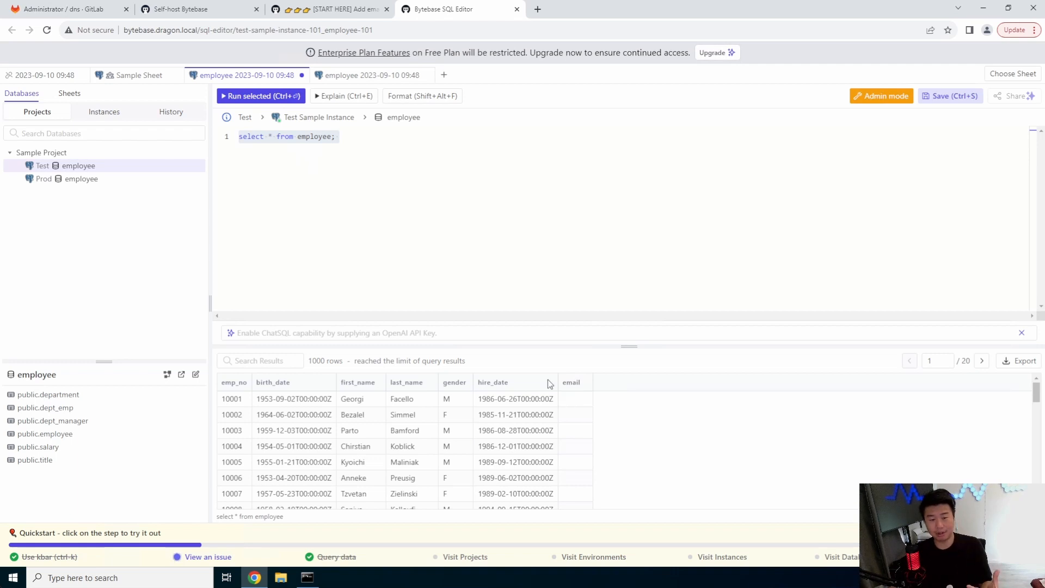
Start a sheet on Prod employee and run 'select * from employee' against it
{"action": "left_click", "coordinate": [81, 178]}
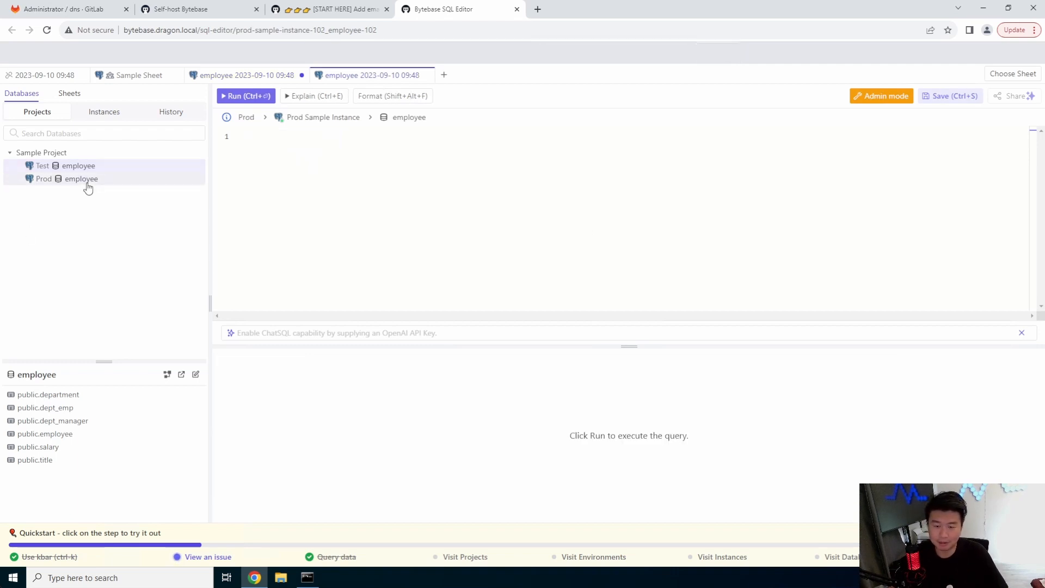
{"action": "type", "text": "select * from employee;"}
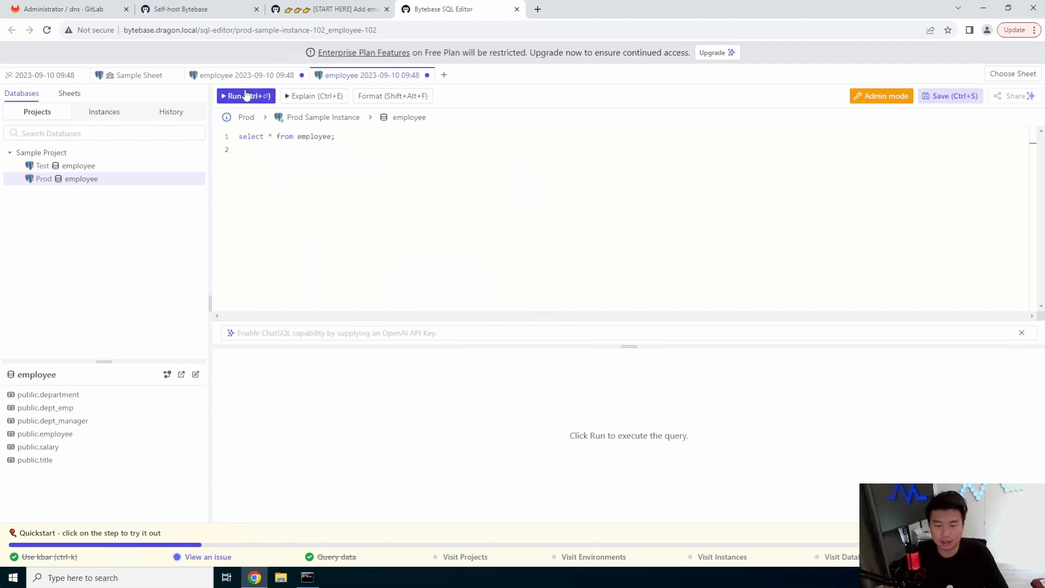
{"action": "left_click", "coordinate": [246, 96]}
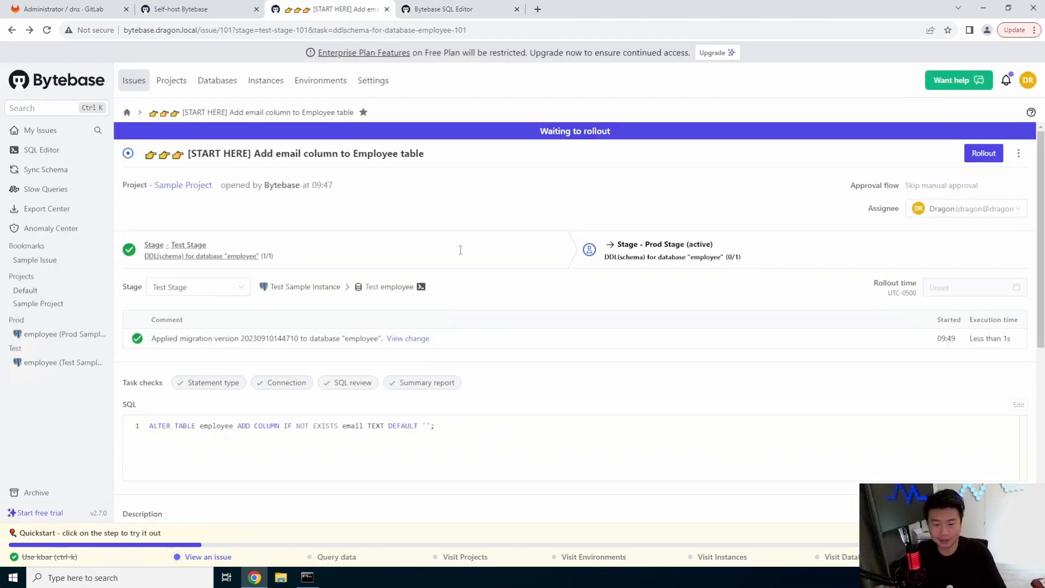
{"action": "scroll", "scroll_direction": "down", "scroll_amount": 3}
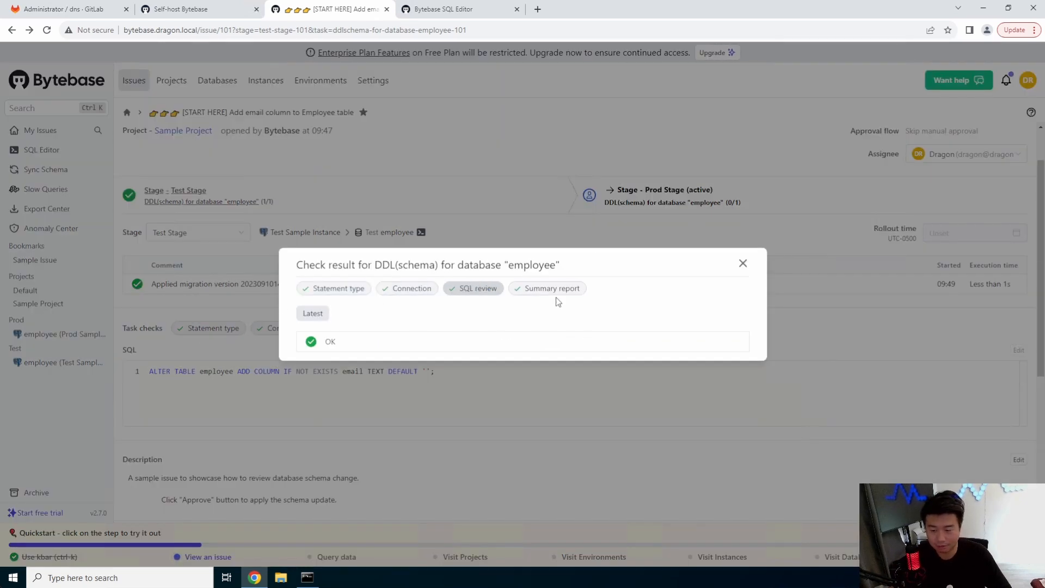
{"action": "left_click", "coordinate": [552, 288]}
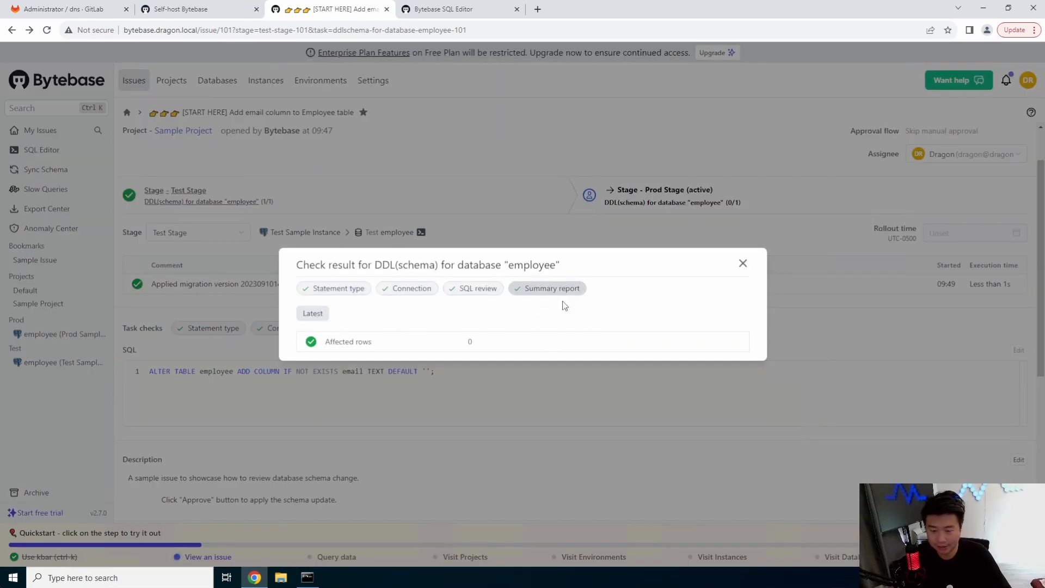
{"action": "left_click", "coordinate": [742, 263]}
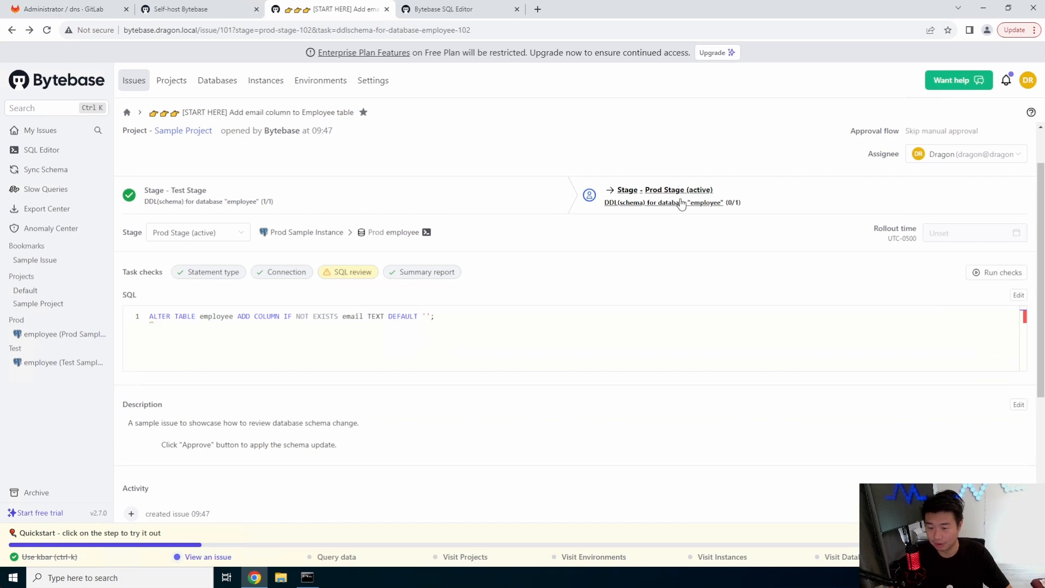
{"action": "left_click", "coordinate": [347, 271]}
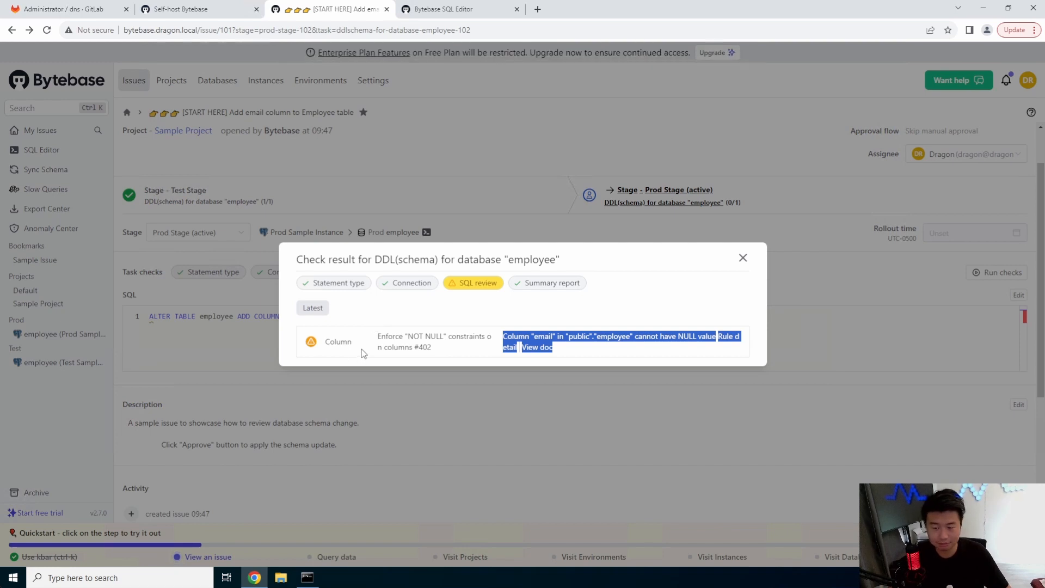
{"action": "left_click", "coordinate": [438, 352]}
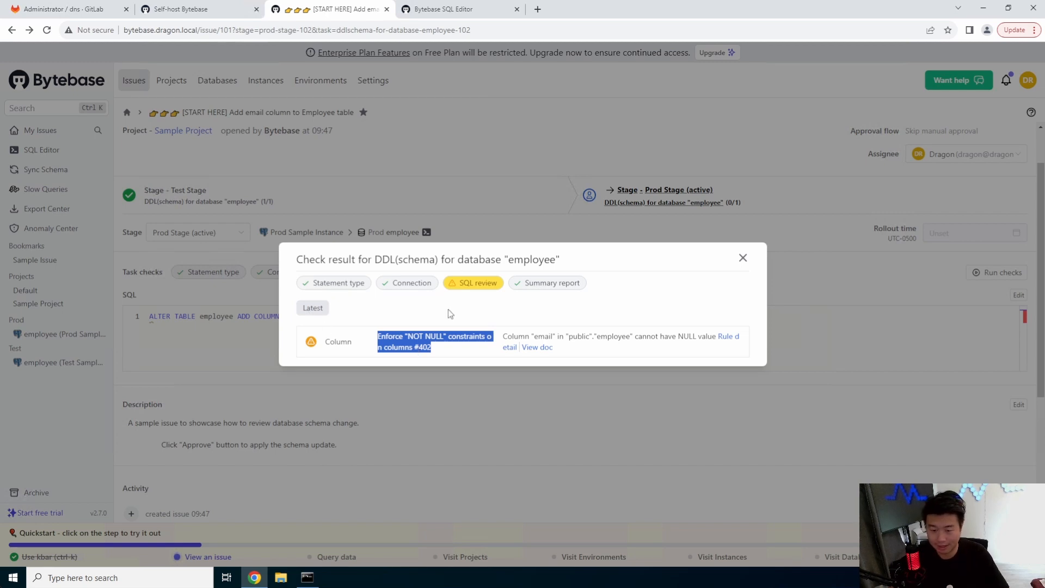
{"action": "mouse_move", "coordinate": [644, 349]}
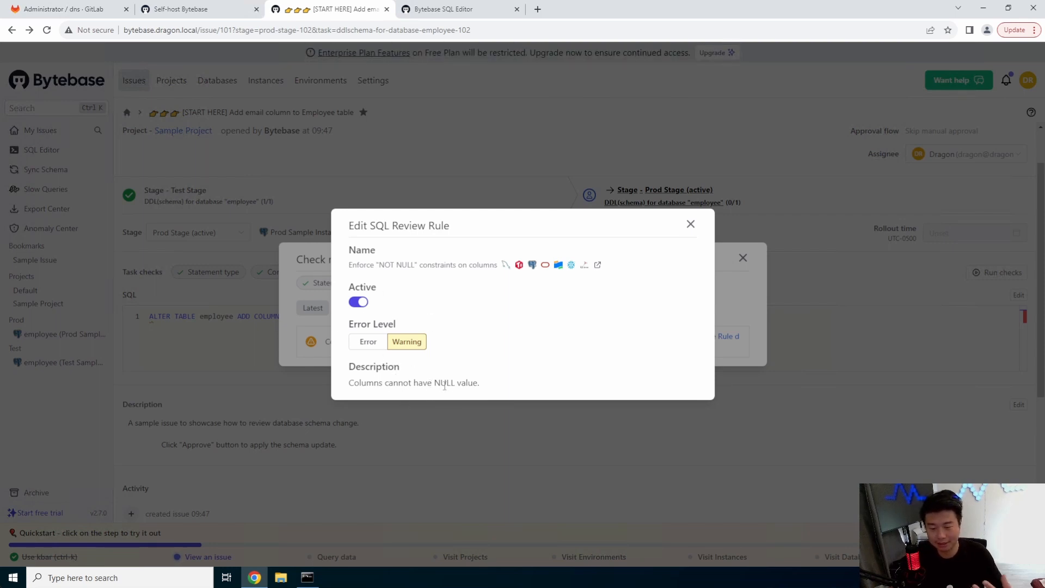
{"action": "mouse_move", "coordinate": [695, 214]}
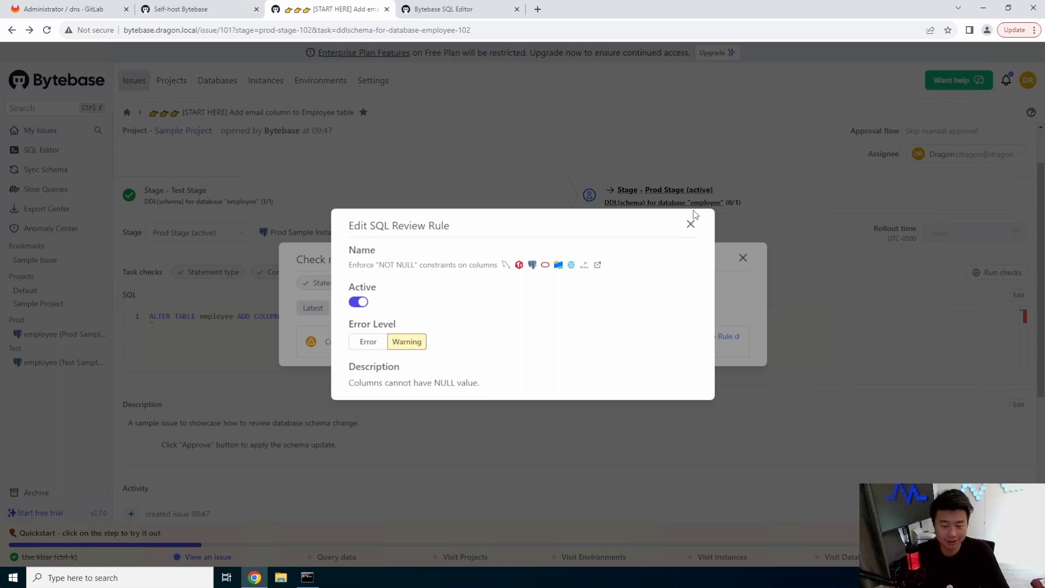
{"action": "left_click", "coordinate": [691, 224]}
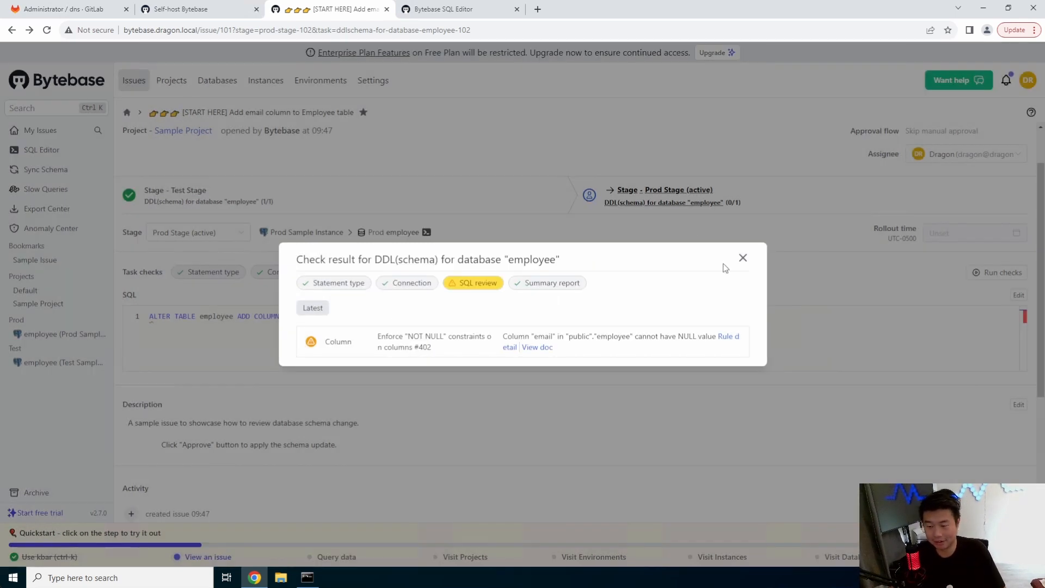
{"action": "left_click", "coordinate": [743, 258]}
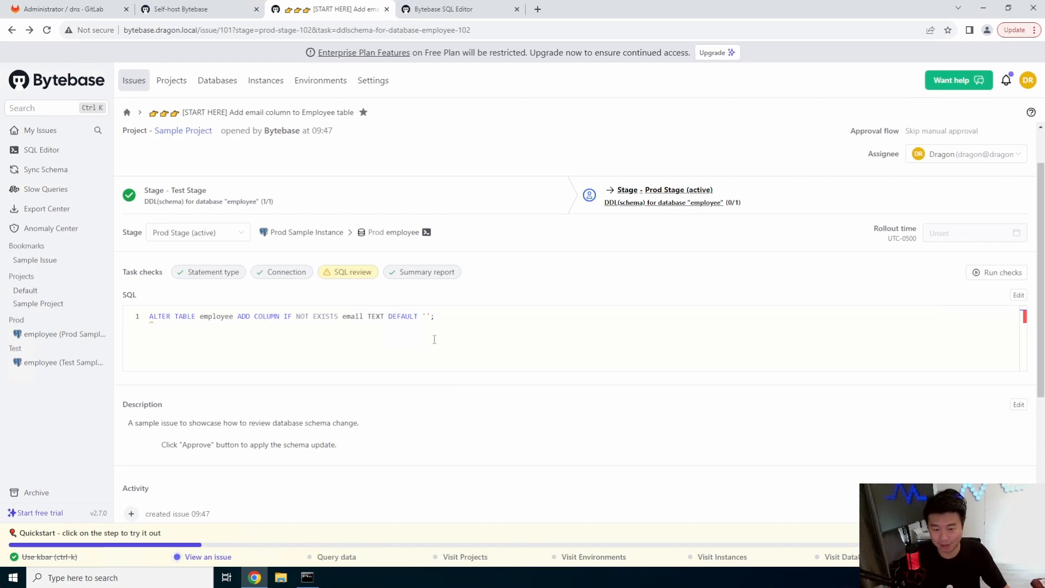
{"action": "mouse_move", "coordinate": [775, 224]}
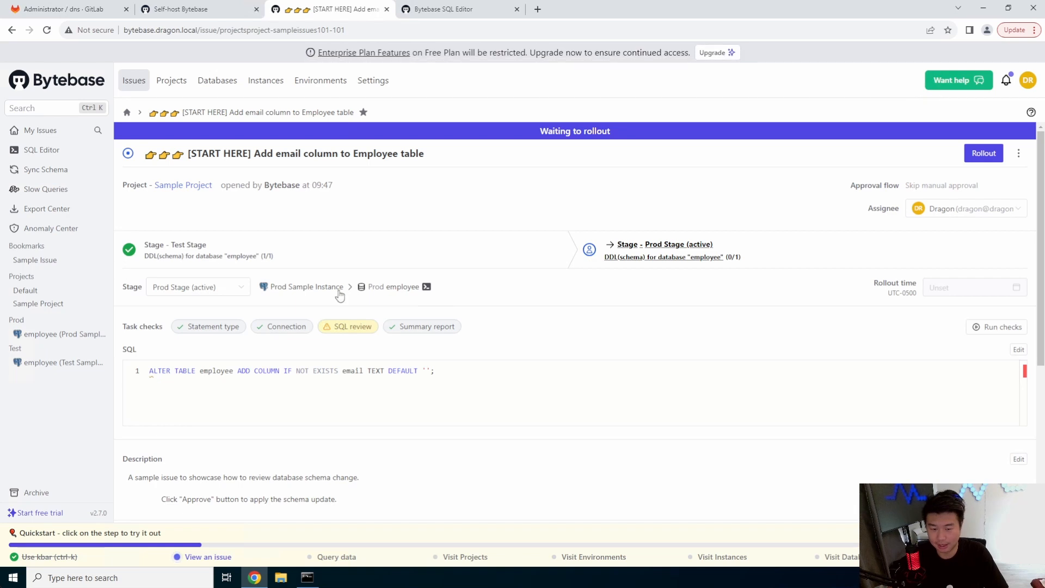
{"action": "mouse_move", "coordinate": [687, 272]}
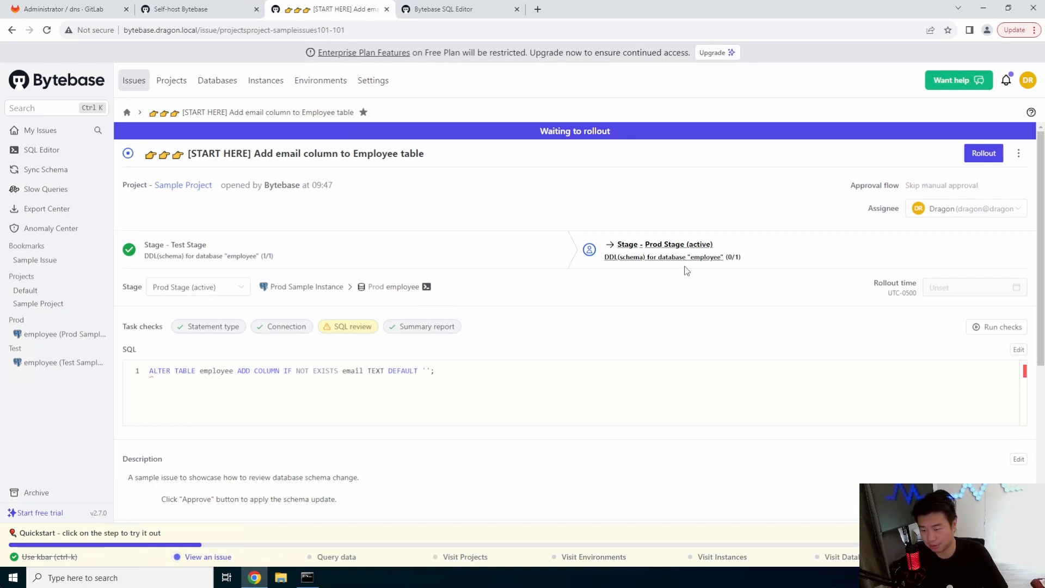
Roll out the Prod stage past the SQL review warning, confirm it, and query Prod employee
{"action": "left_click", "coordinate": [983, 153]}
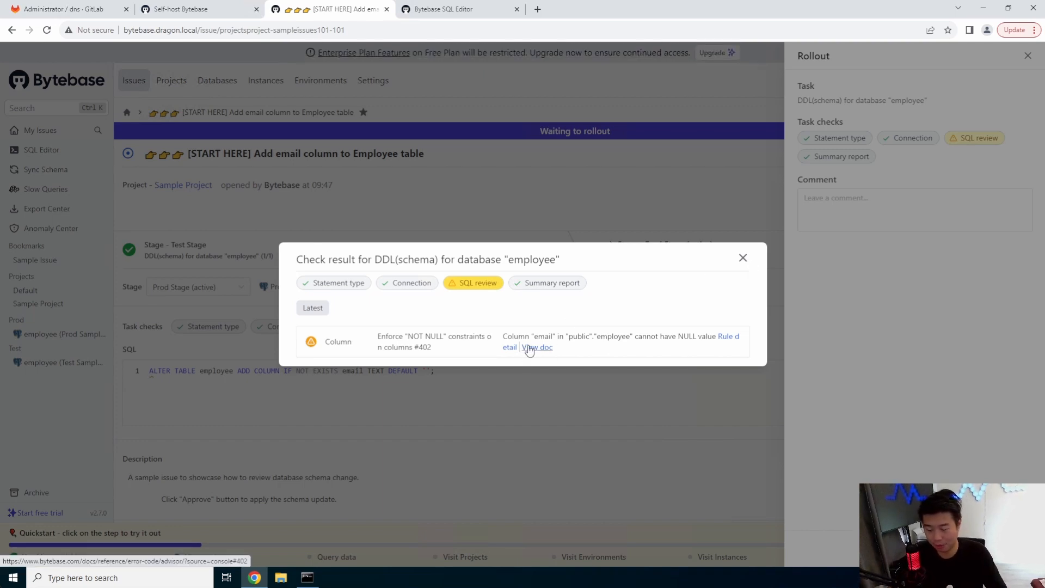
{"action": "mouse_move", "coordinate": [705, 269]}
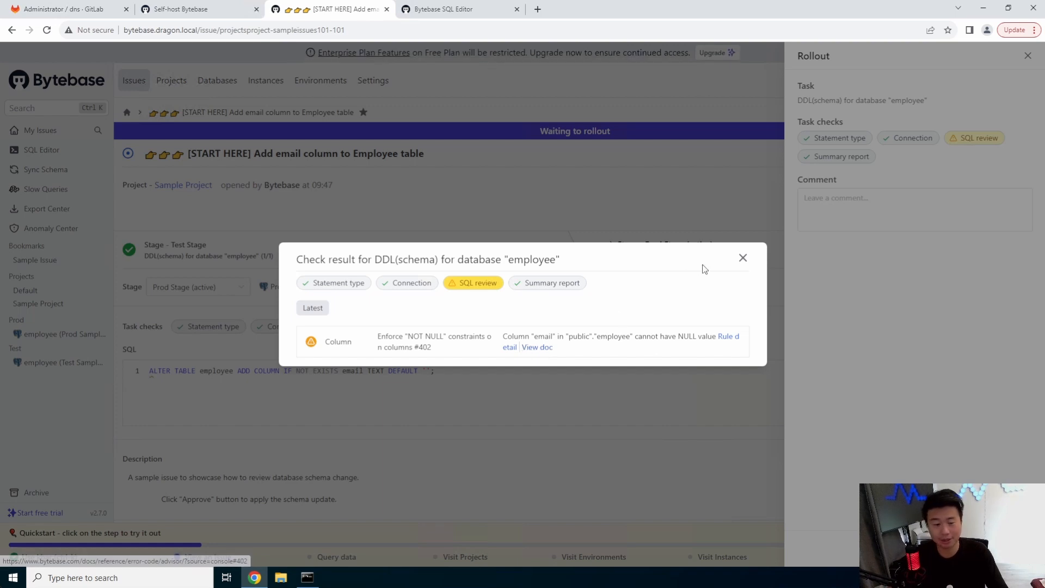
{"action": "left_click", "coordinate": [743, 256]}
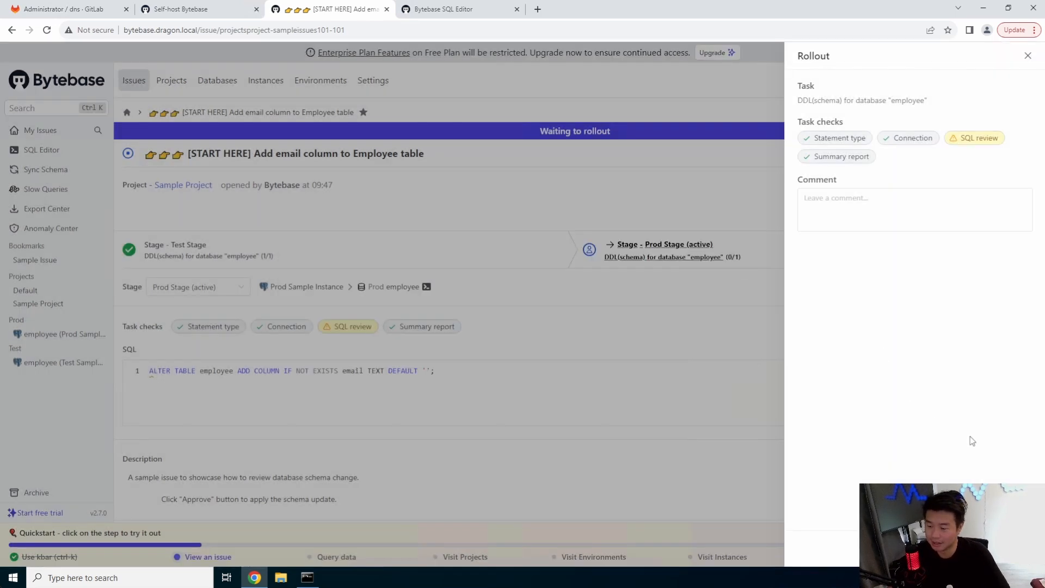
{"action": "left_click", "coordinate": [1027, 55]}
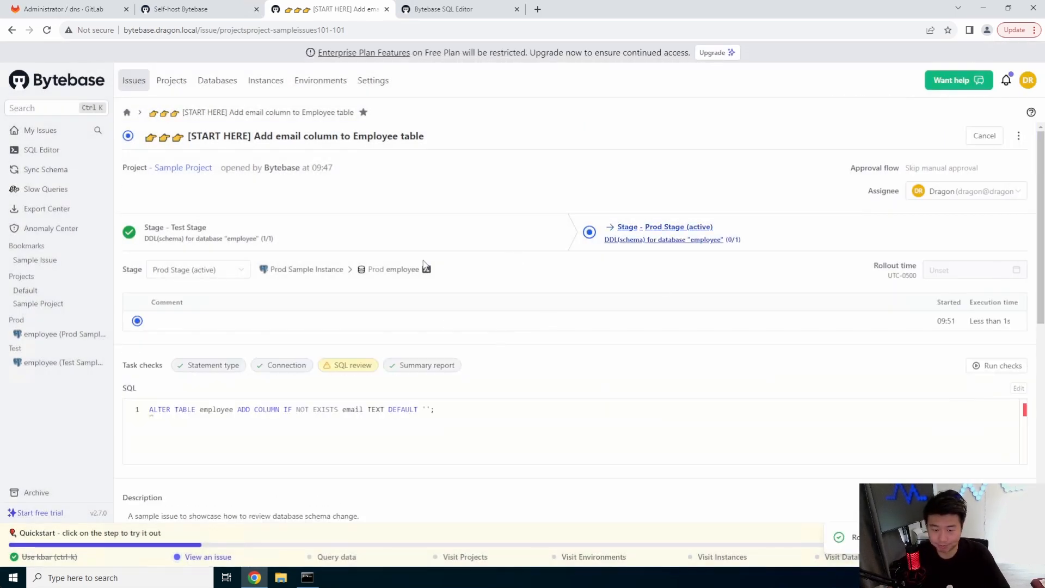
{"action": "left_click", "coordinate": [443, 9]}
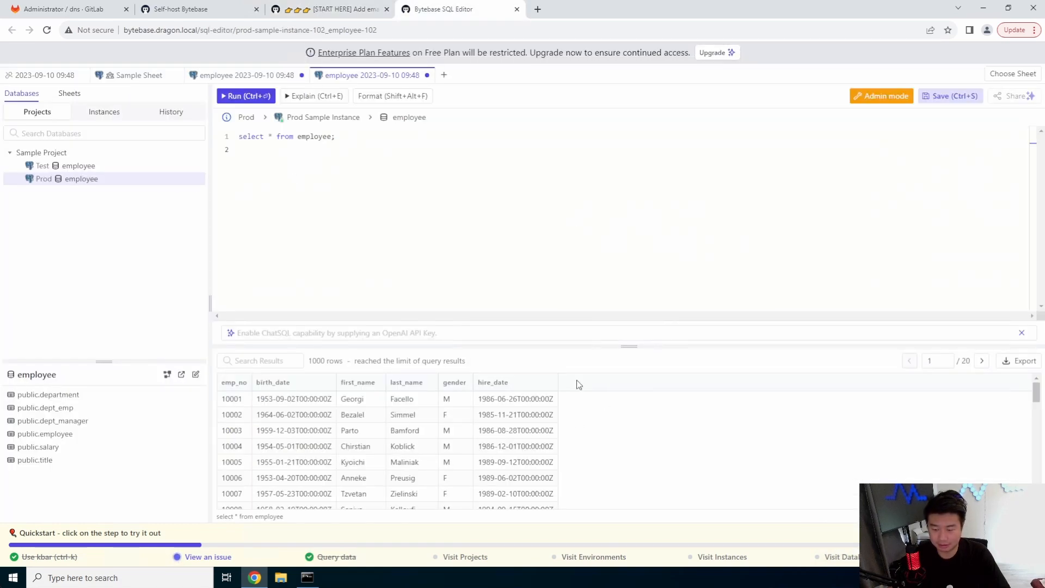
Review the completed issue's activity log, then go to the Projects list
{"action": "left_click", "coordinate": [327, 8]}
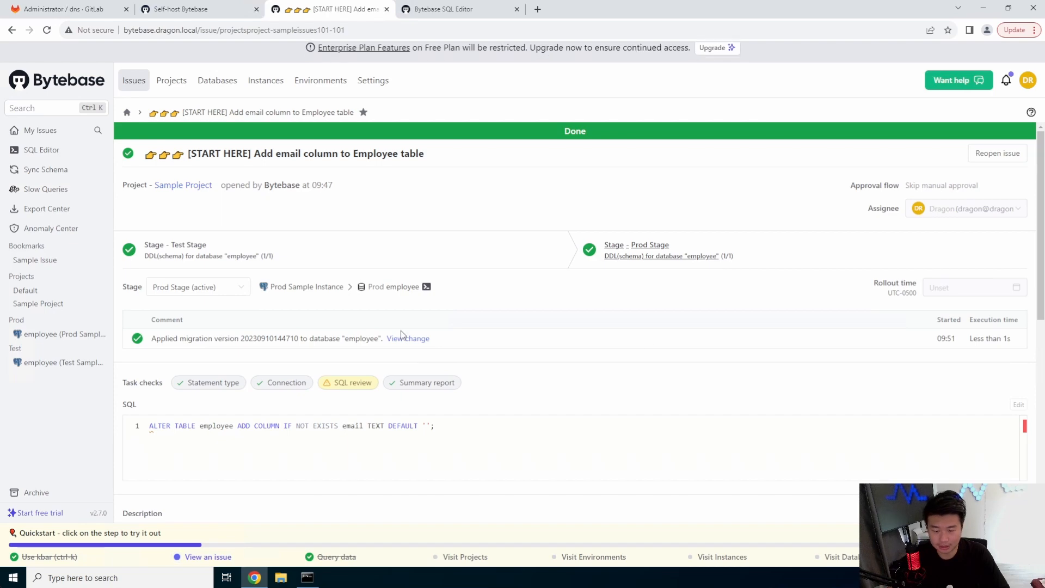
{"action": "scroll", "scroll_direction": "down", "scroll_amount": 3}
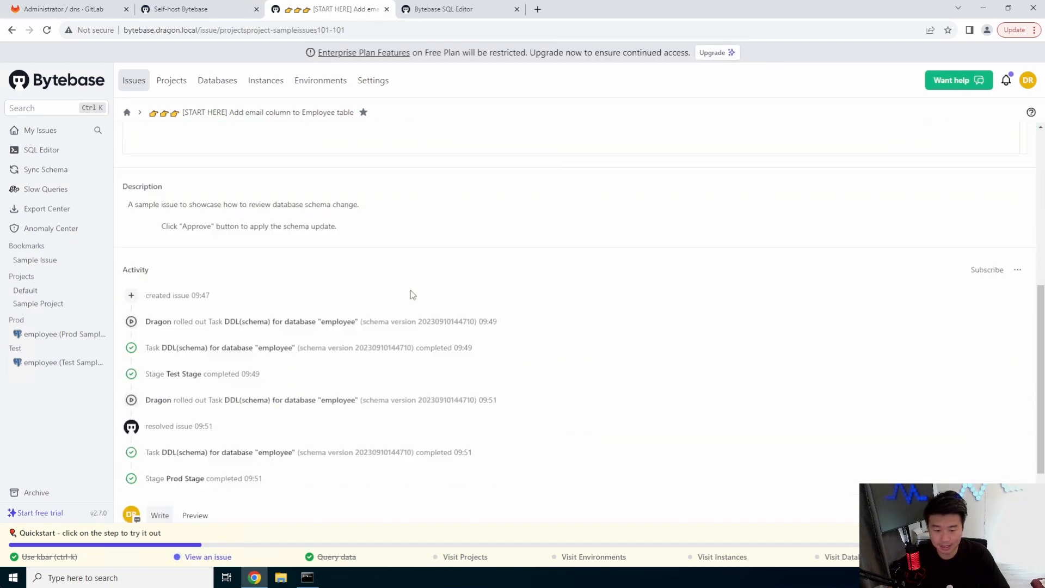
{"action": "left_click", "coordinate": [443, 9]}
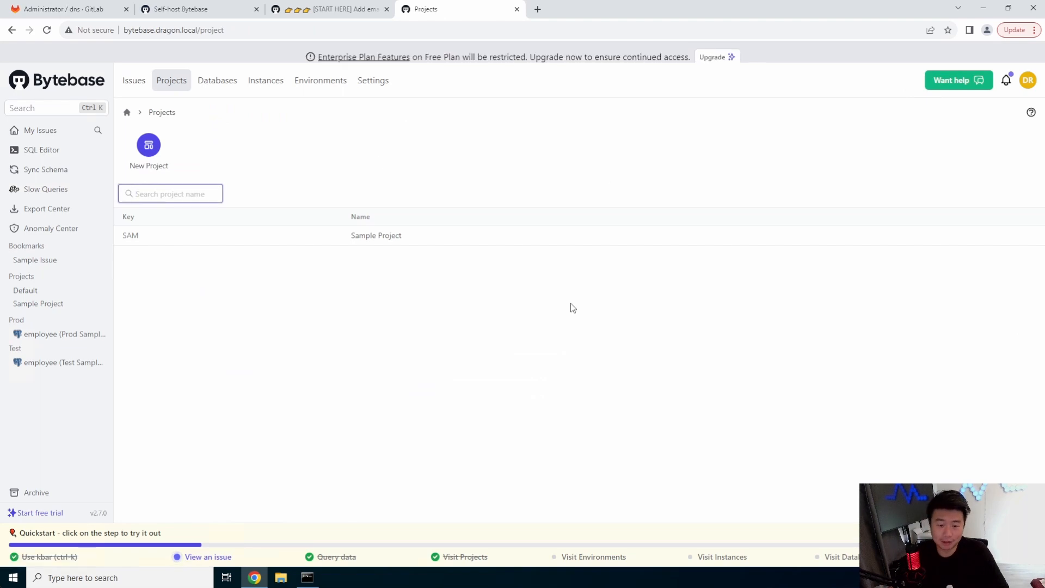
Glance at the project help drawer and search box, then go to the Environments page
{"action": "left_click", "coordinate": [1031, 112]}
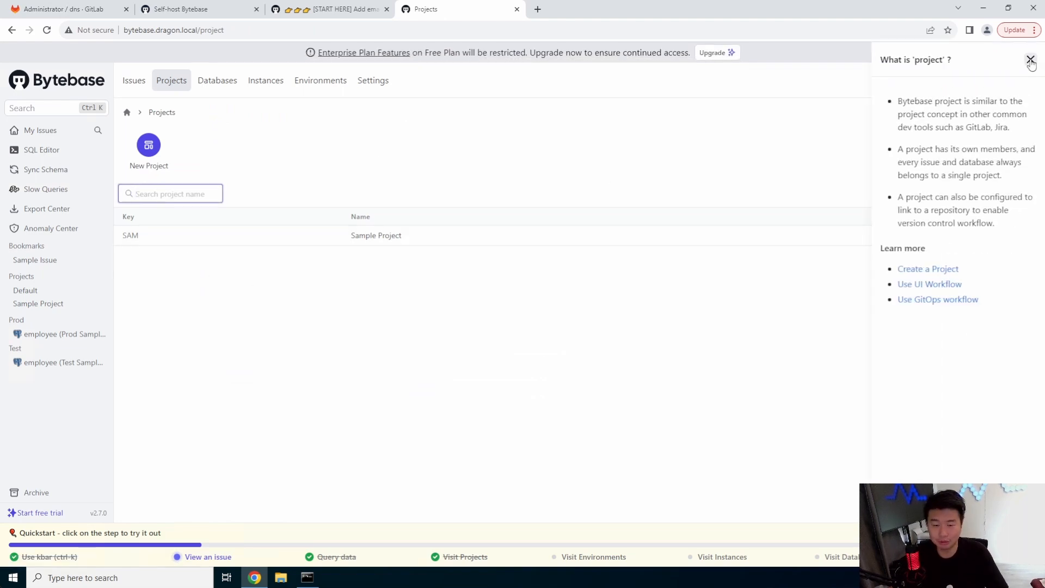
{"action": "left_click", "coordinate": [1030, 59]}
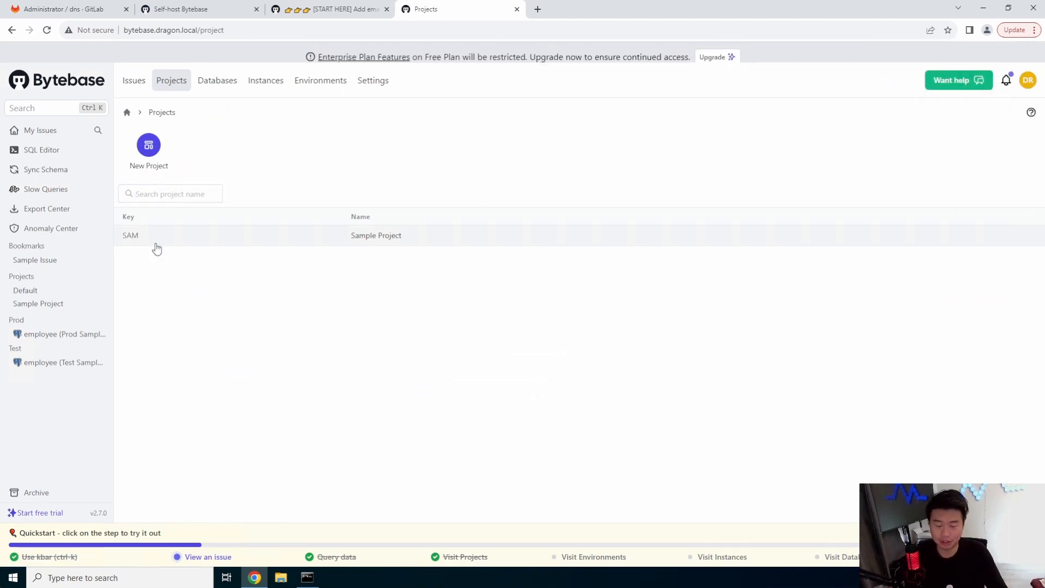
{"action": "left_click", "coordinate": [170, 193]}
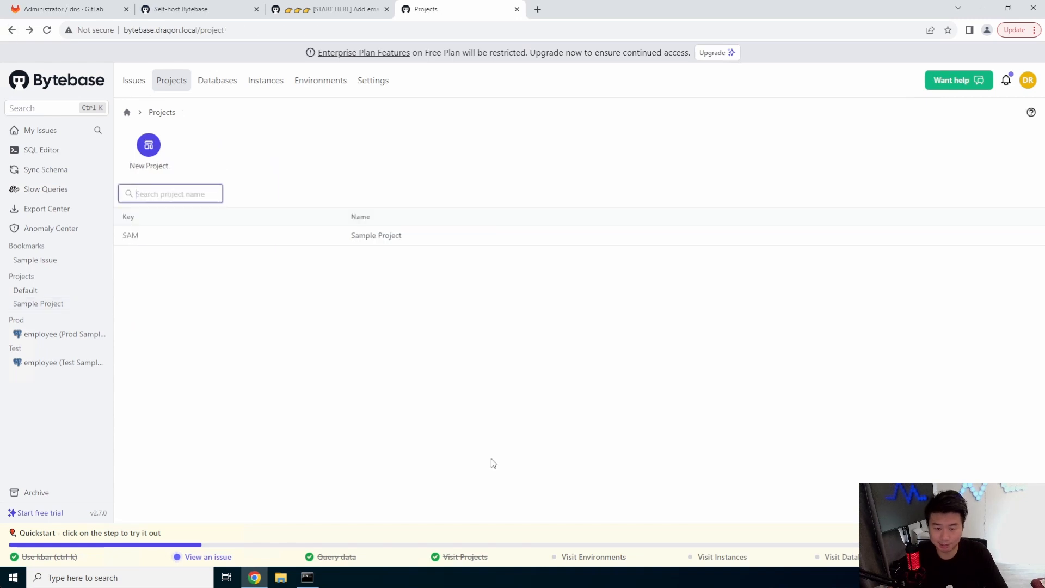
{"action": "left_click", "coordinate": [320, 80]}
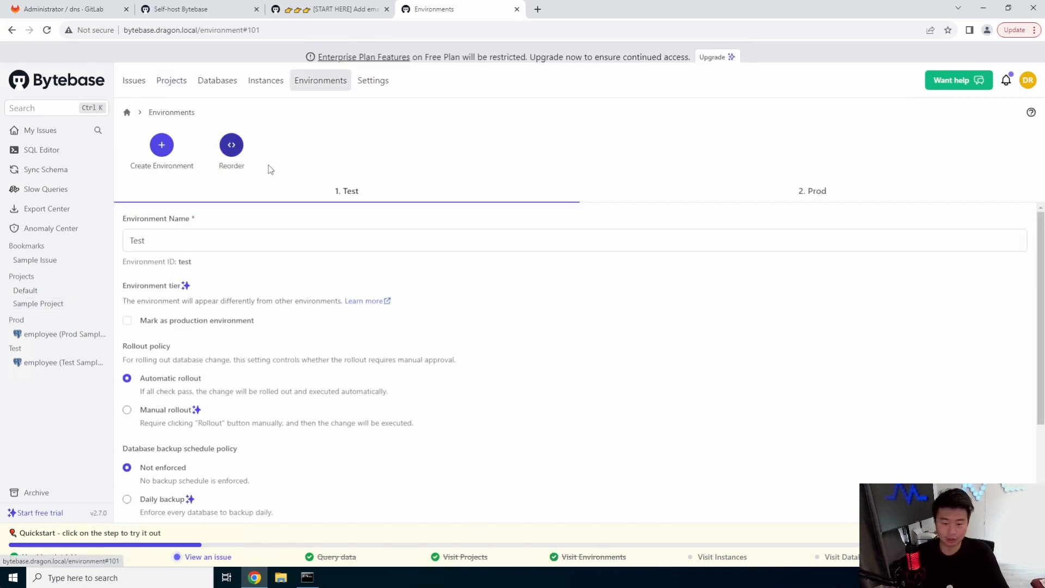
View the environment help and inspect the Prod and Test environment settings
{"action": "left_click", "coordinate": [1031, 112]}
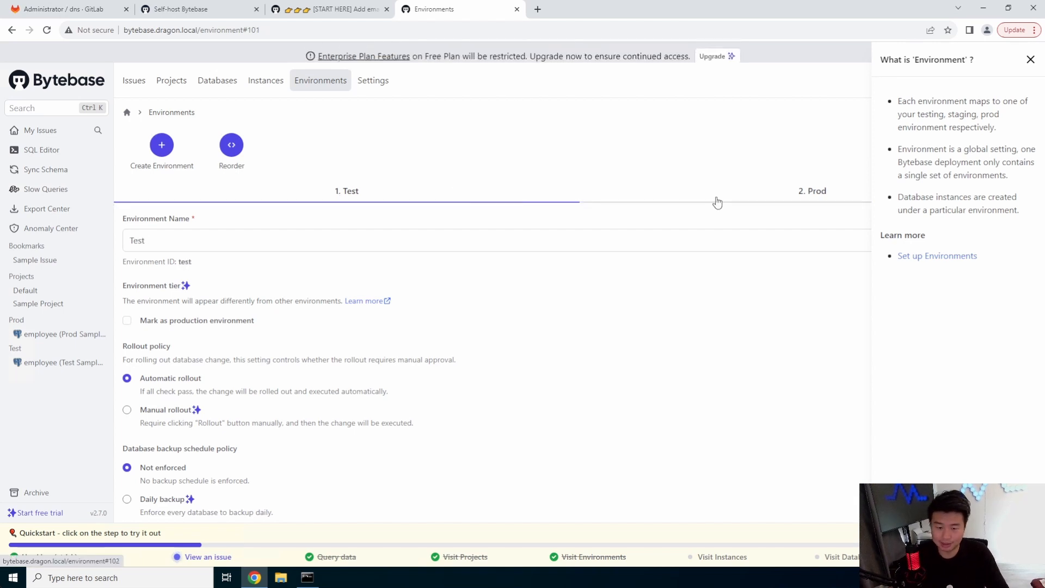
{"action": "left_click", "coordinate": [813, 191]}
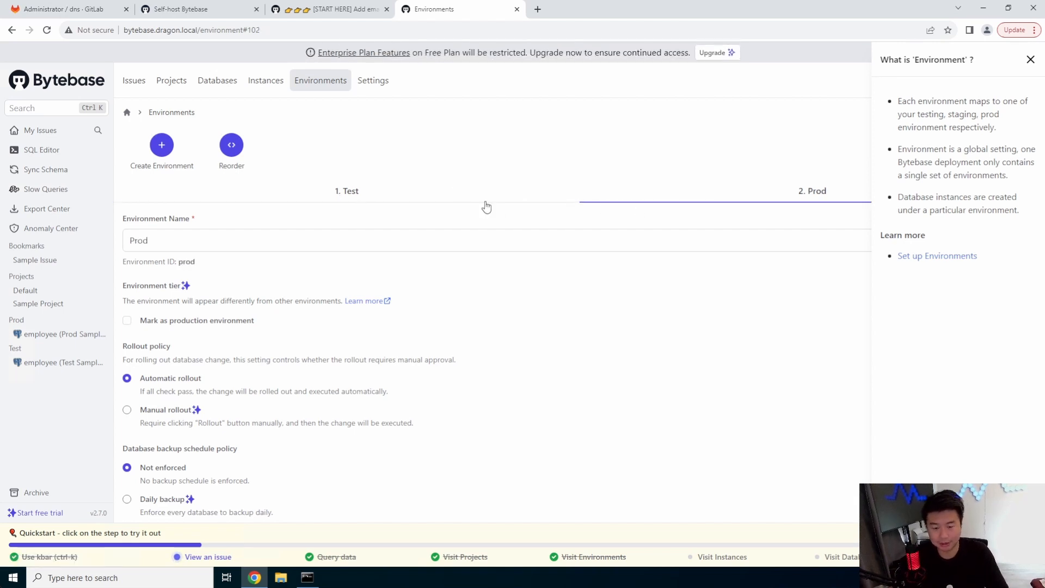
{"action": "left_click", "coordinate": [346, 191]}
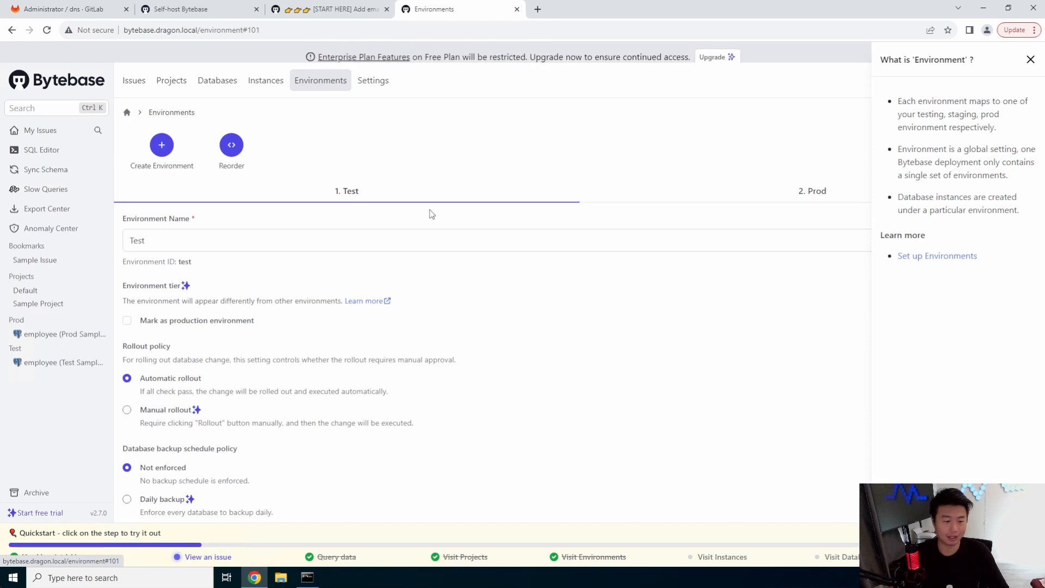
{"action": "mouse_move", "coordinate": [467, 263]}
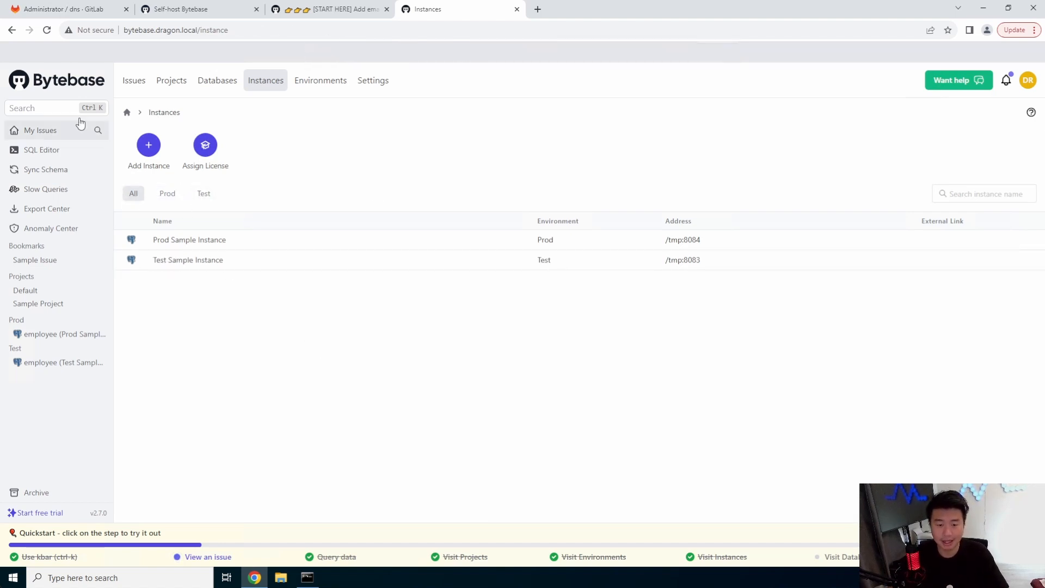
Review the databases list and the prod employee database, then reach the workspace Members settings
{"action": "left_click", "coordinate": [148, 145]}
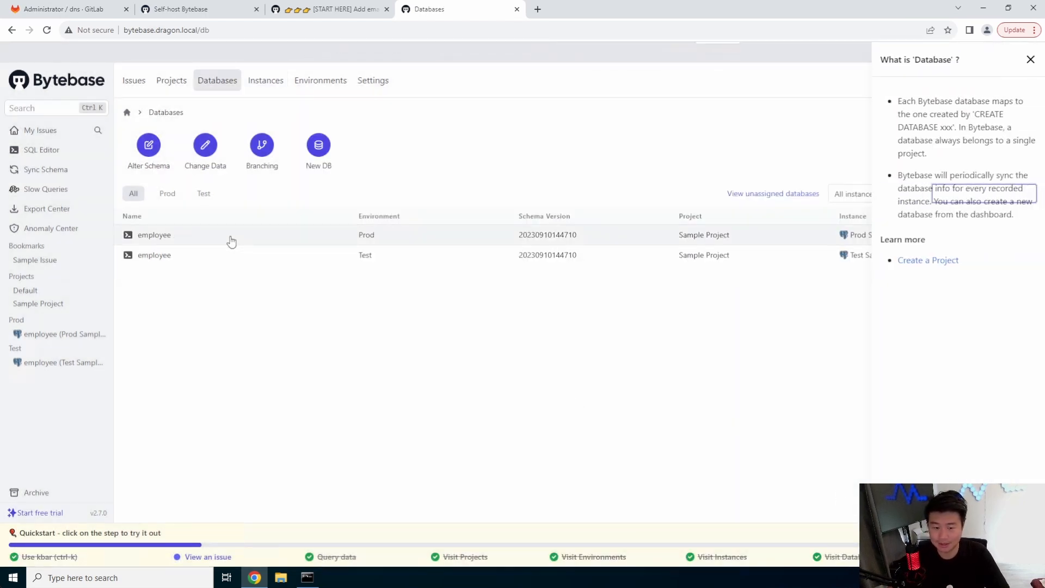
{"action": "left_click", "coordinate": [154, 236]}
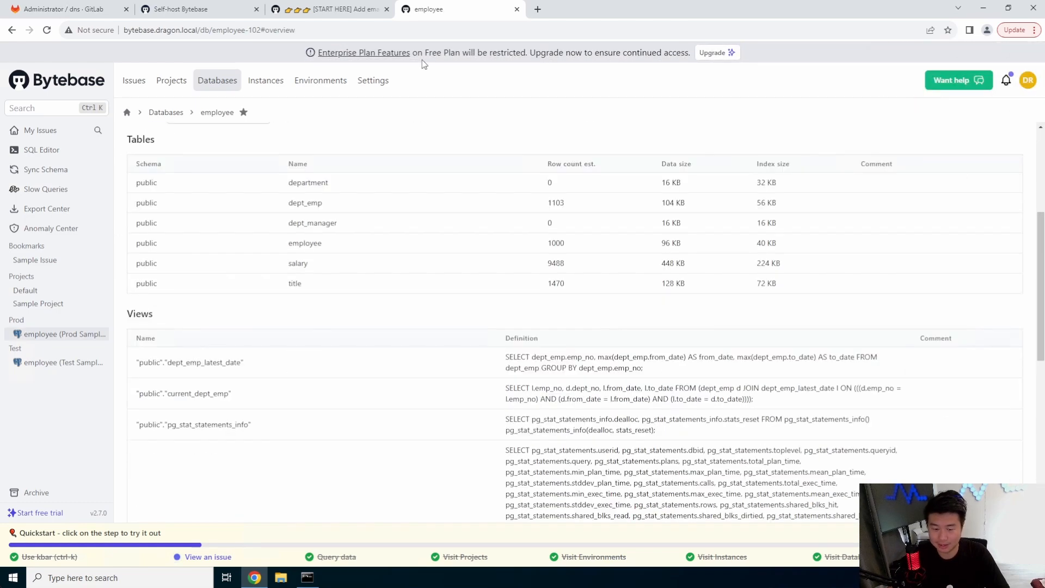
{"action": "scroll", "scroll_direction": "down", "scroll_amount": 3}
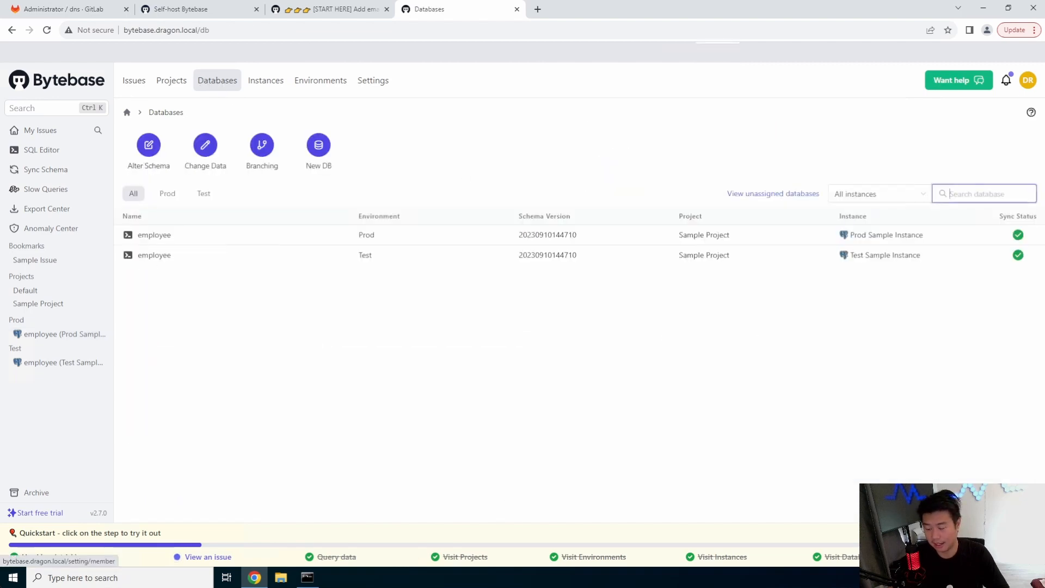
{"action": "left_click", "coordinate": [372, 80]}
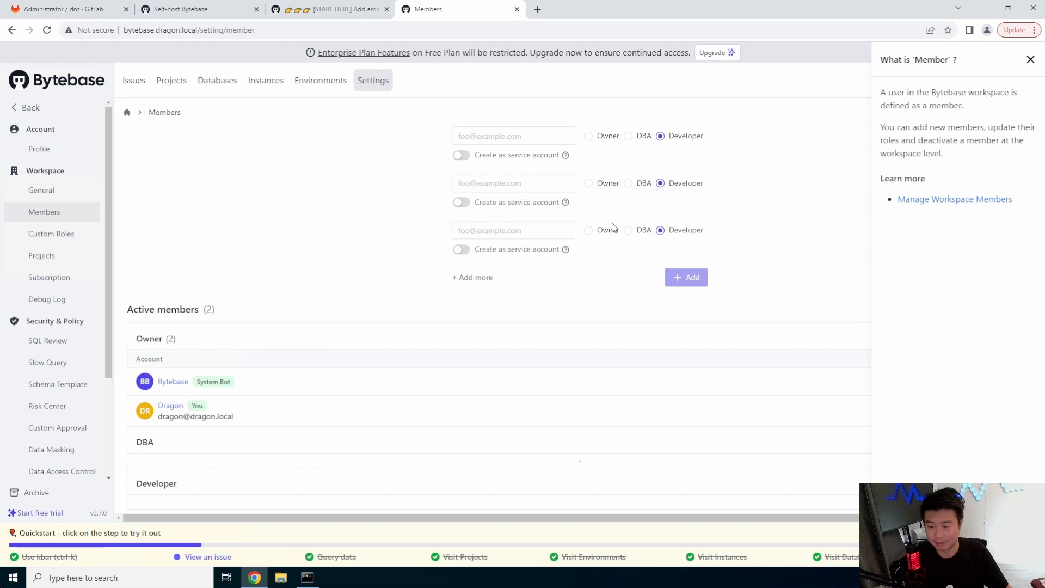
Dismiss the 'What is Member' help drawer to show the full active members list
{"action": "left_click", "coordinate": [513, 230]}
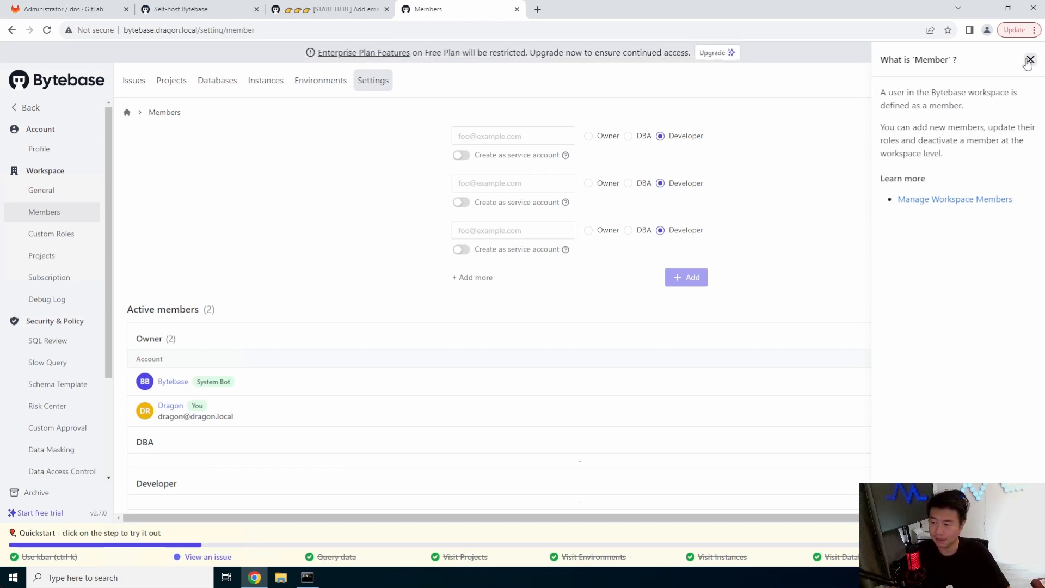
{"action": "left_click", "coordinate": [1030, 59]}
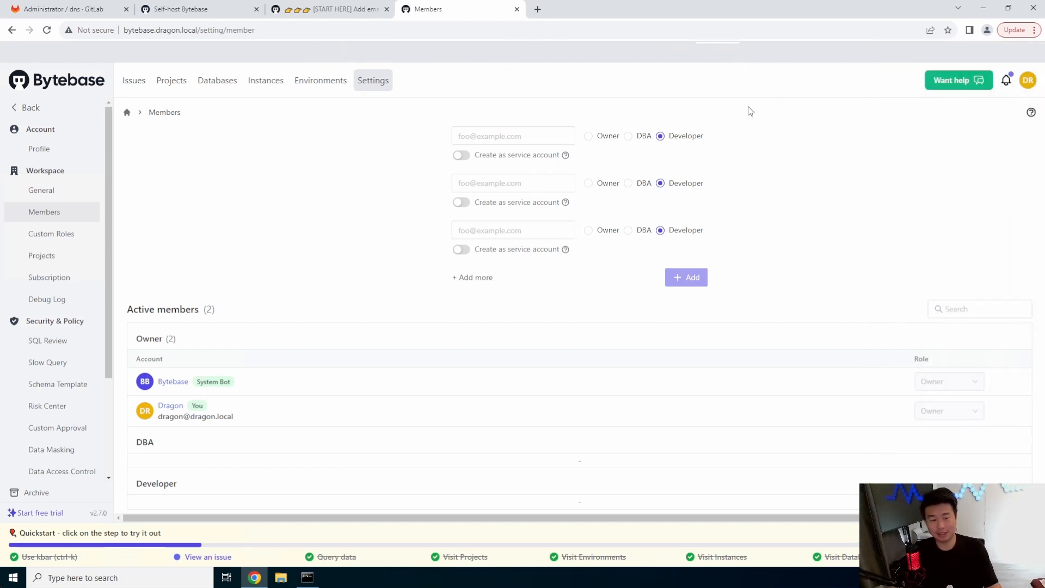